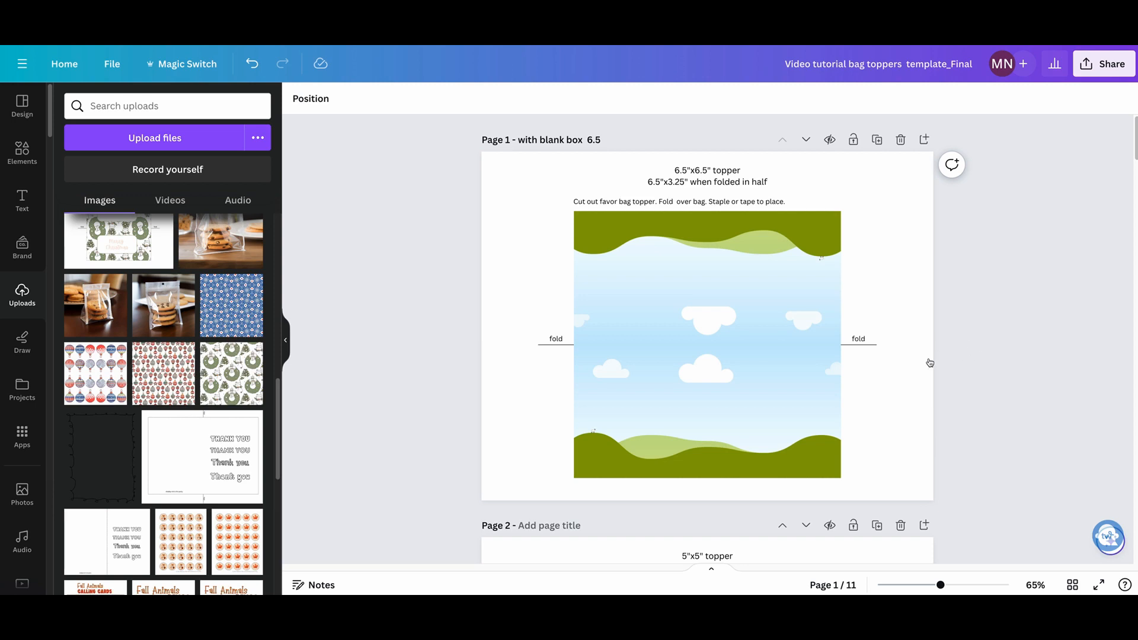
mouse_move(845, 186)
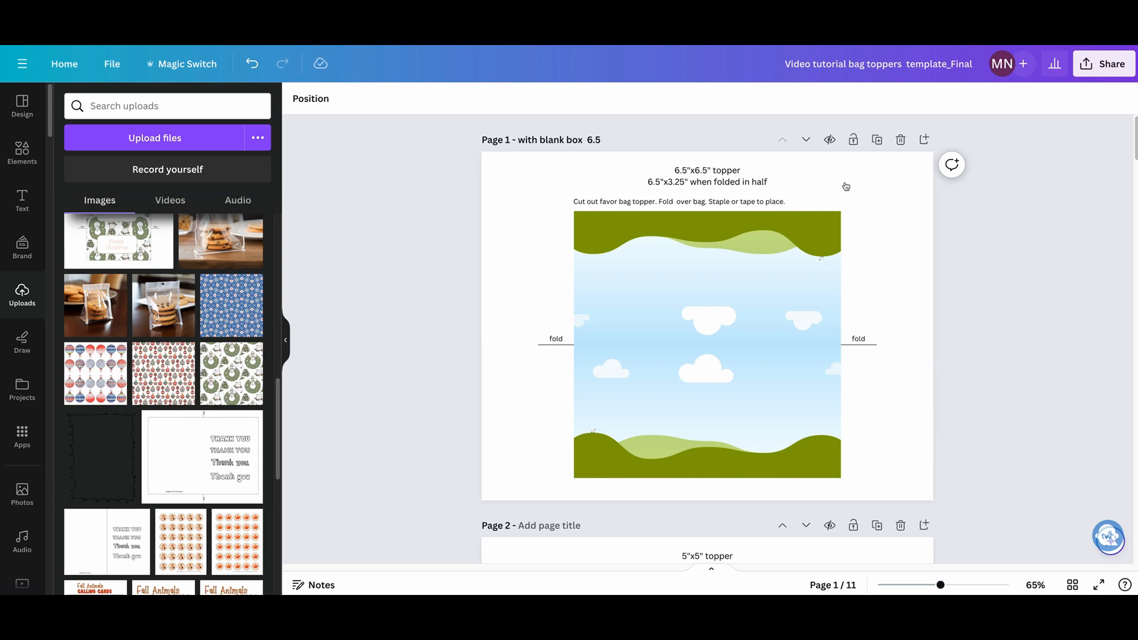
mouse_move(1082, 371)
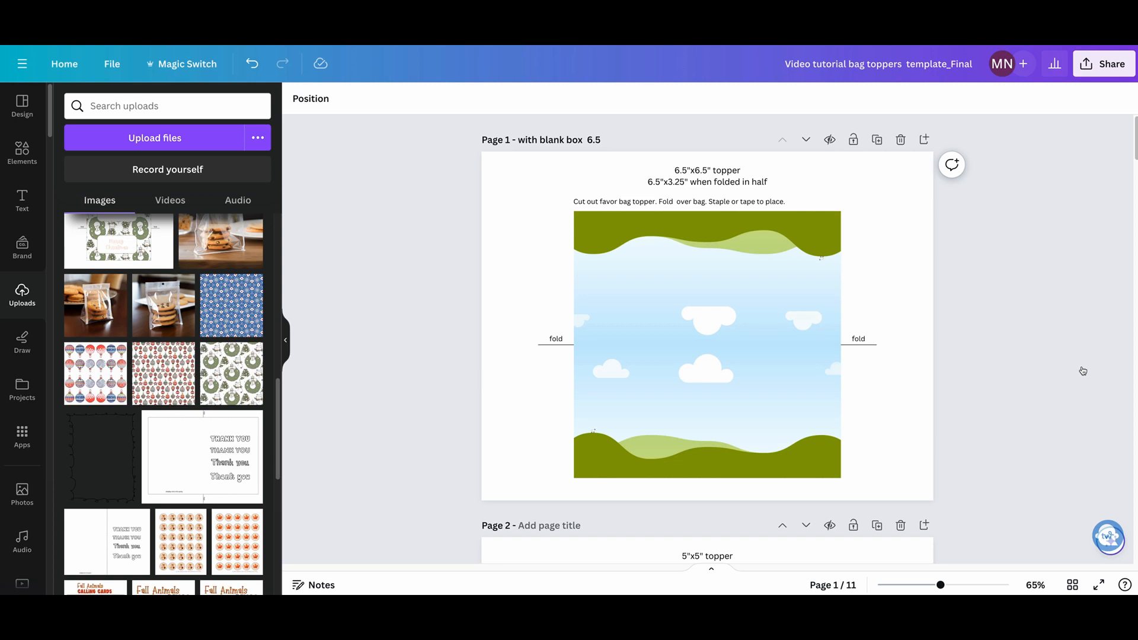
mouse_move(1011, 275)
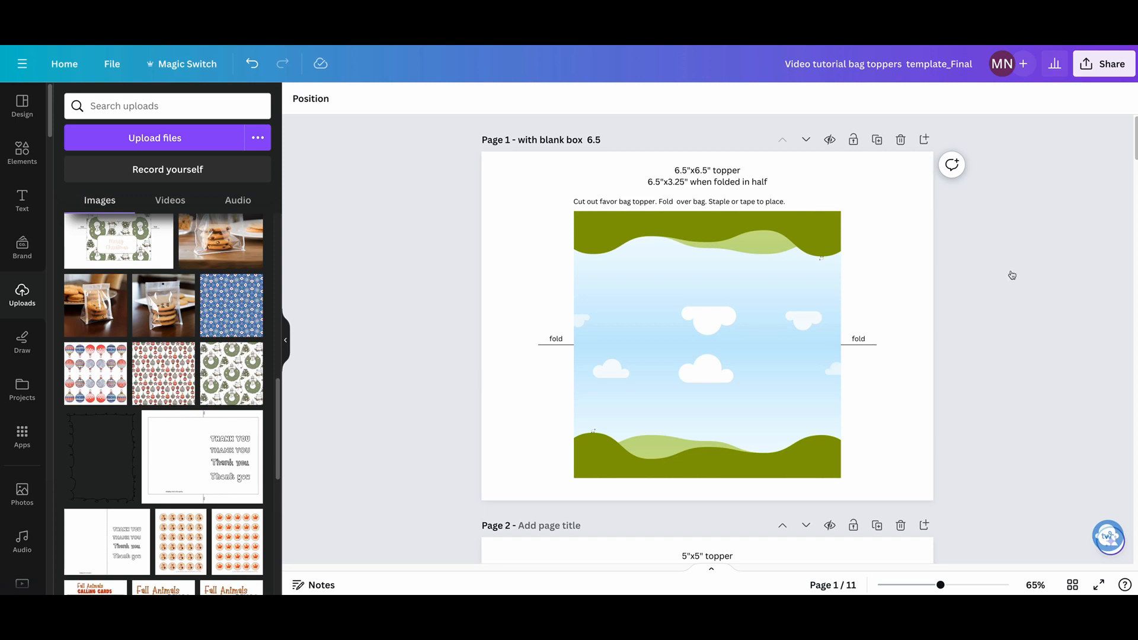
mouse_move(879, 469)
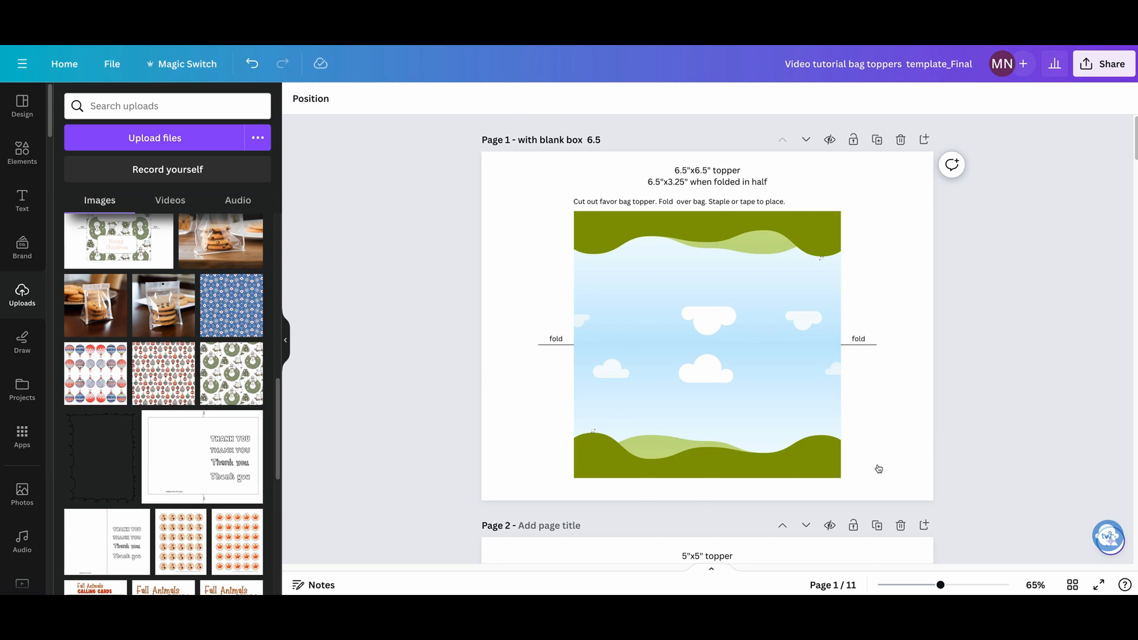
mouse_move(771, 356)
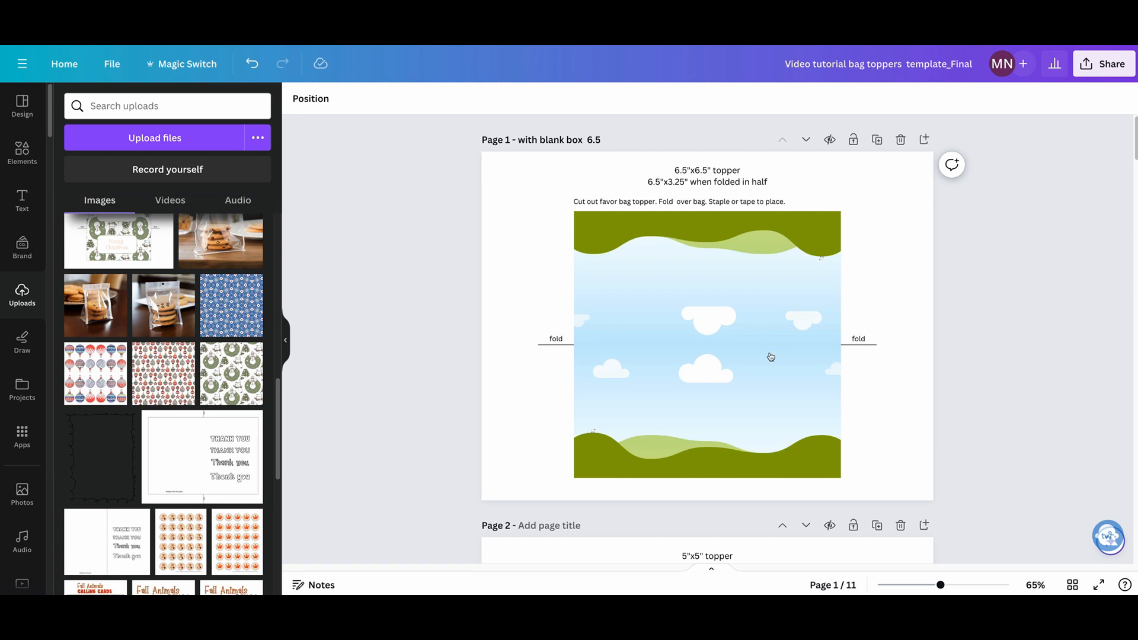
mouse_move(678, 185)
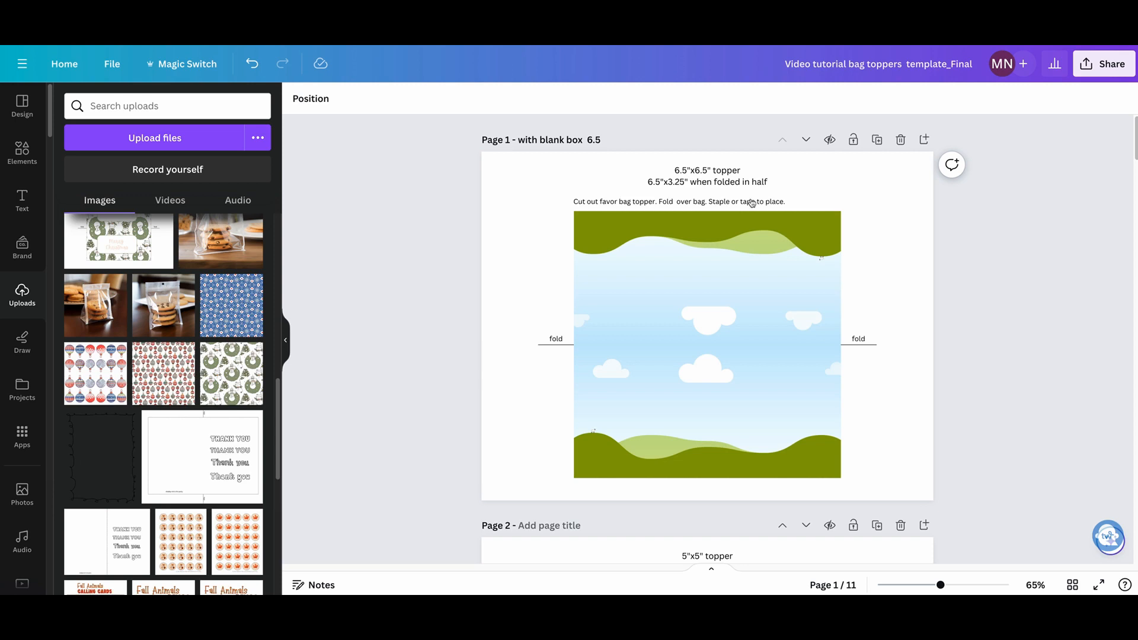
mouse_move(740, 342)
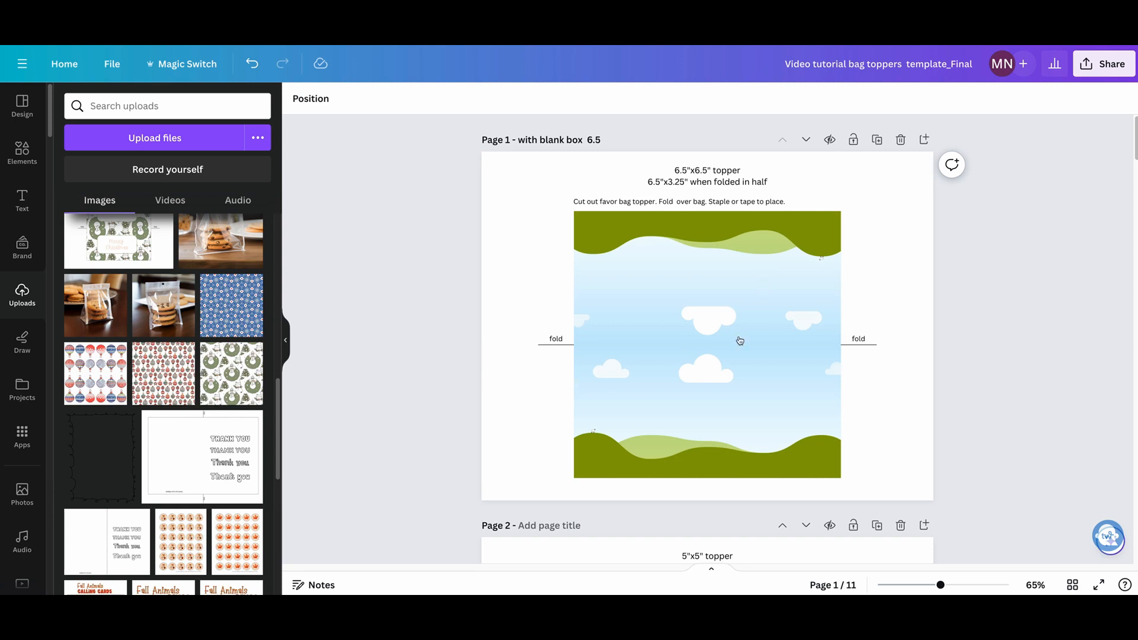
mouse_move(783, 371)
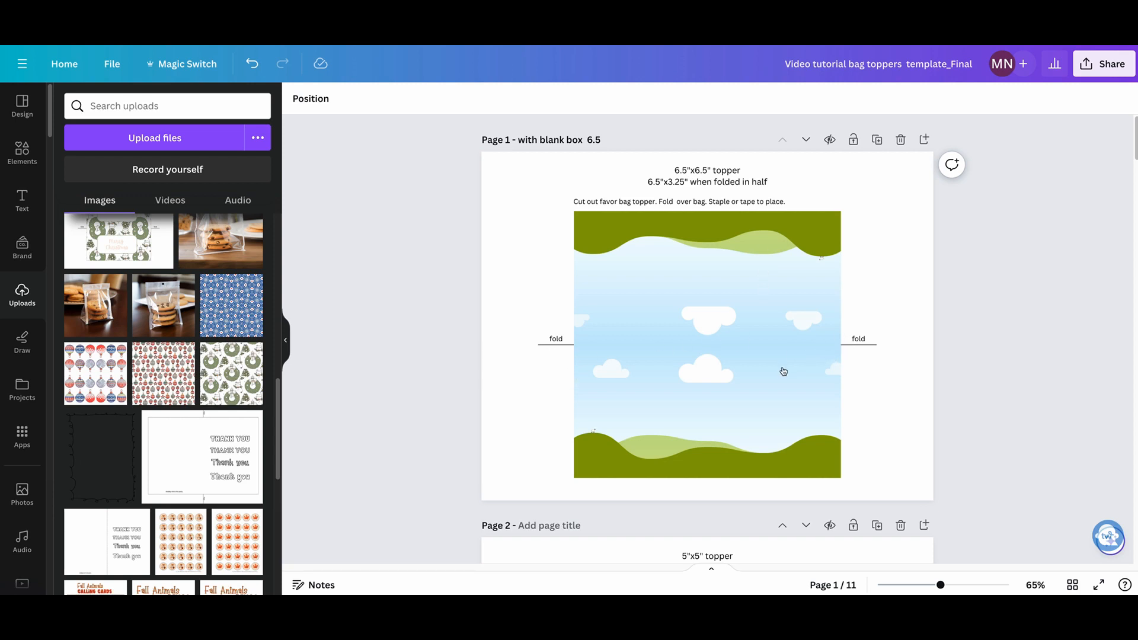
Step: Fill the page 1 topper square with the blue snowflake pattern from Uploads
scroll(down, 3)
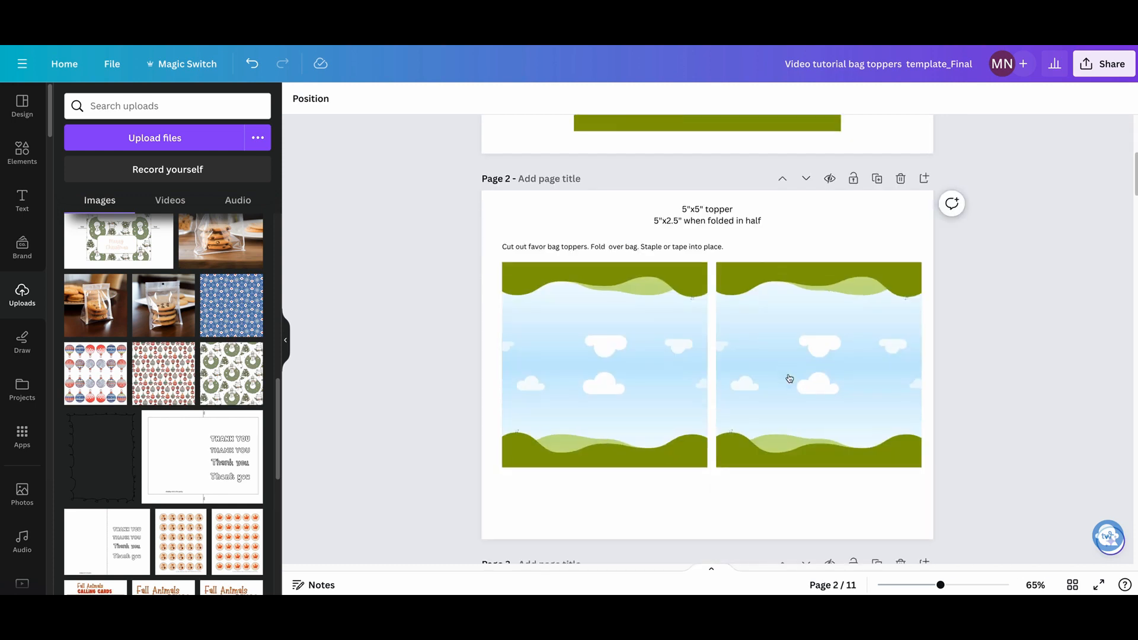
scroll(down, 3)
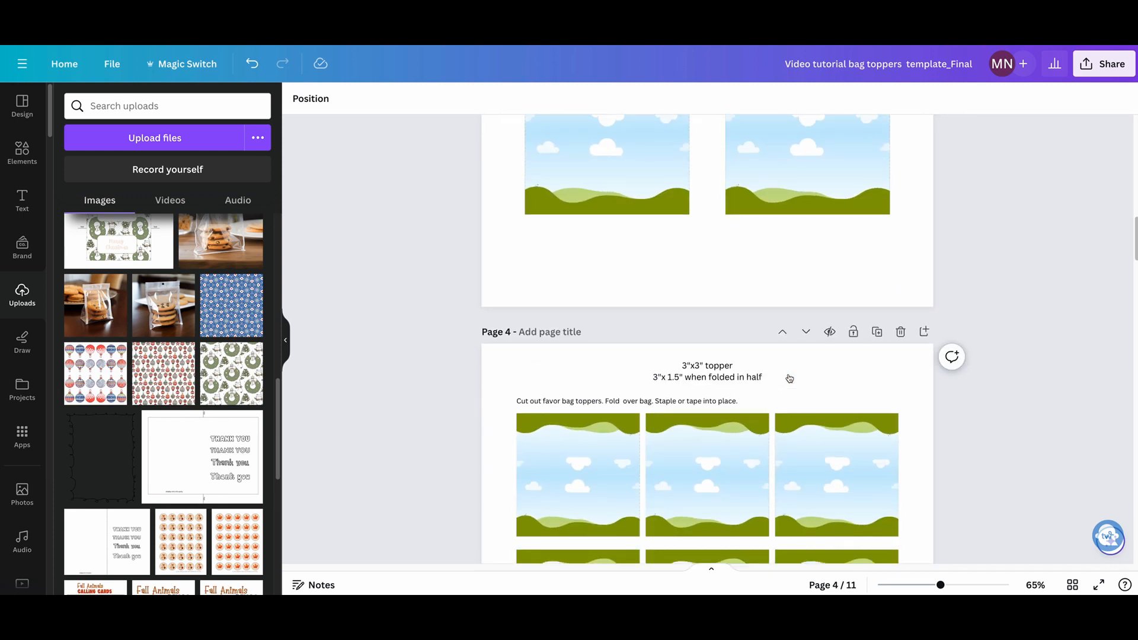
scroll(down, 3)
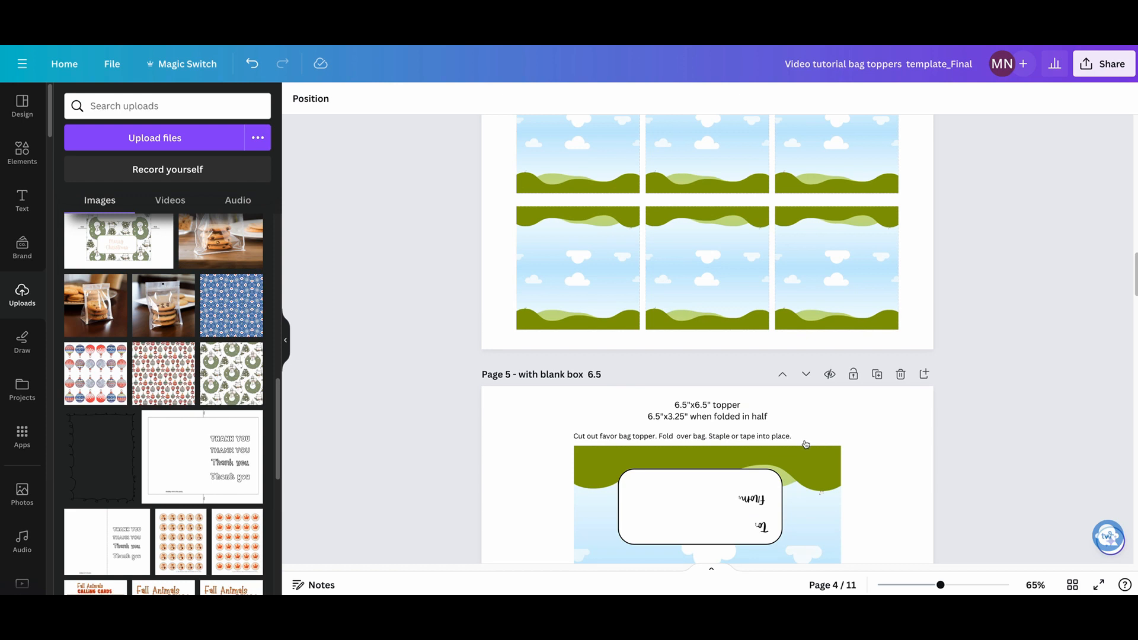
scroll(down, 3)
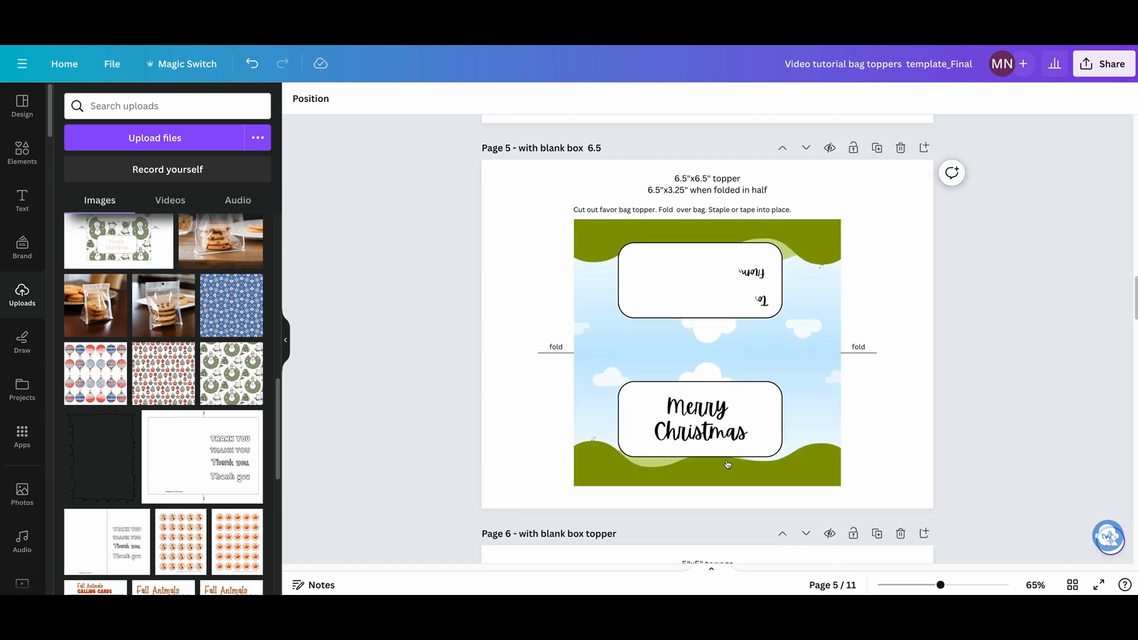
mouse_move(838, 427)
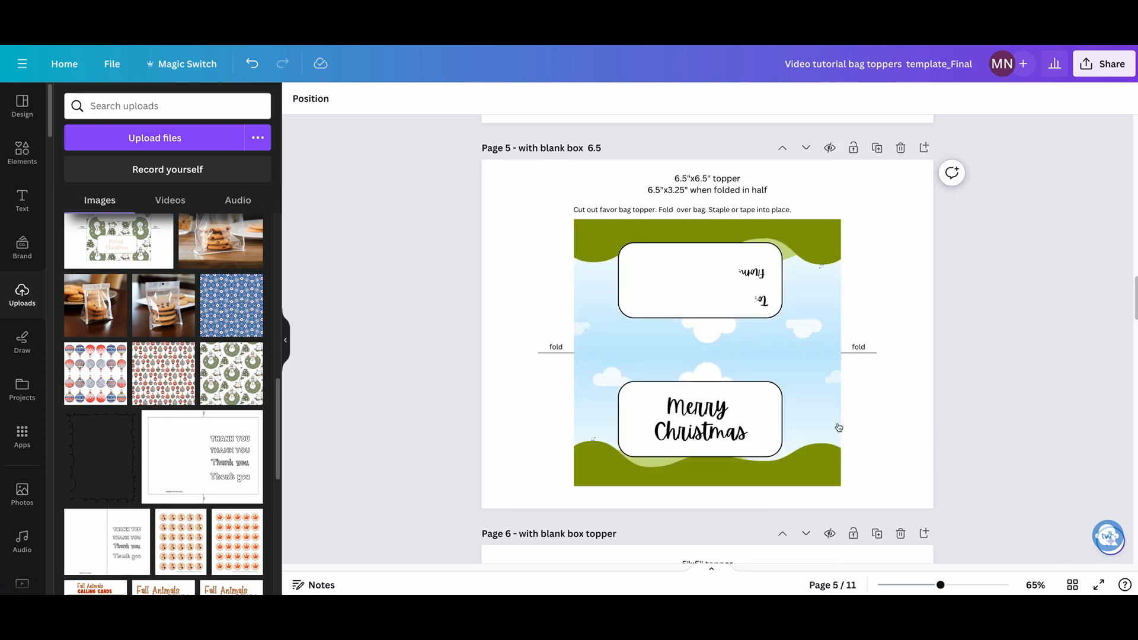
mouse_move(652, 411)
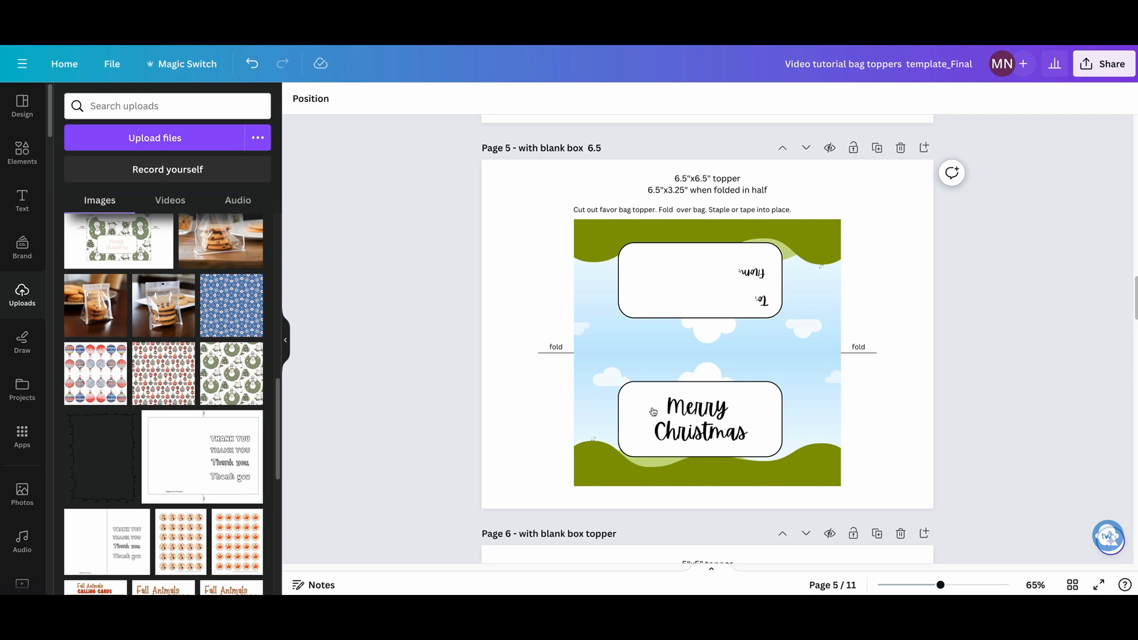
mouse_move(686, 411)
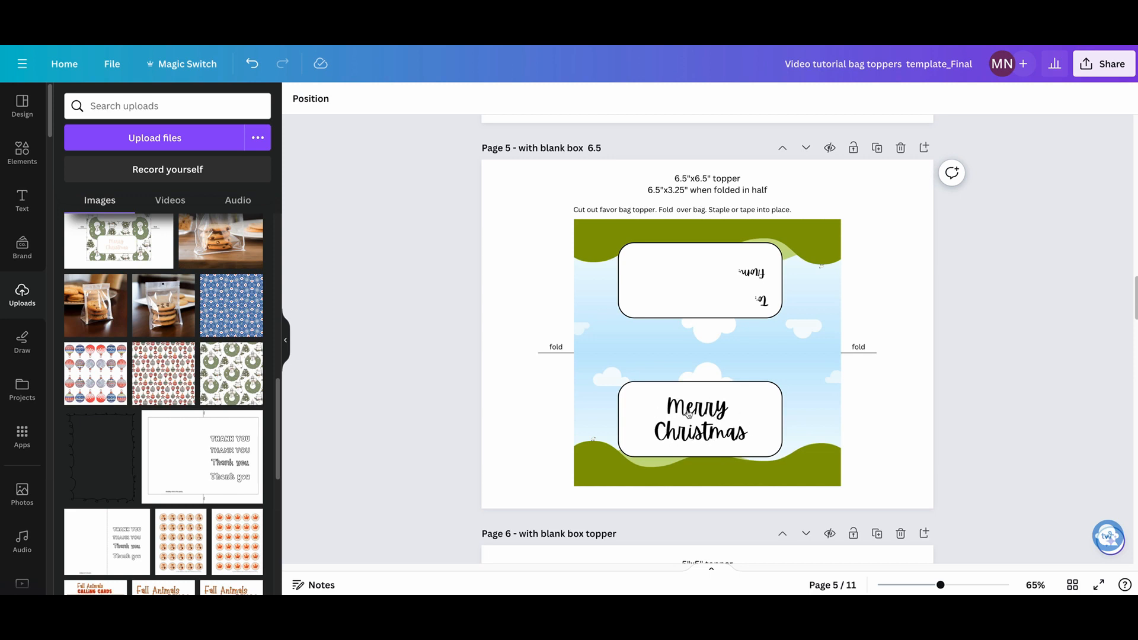
mouse_move(775, 405)
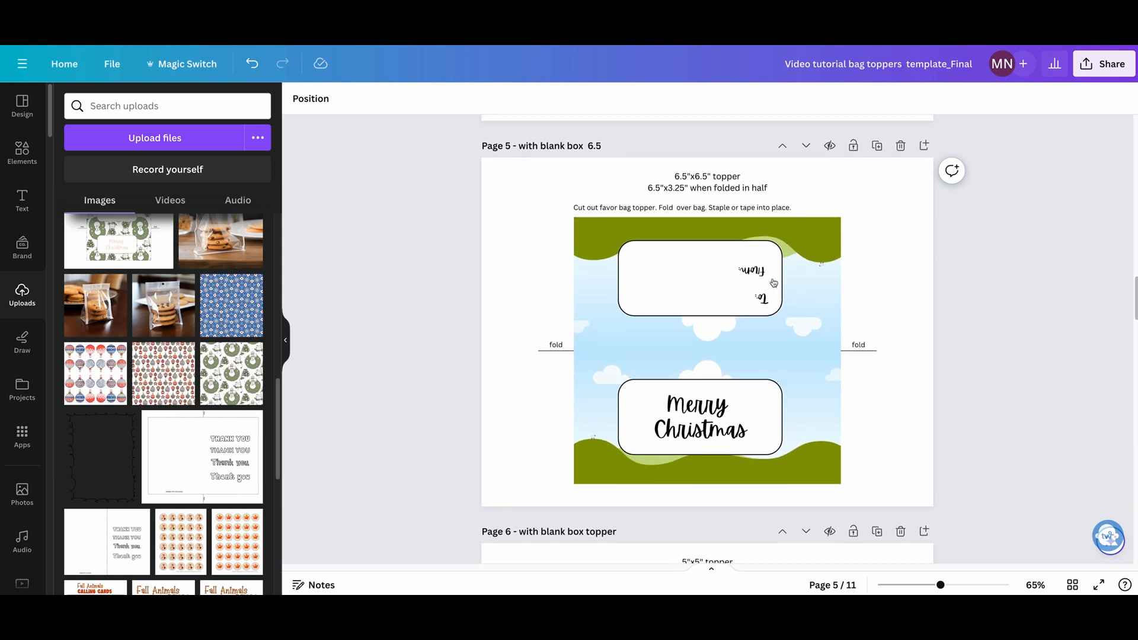
scroll(down, 3)
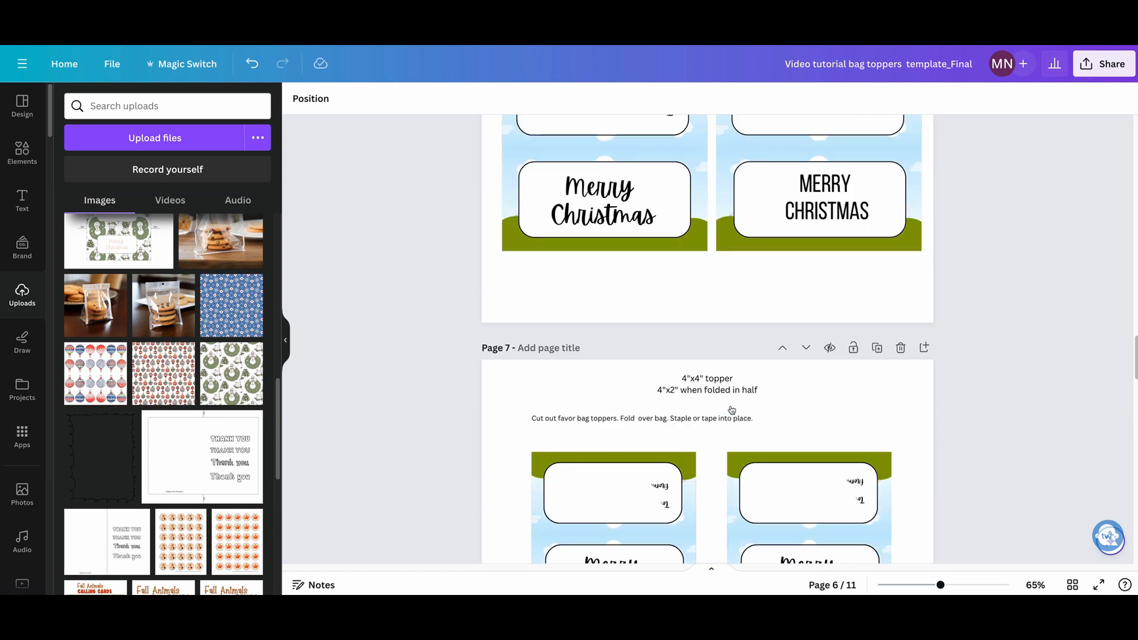
scroll(down, 3)
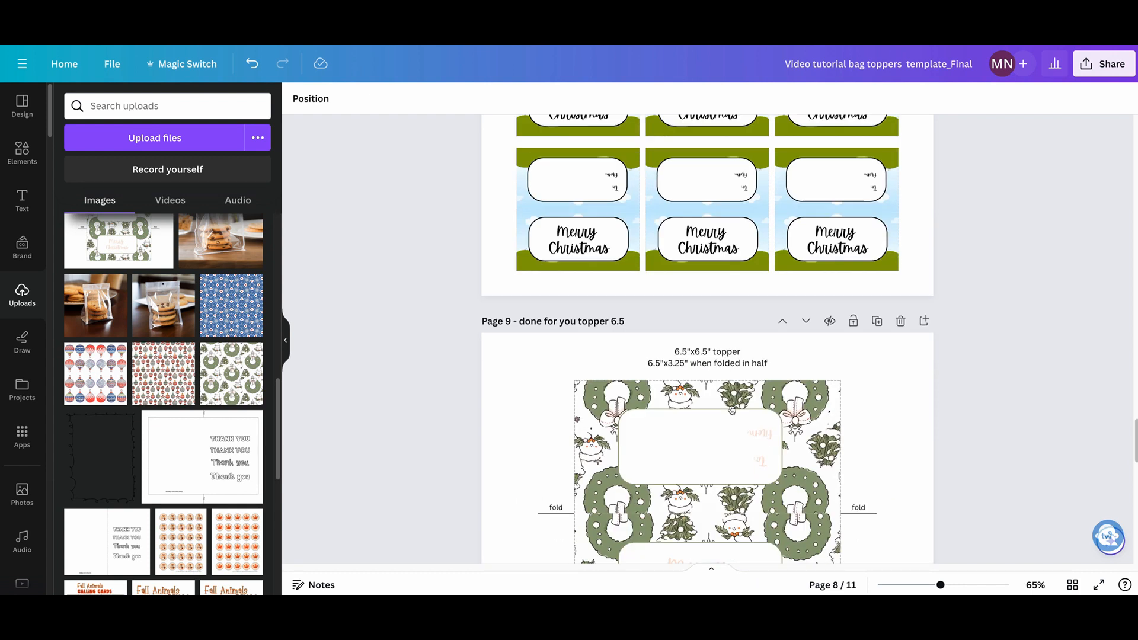
scroll(down, 3)
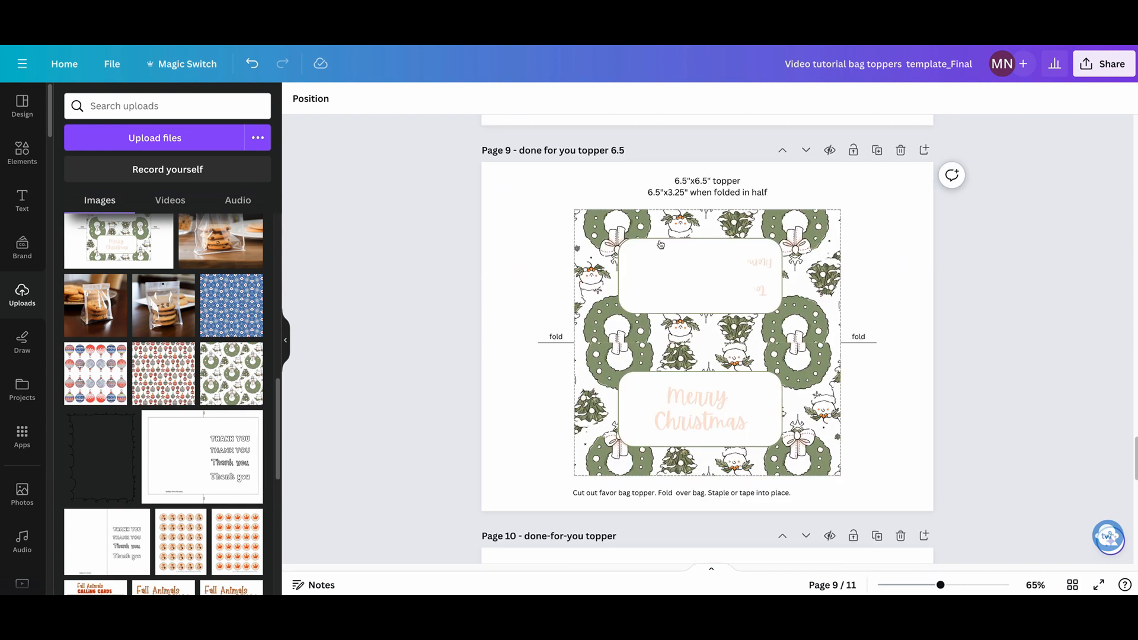
mouse_move(859, 205)
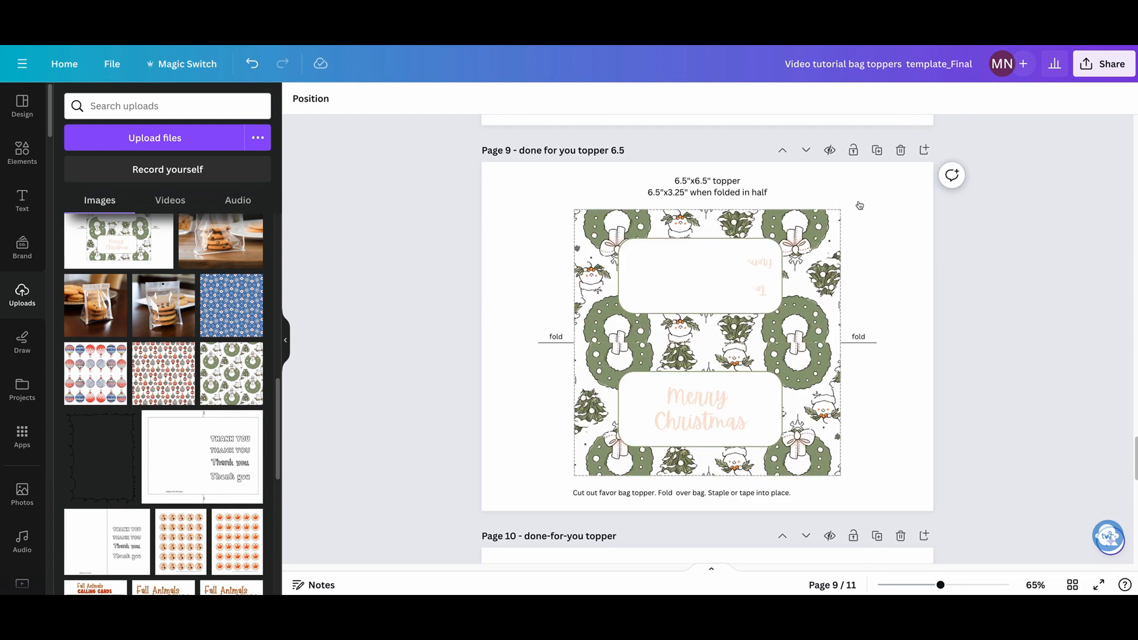
mouse_move(813, 372)
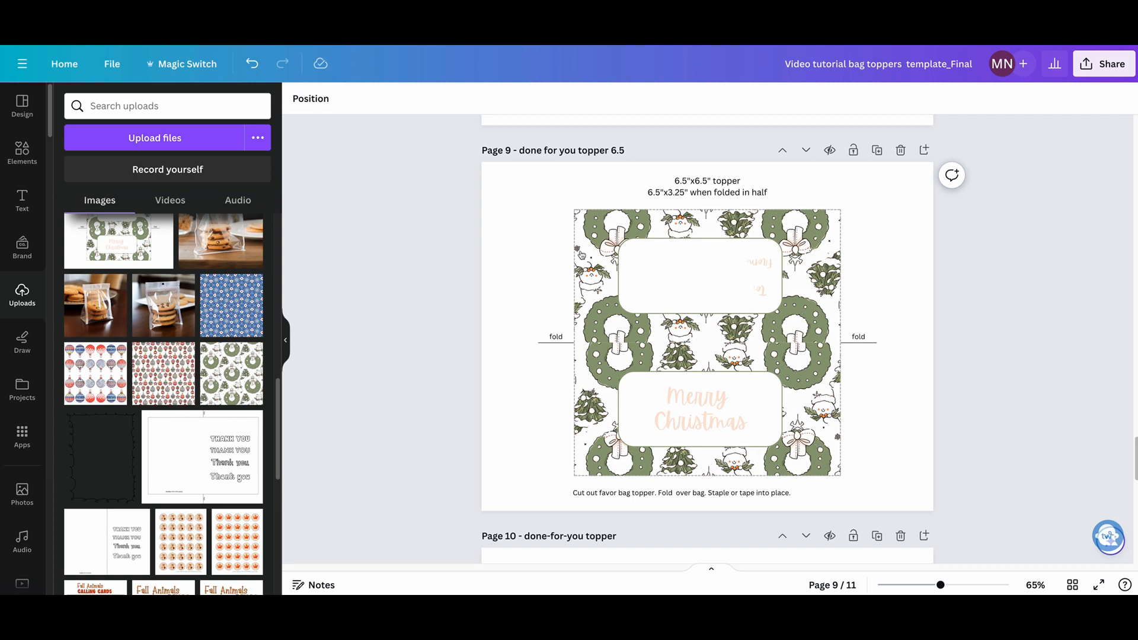
scroll(down, 3)
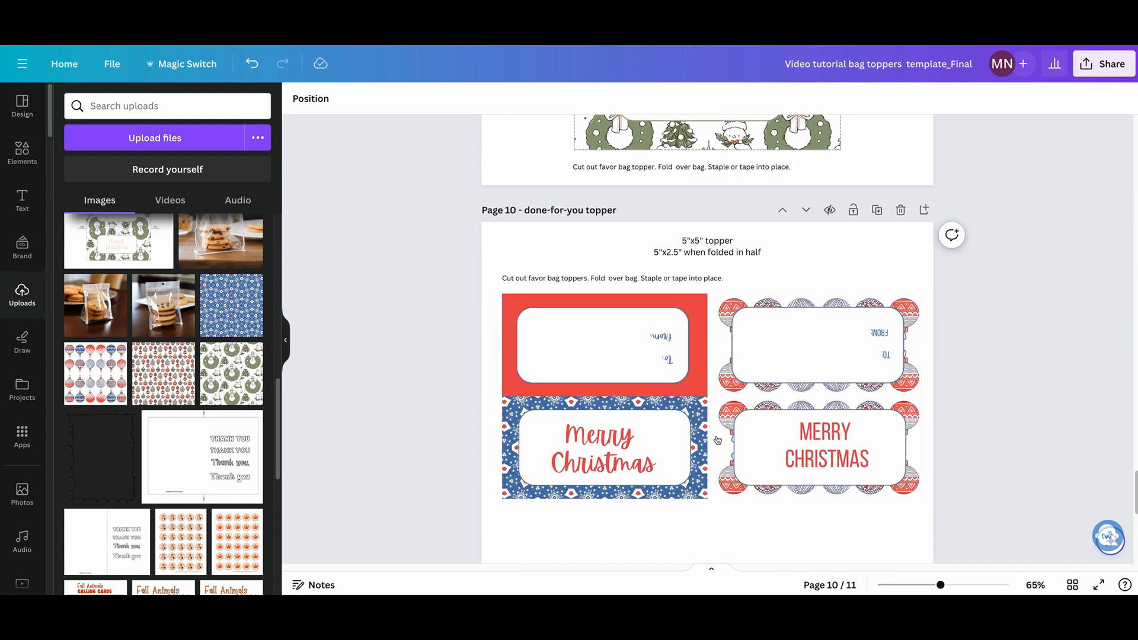
mouse_move(823, 423)
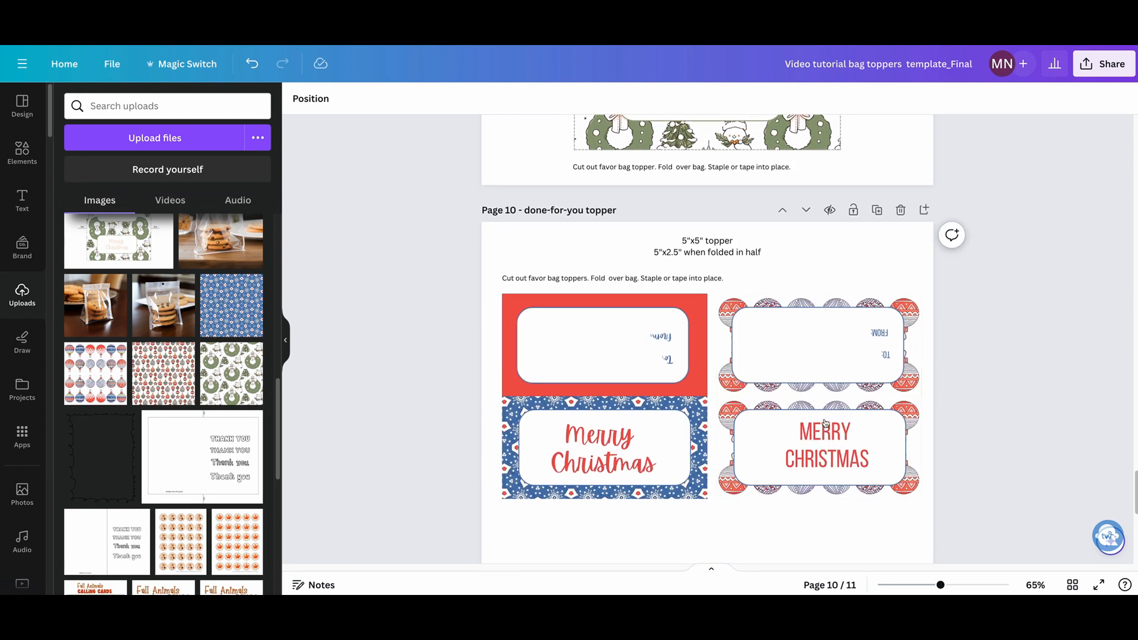
scroll(down, 3)
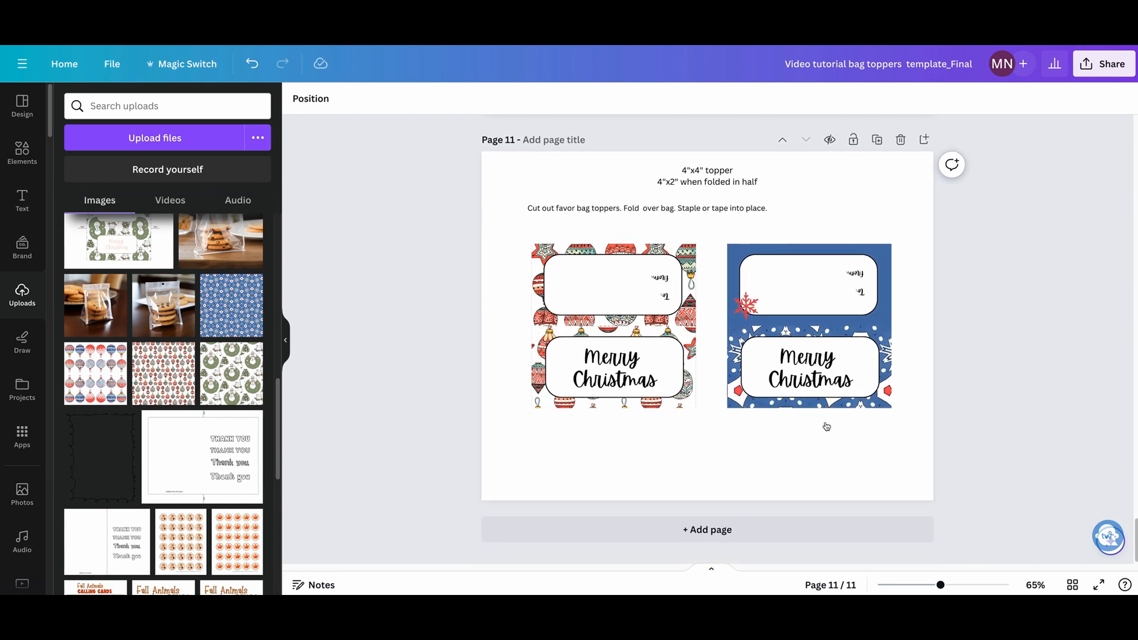
scroll(up, 3)
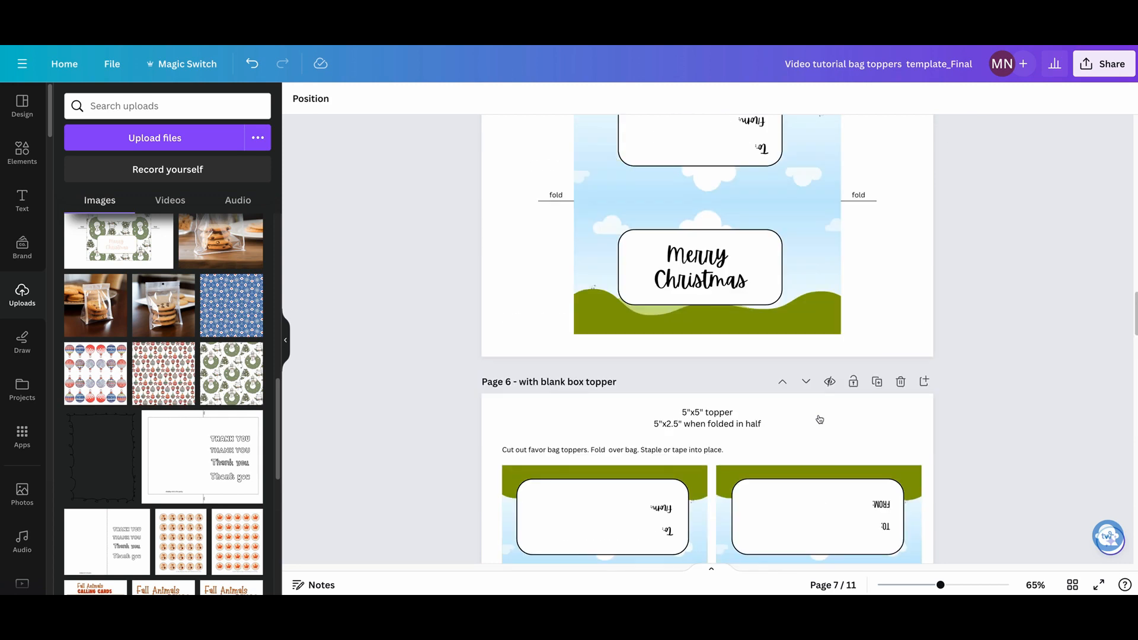
scroll(up, 3)
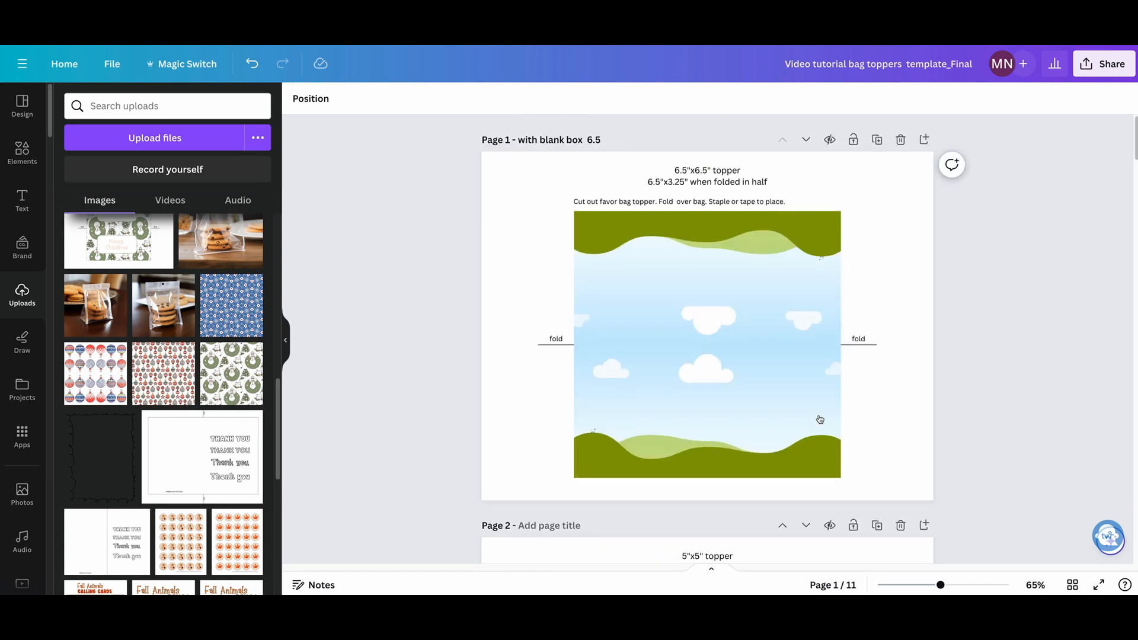
mouse_move(878, 250)
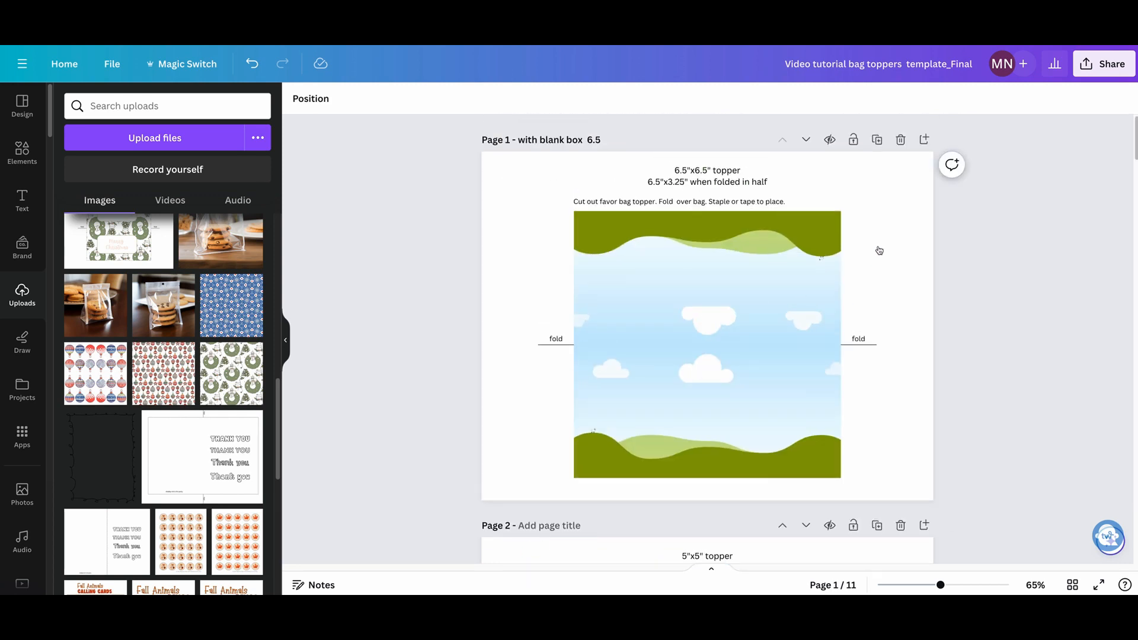
mouse_move(607, 348)
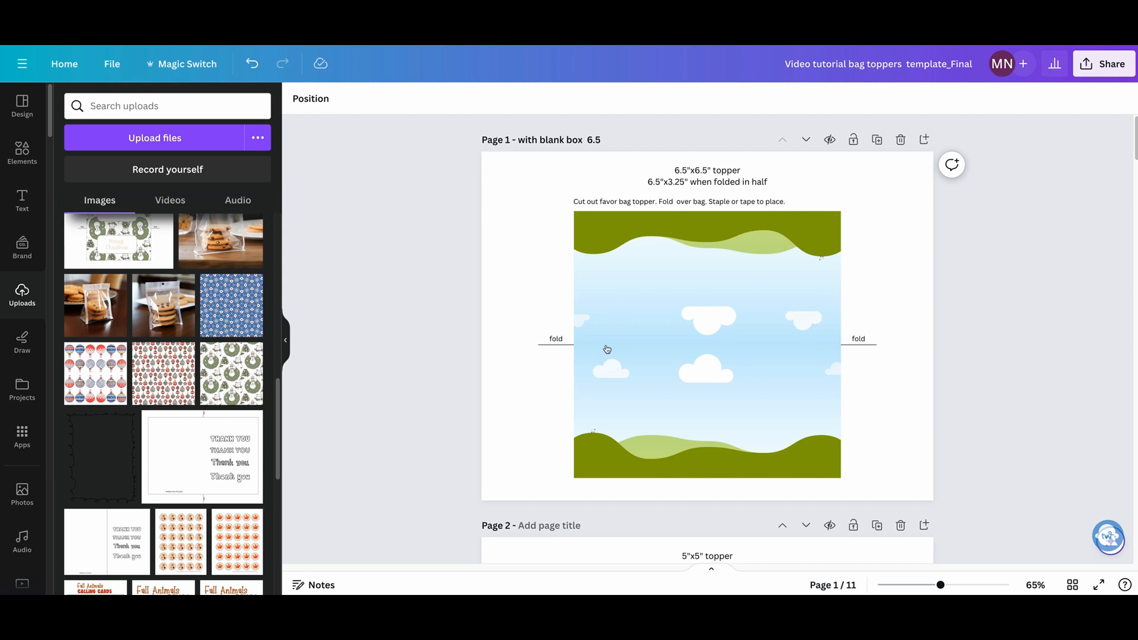
click(667, 291)
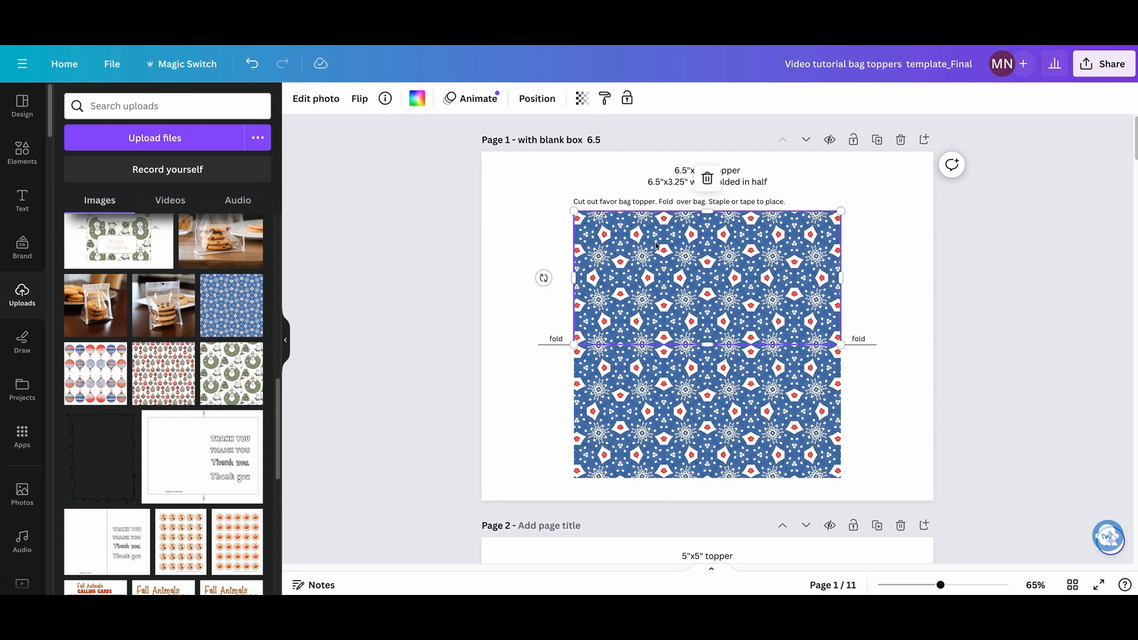
Step: Colour the top half of the topper coral red, sampled from the design, above the snowflake pattern
click(415, 98)
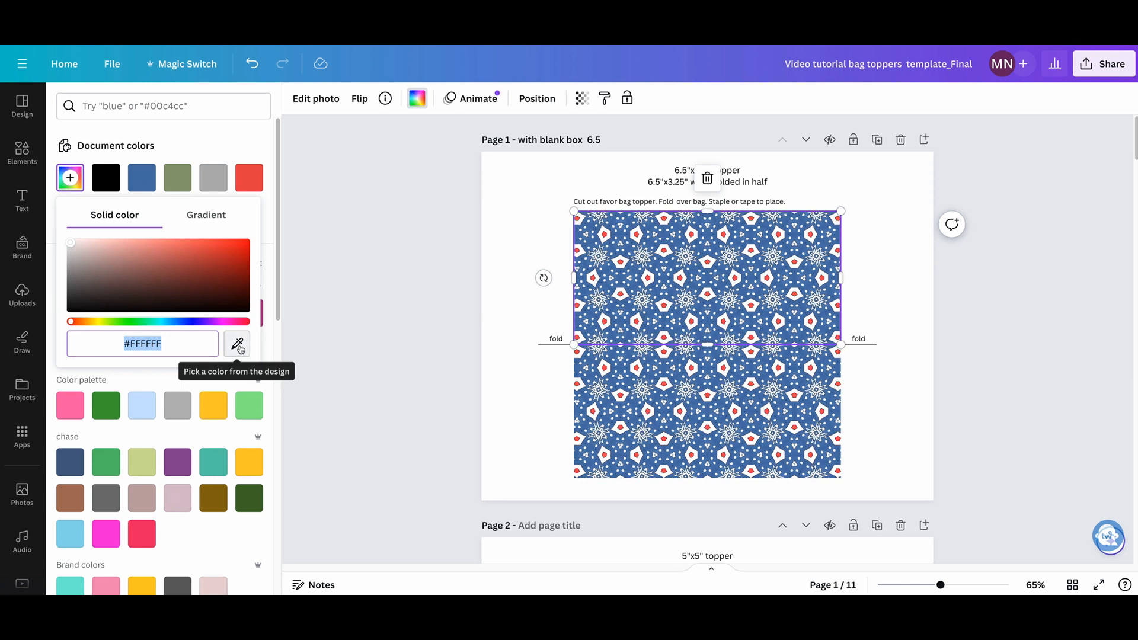
click(237, 343)
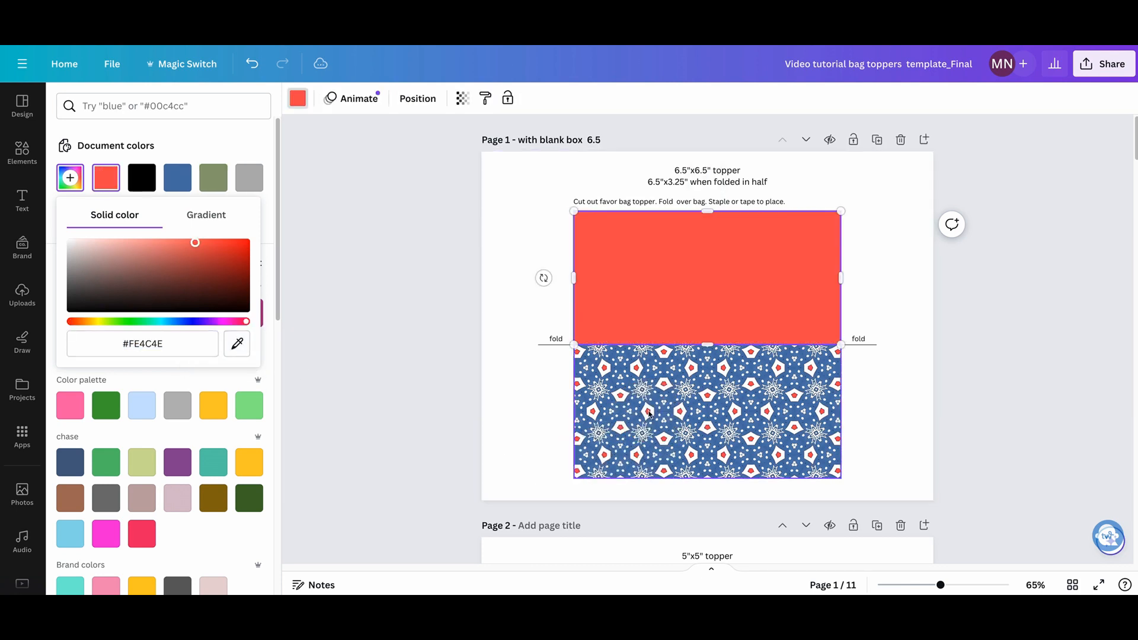
click(22, 294)
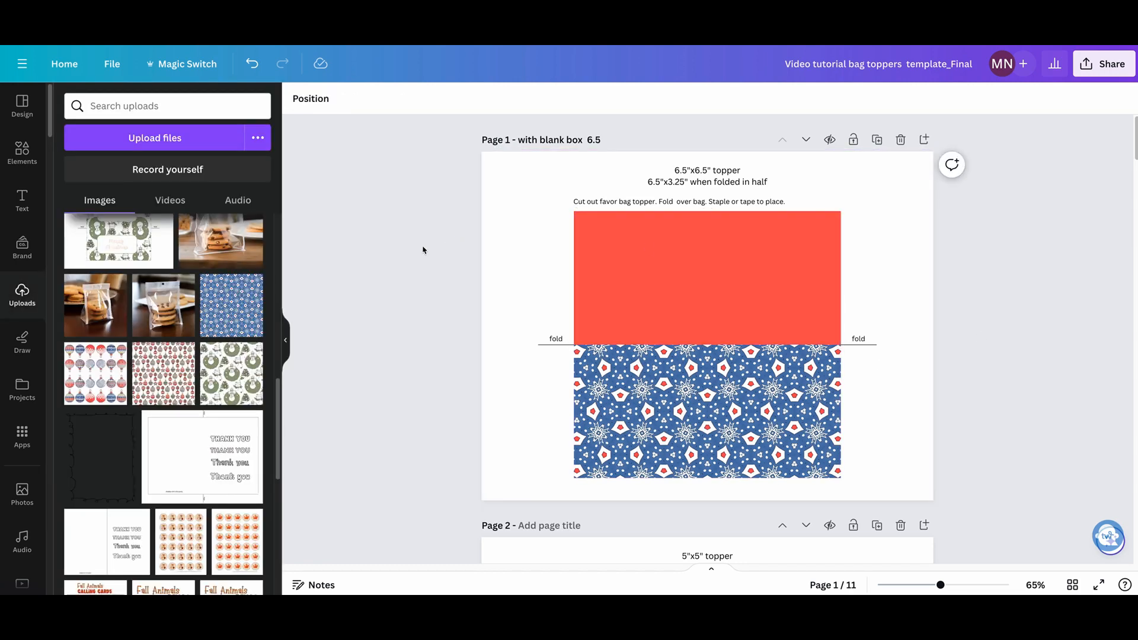
mouse_move(384, 259)
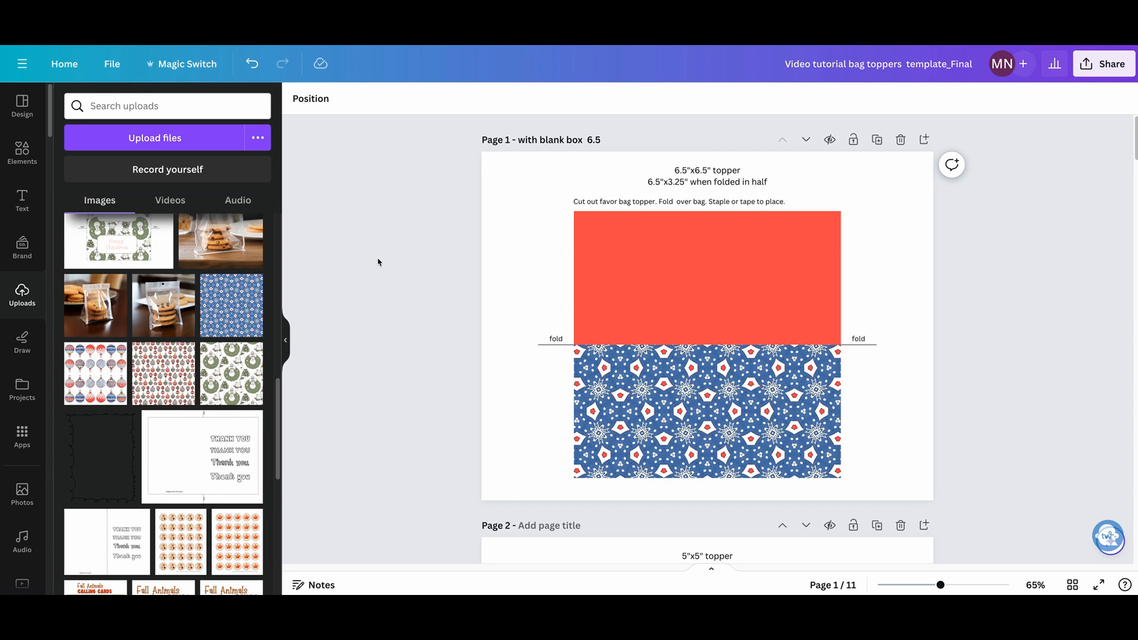
mouse_move(638, 548)
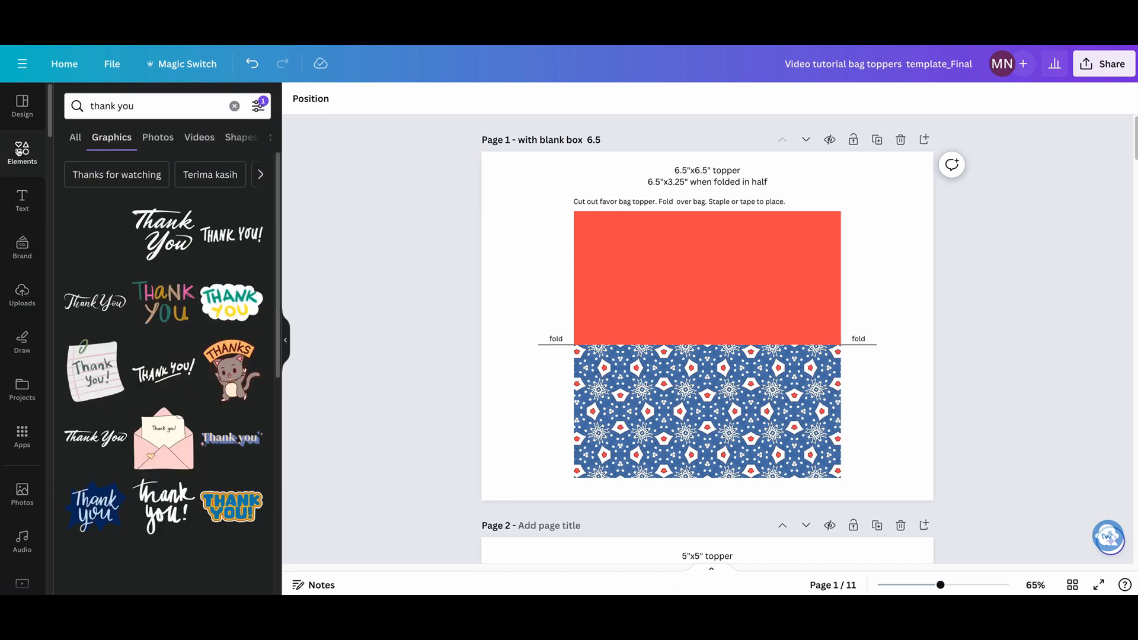
Step: Add the black script Thank You graphic onto the patterned lower half
scroll(down, 3)
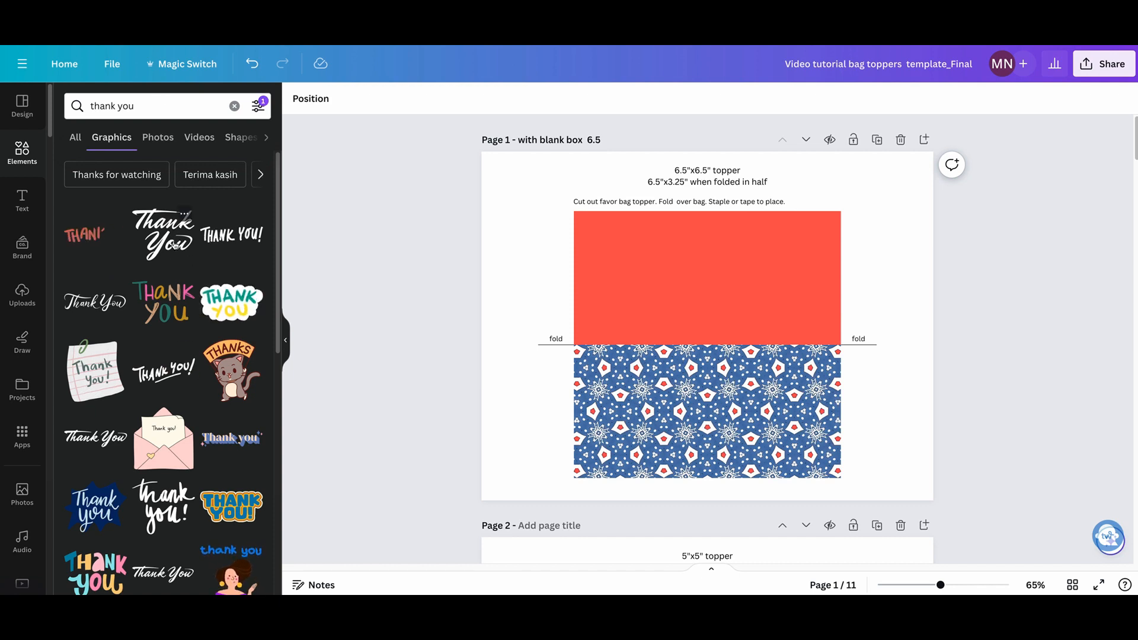
scroll(down, 3)
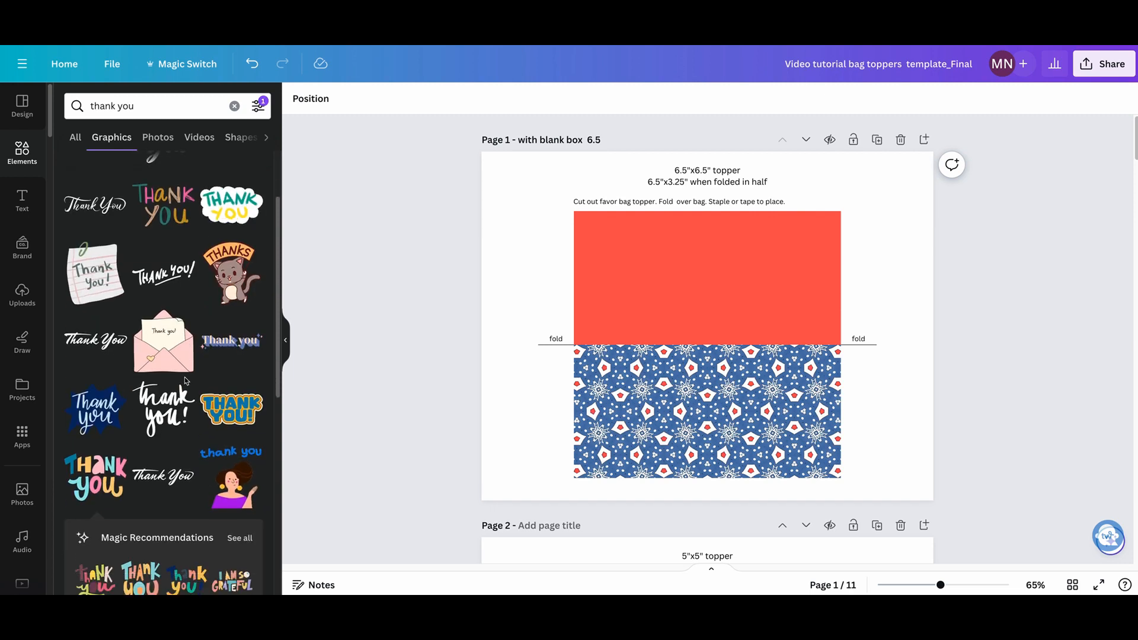
scroll(up, 3)
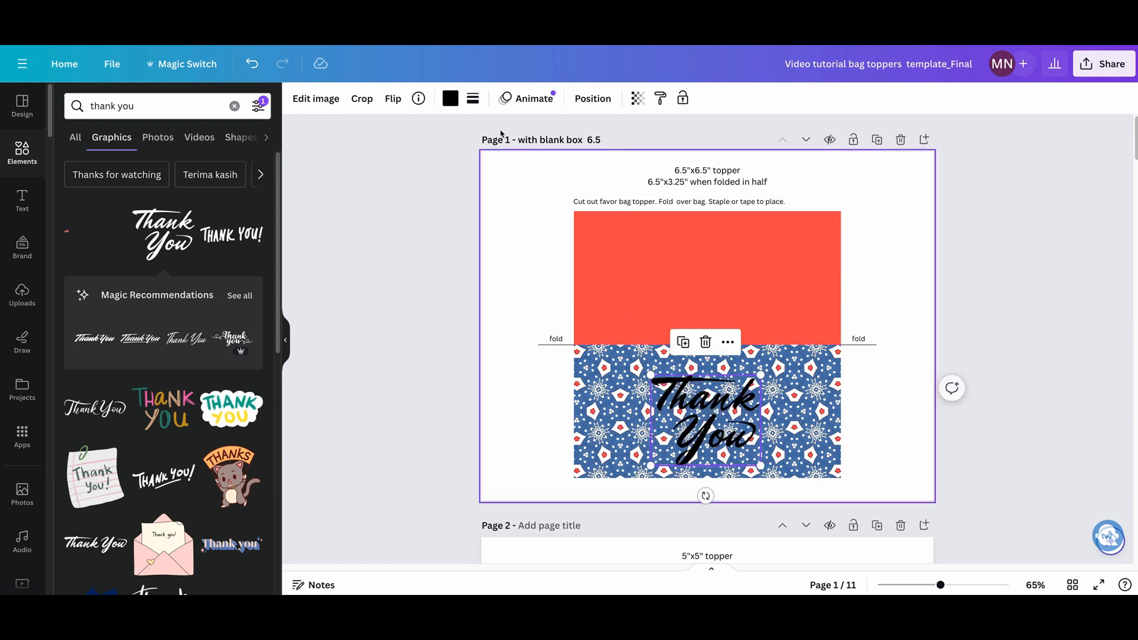
Step: Keep the Thank You graphic black and add a peach rounded square over the patterned half
click(449, 98)
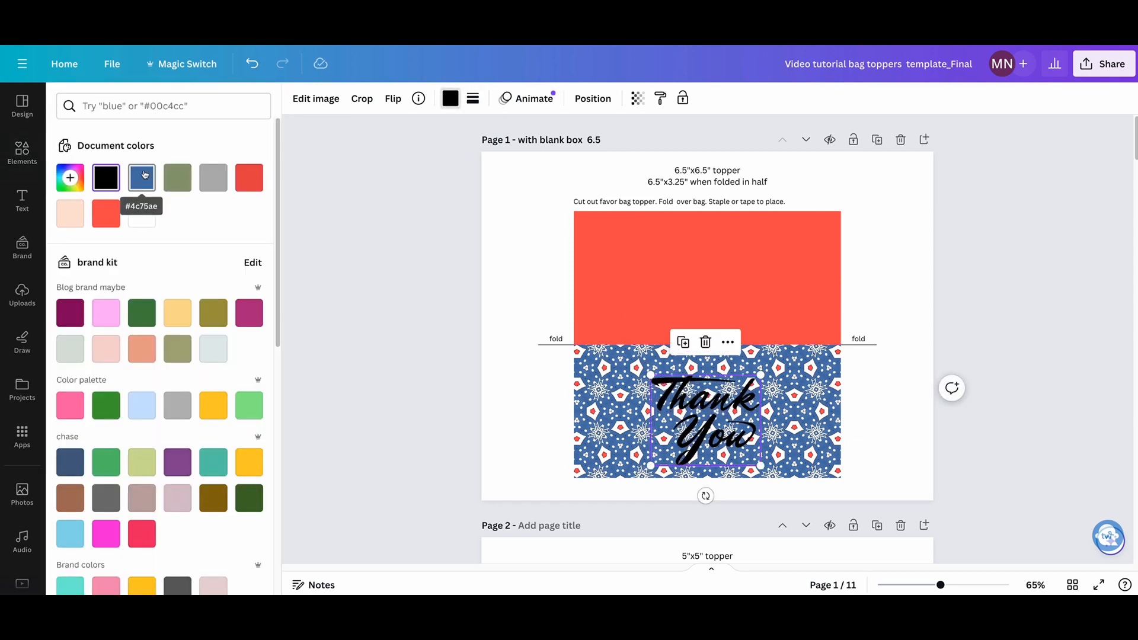
mouse_move(188, 369)
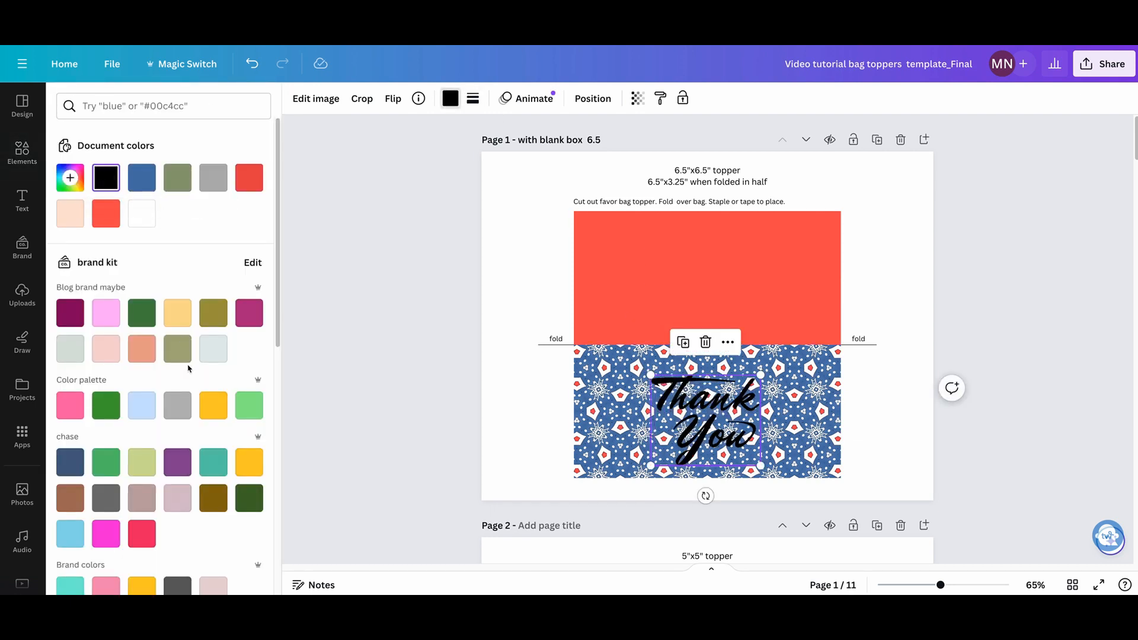
scroll(down, 3)
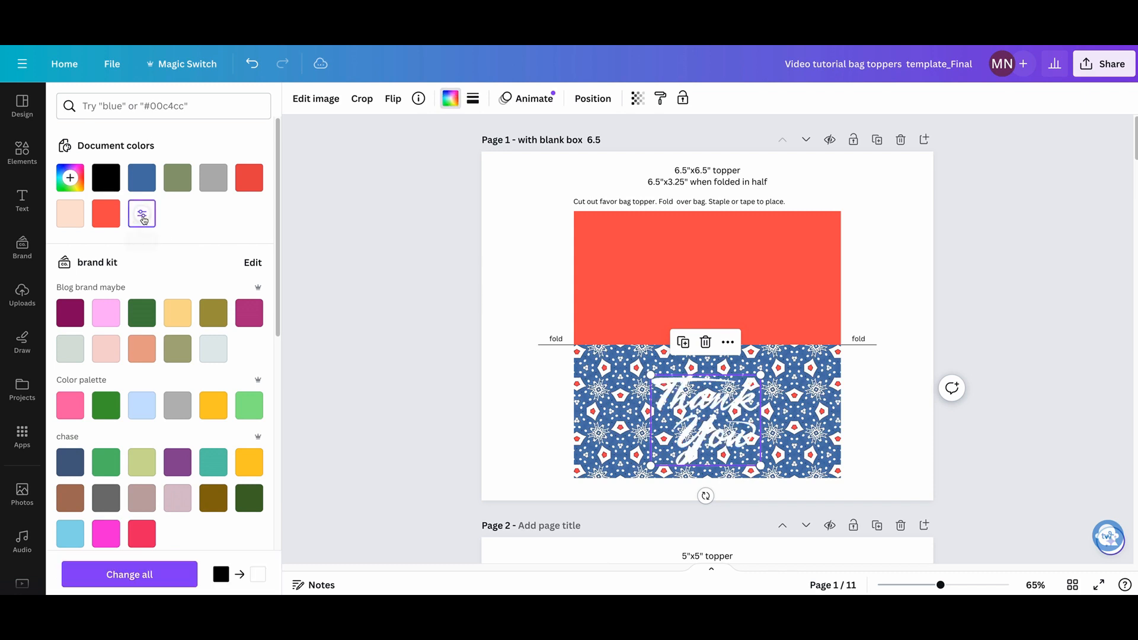
click(106, 177)
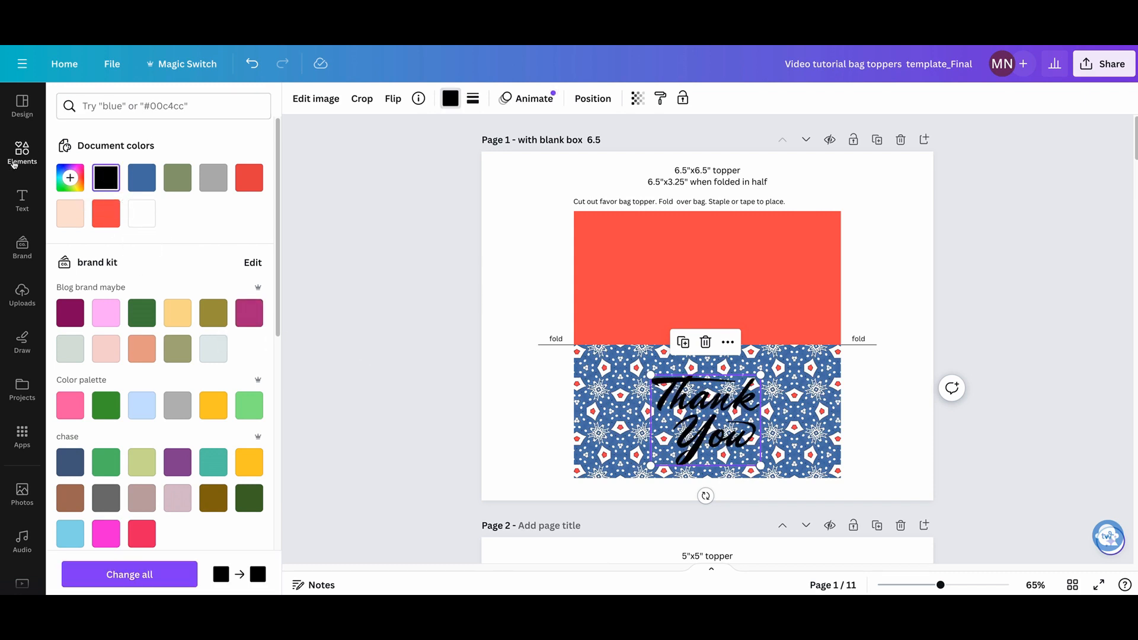
click(22, 153)
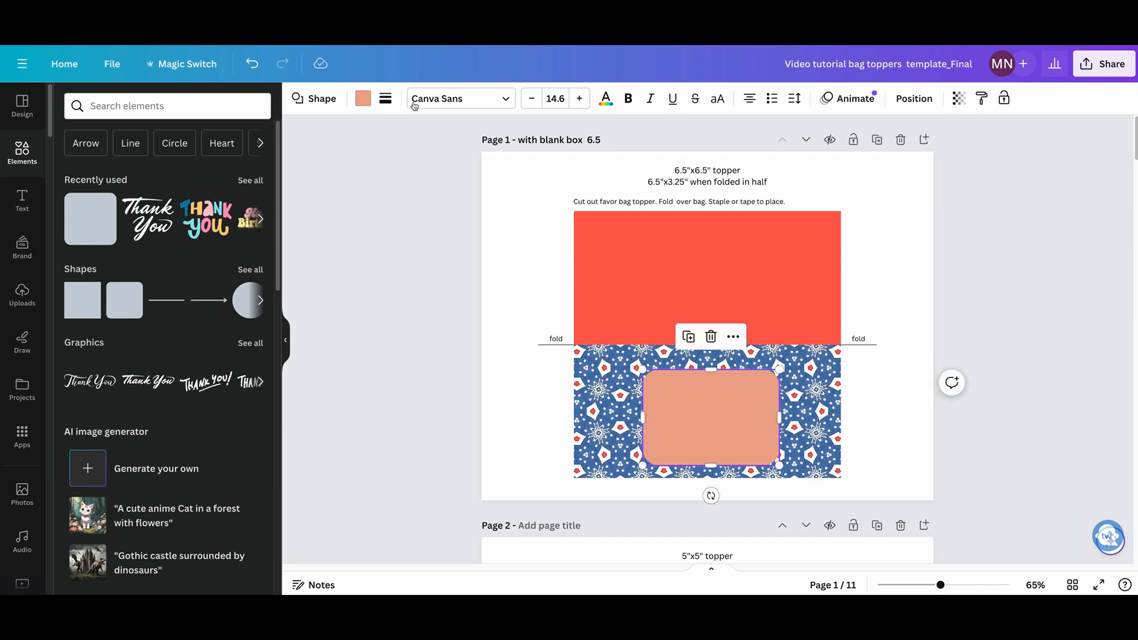
Step: Make the rounded box white and layer it behind the black Thank You graphic
click(362, 98)
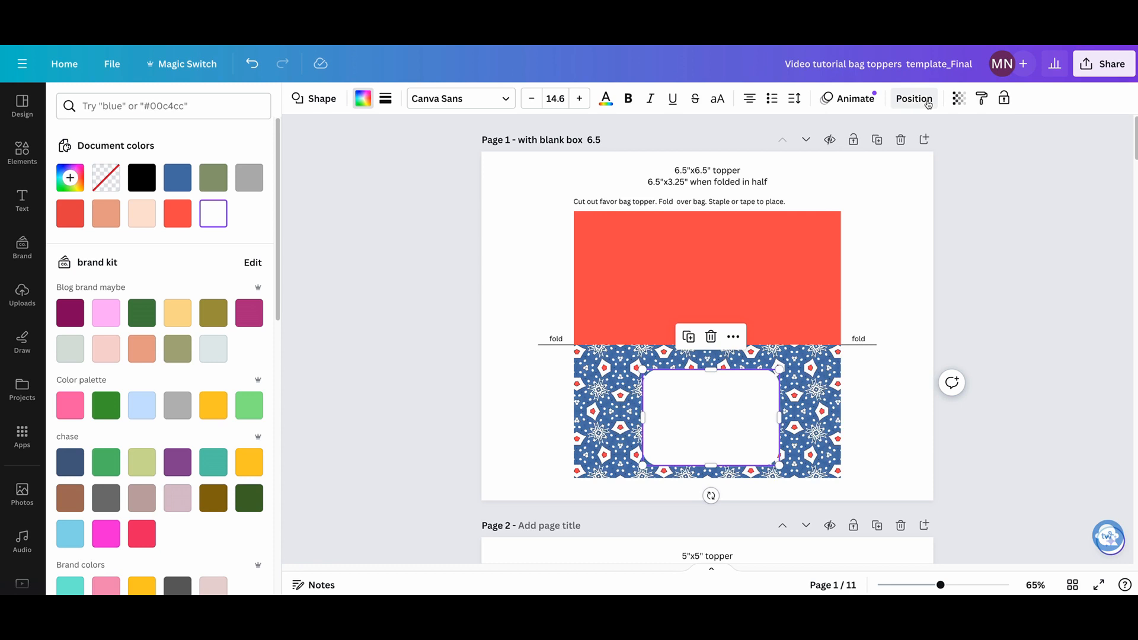
click(913, 98)
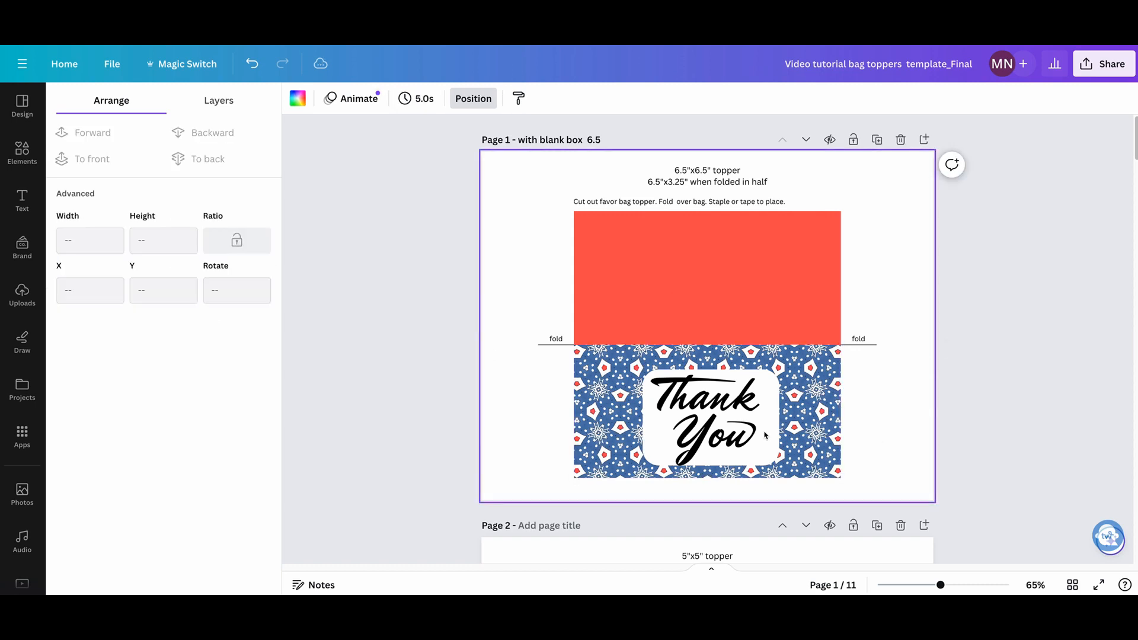
click(704, 413)
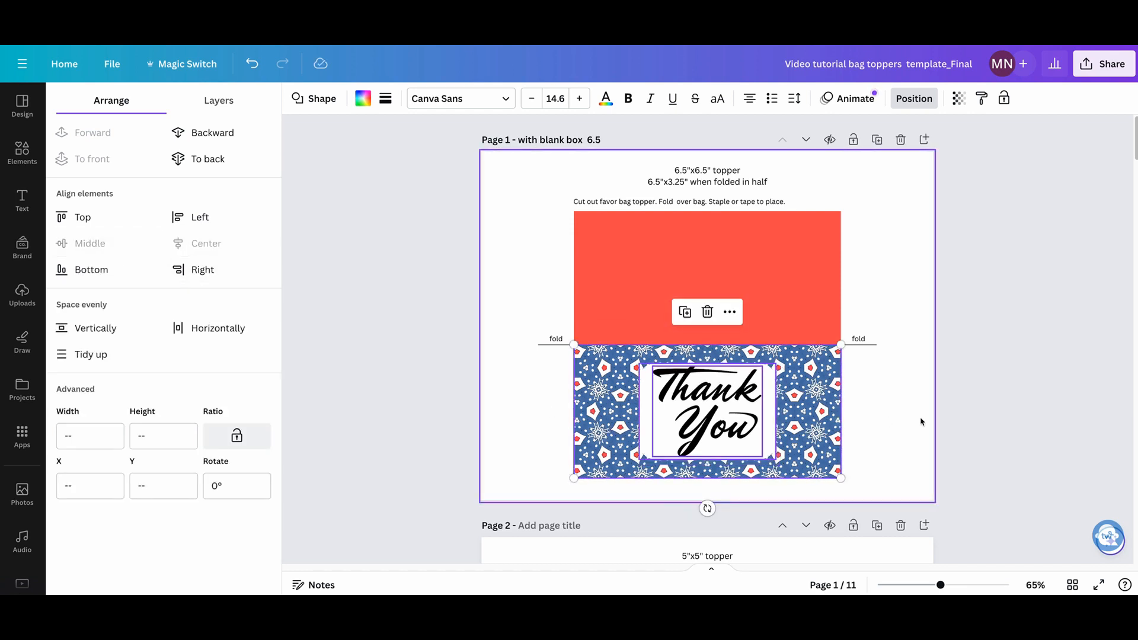
Step: Recolour the Thank You lettering red and give the white box a thin solid outline
click(22, 154)
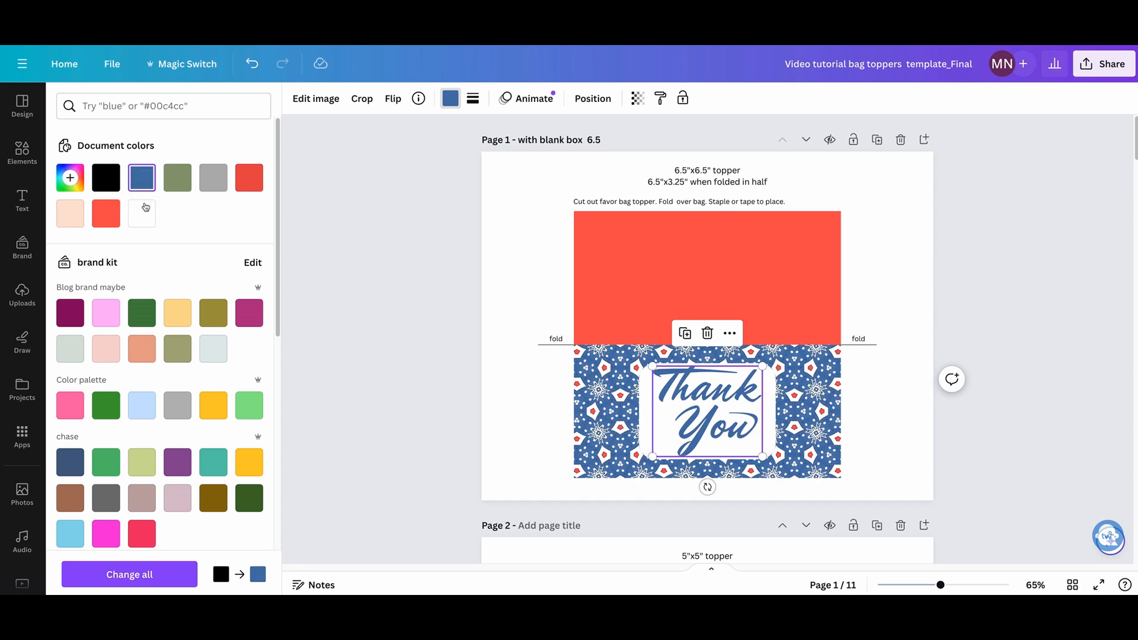
click(249, 178)
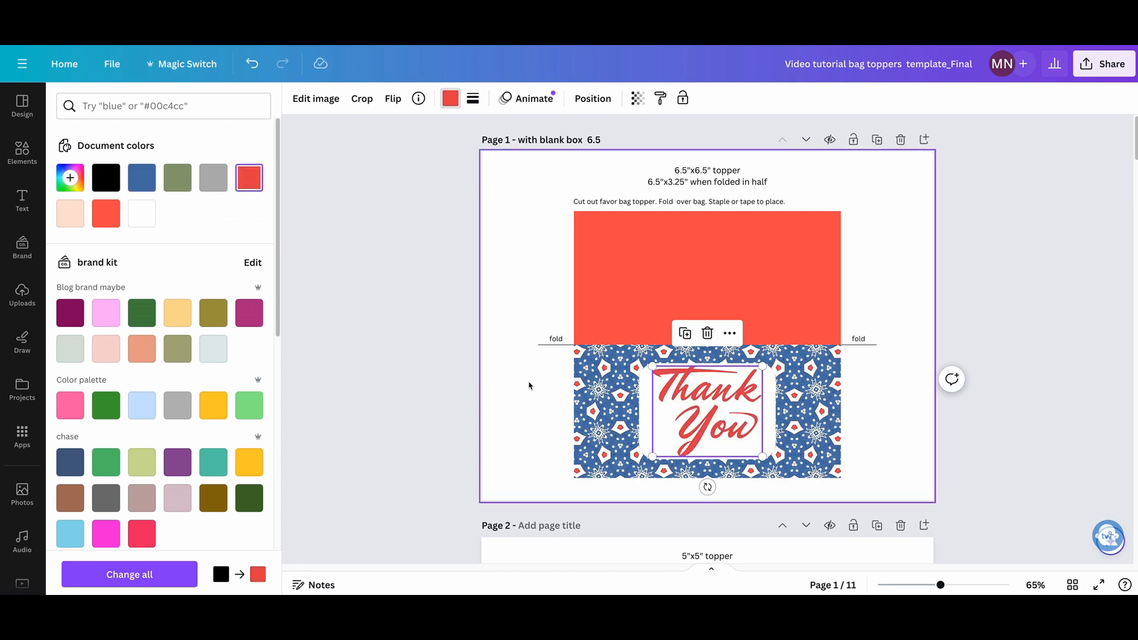
click(705, 414)
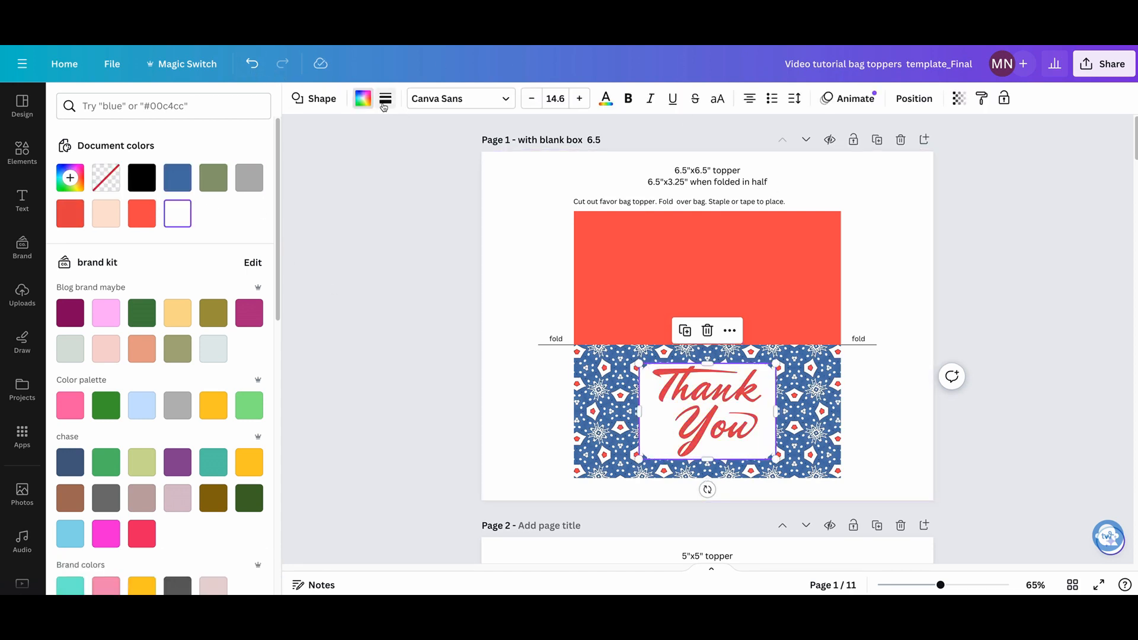
click(385, 99)
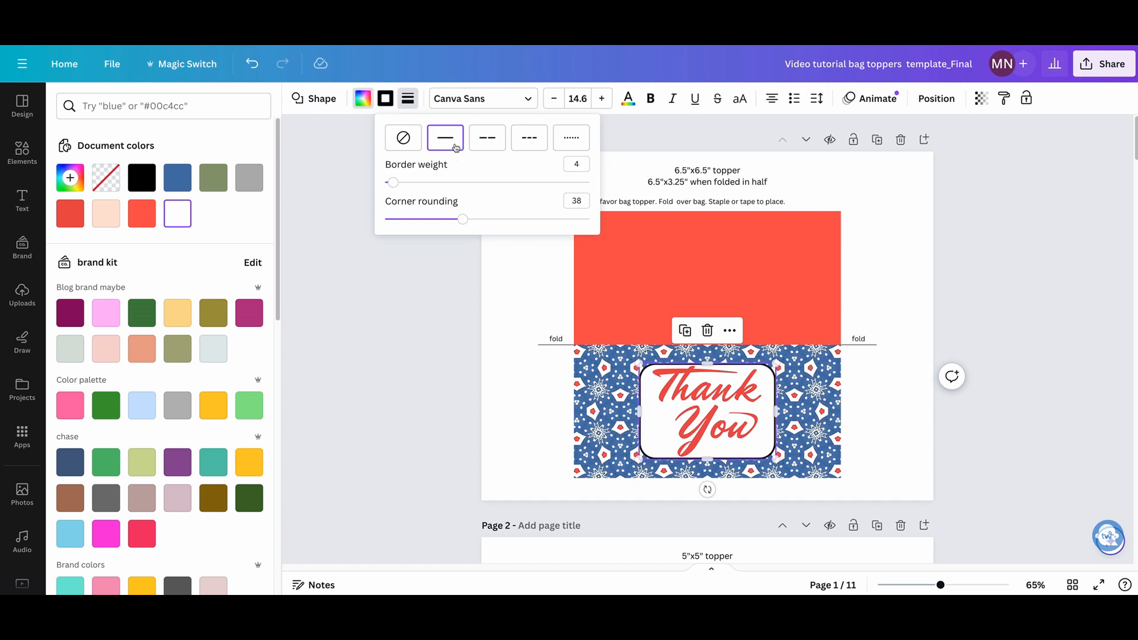
click(177, 177)
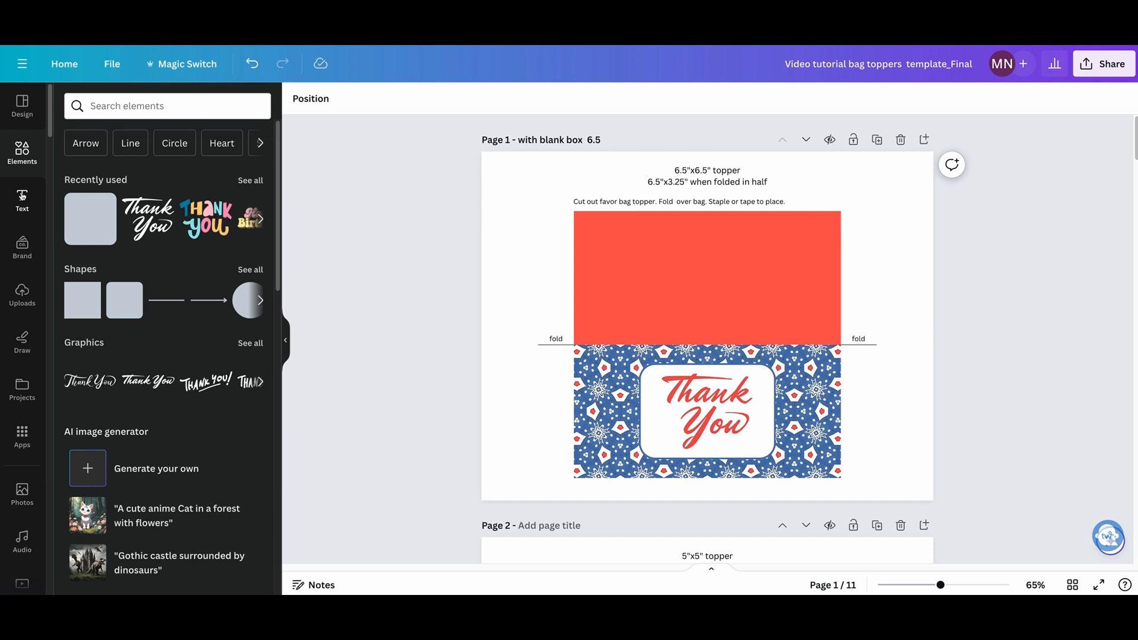
Step: Add upside-down To: and From: text on the red top half with a rounded rectangle
click(22, 201)
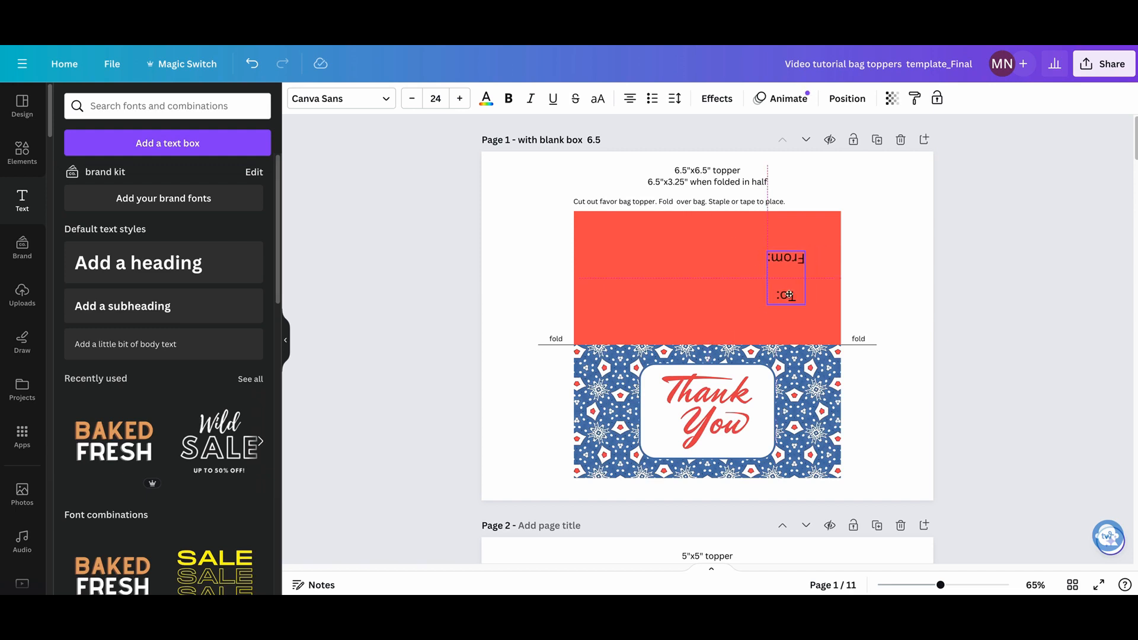
click(21, 154)
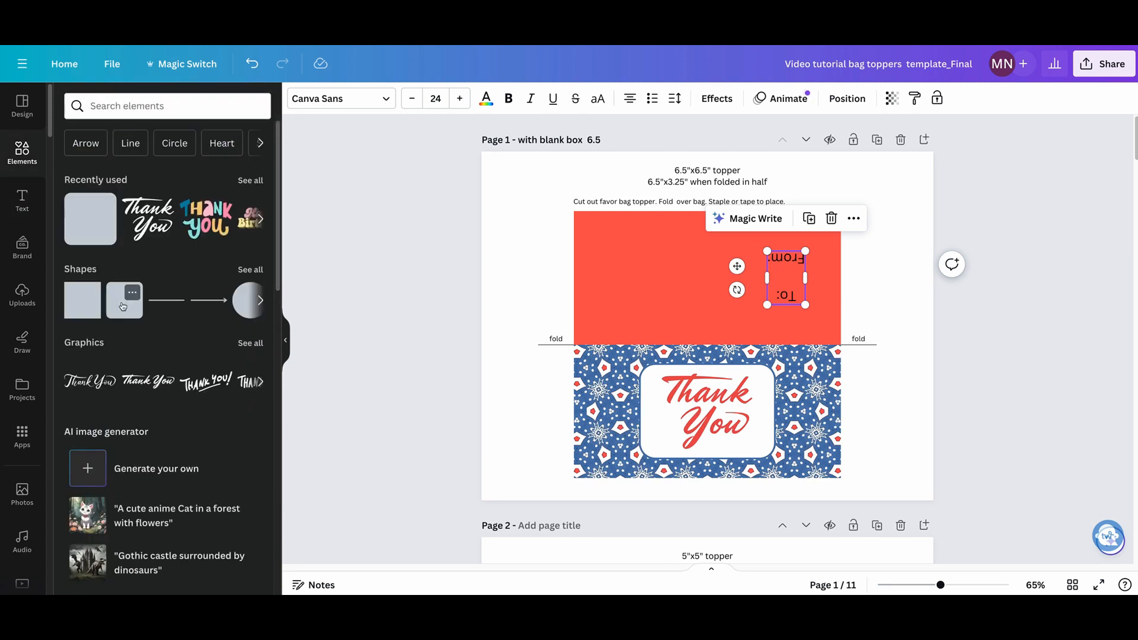
click(123, 300)
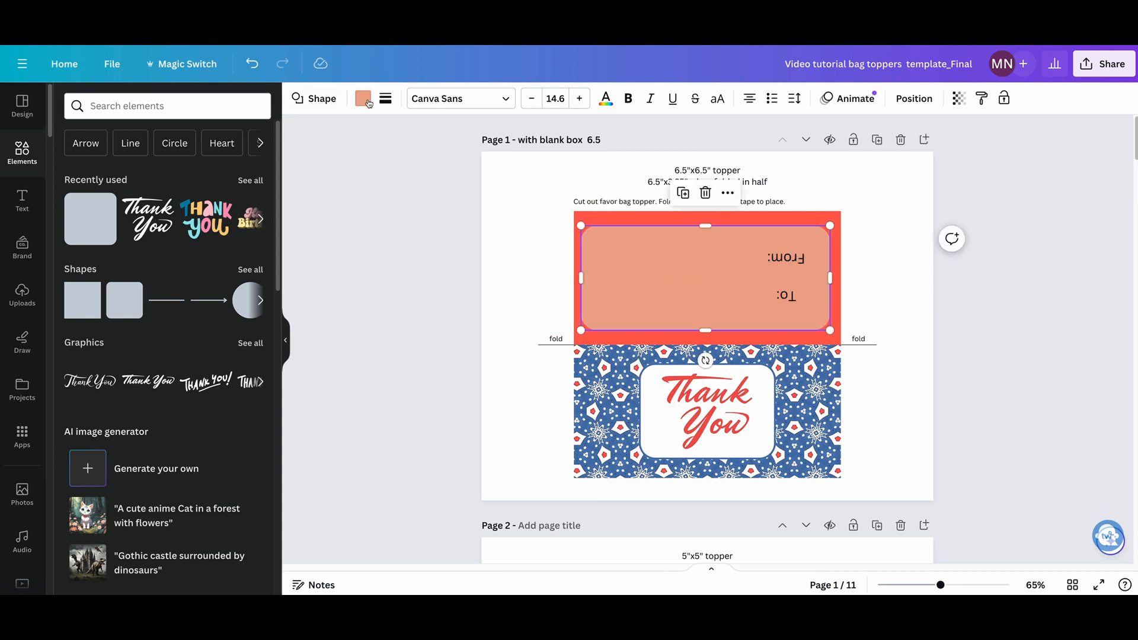
Step: Fill the new box white and send it behind the To:/From: text
click(363, 98)
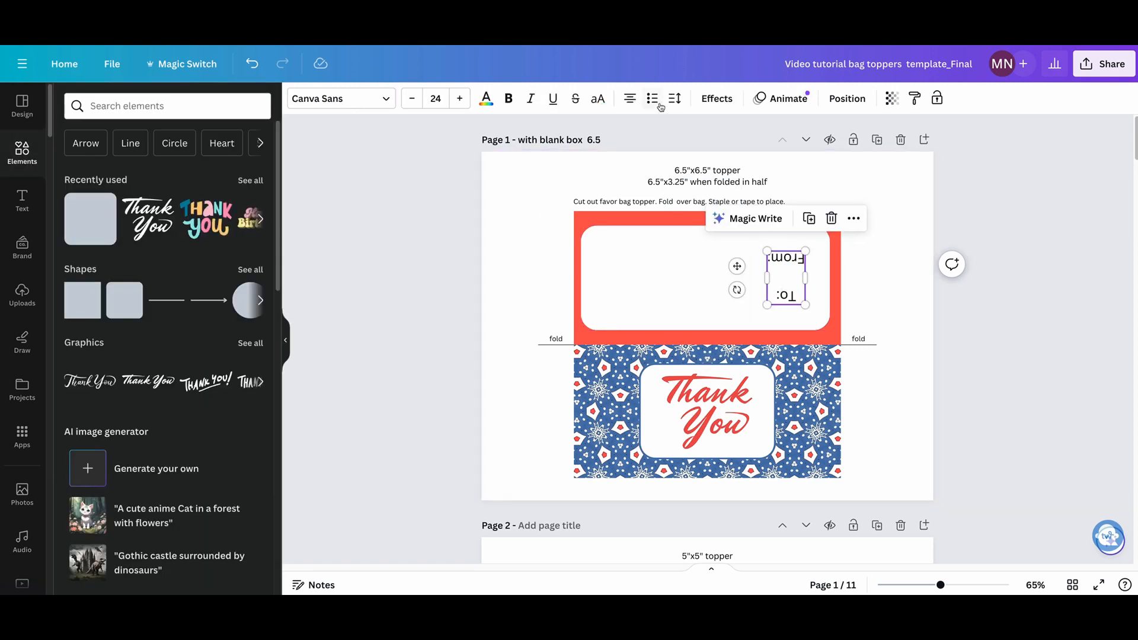
click(673, 99)
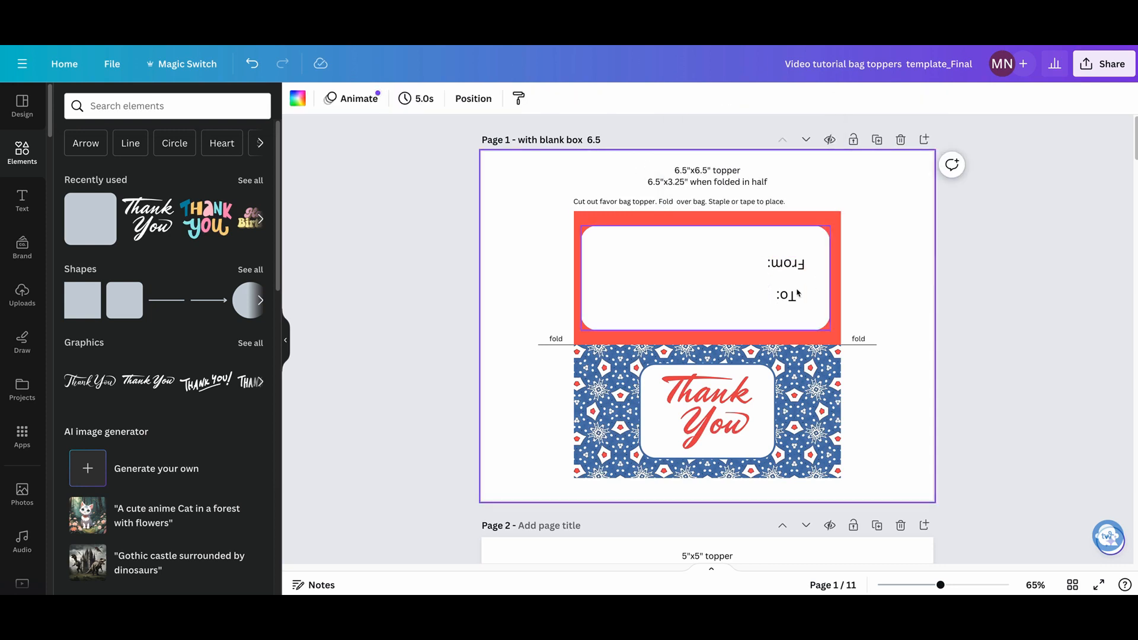
click(783, 277)
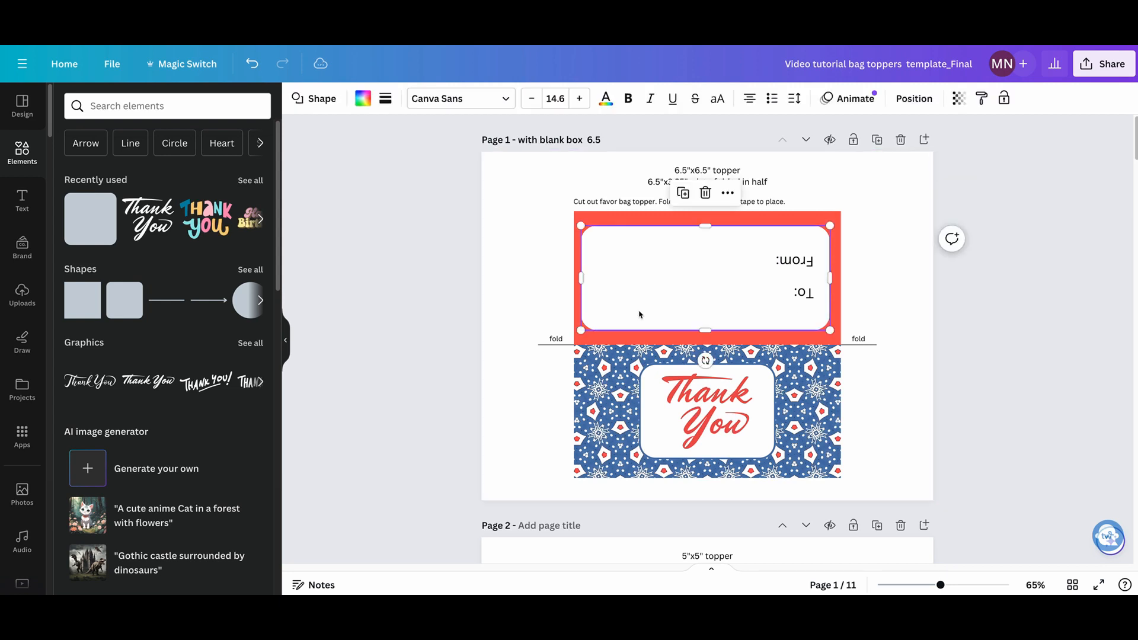
click(886, 305)
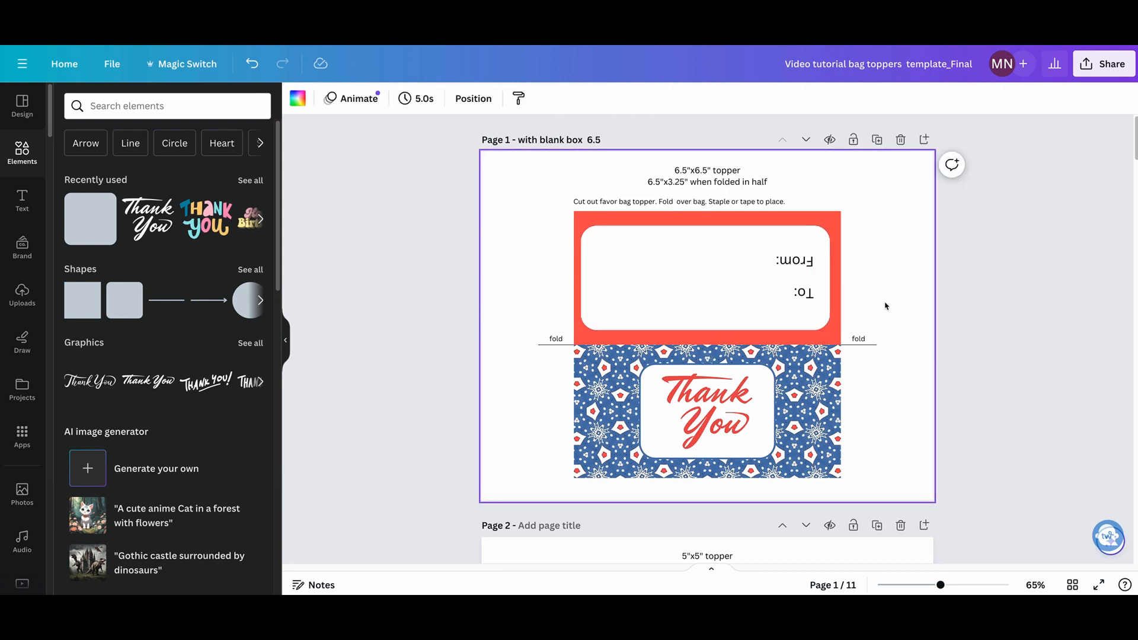
mouse_move(915, 319)
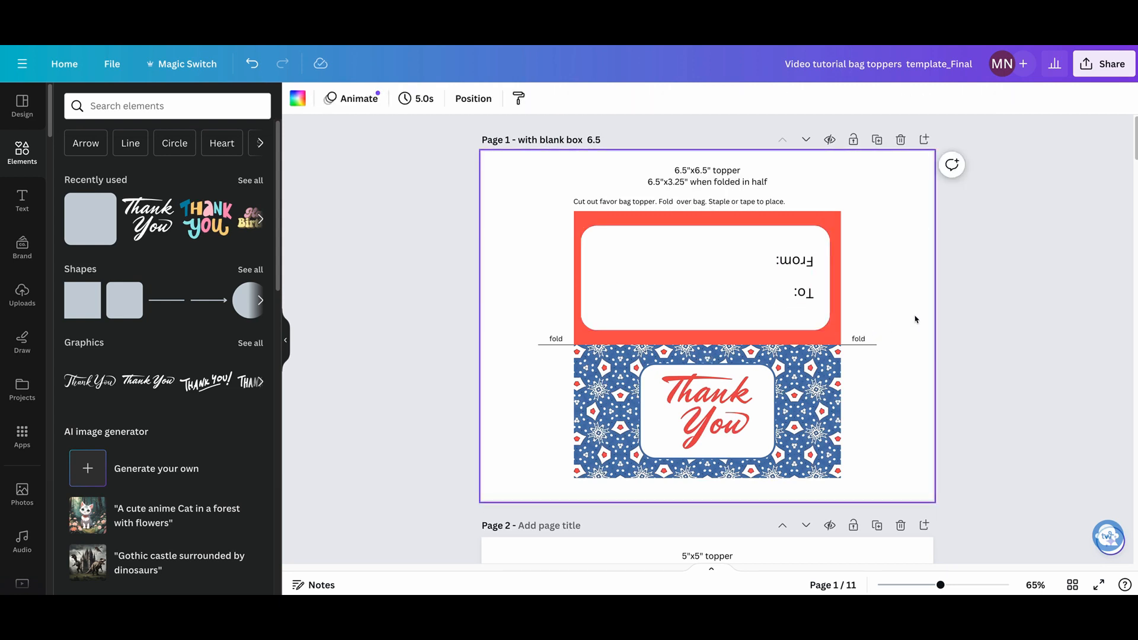
Step: Duplicate the topper page with a pink confetti bottom and recolour its Thank You lettering tan
click(705, 414)
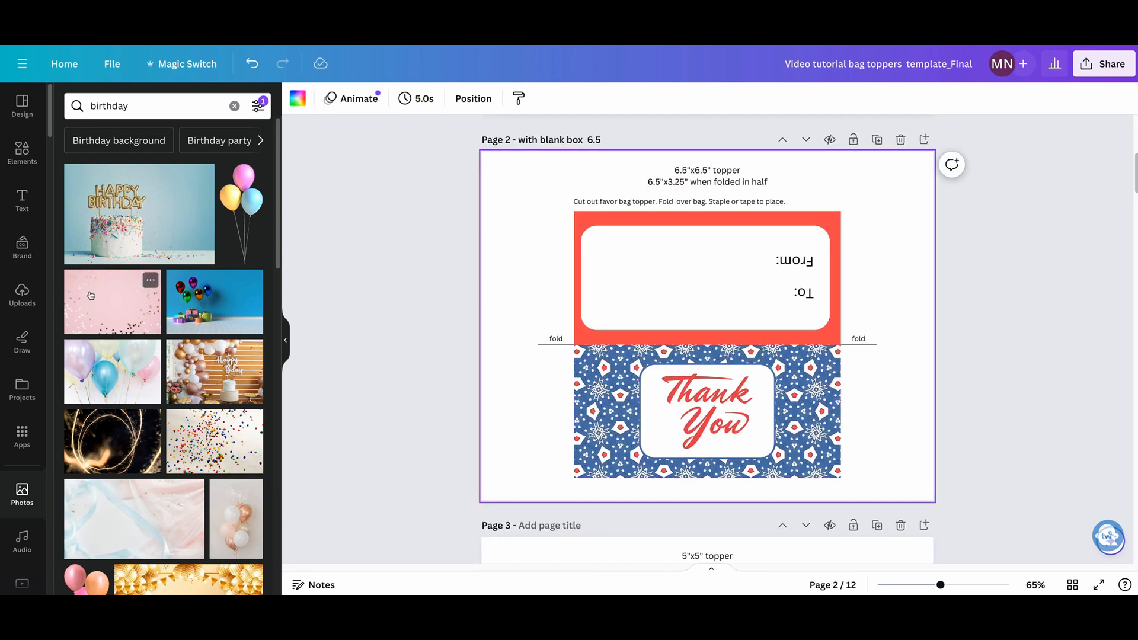
mouse_move(125, 216)
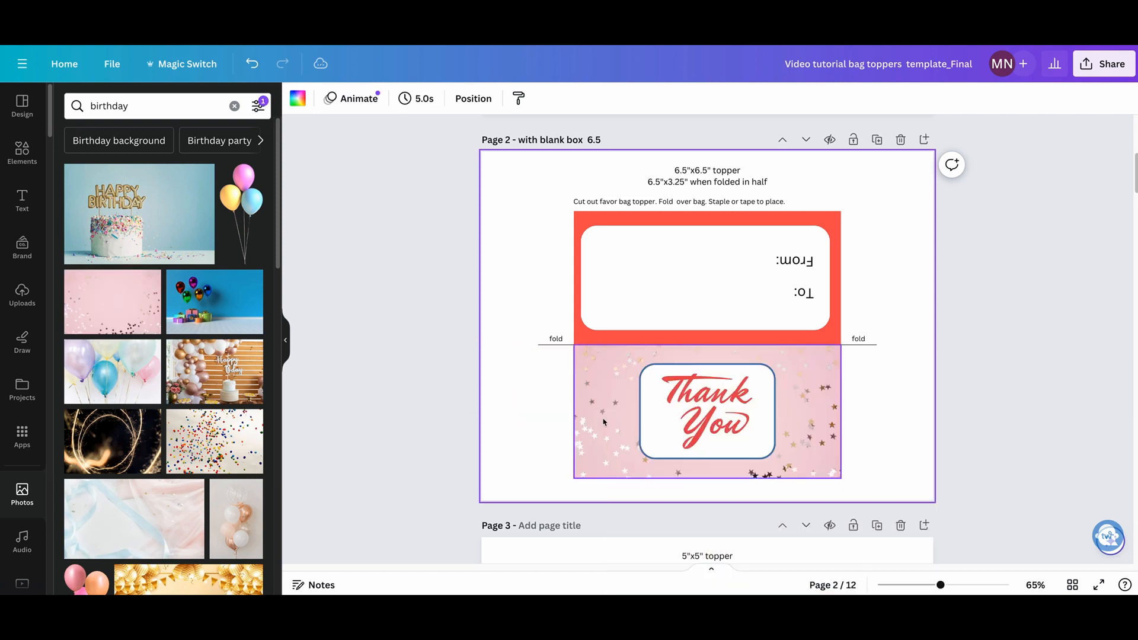
click(705, 411)
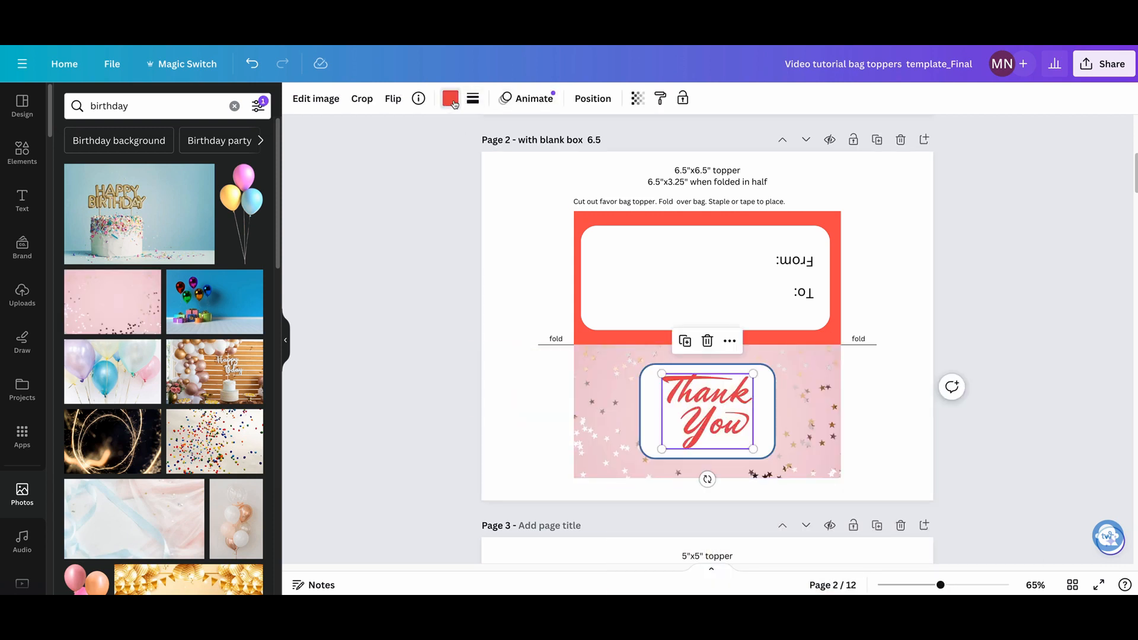
click(449, 98)
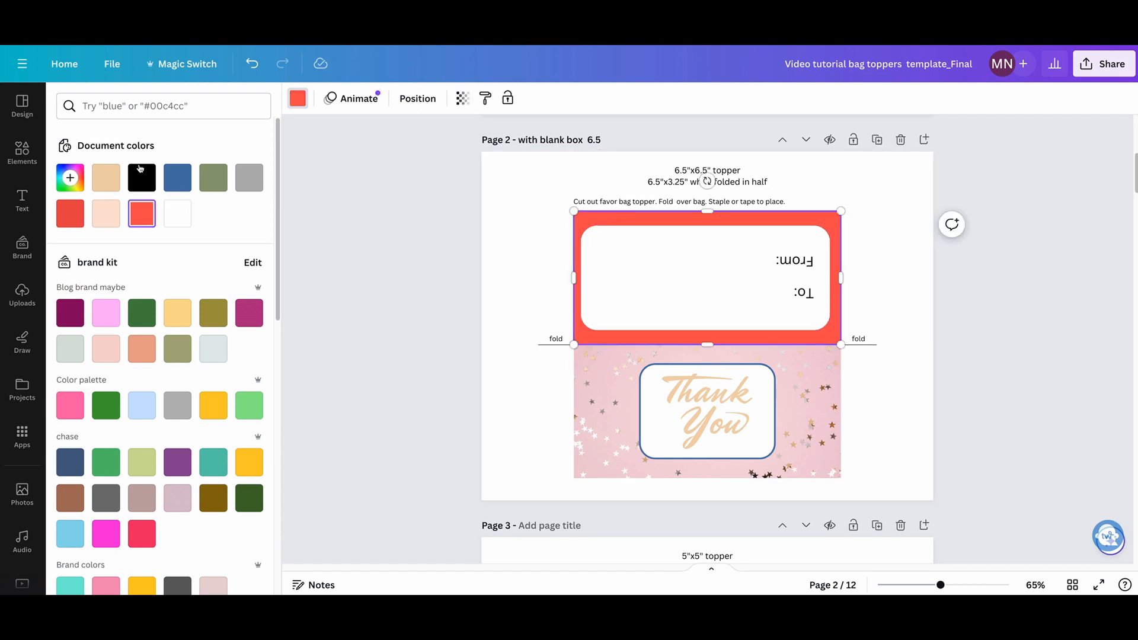
Step: Make page 2's top half peach and its To:/From: labels pale pink #F3D4DC
click(105, 177)
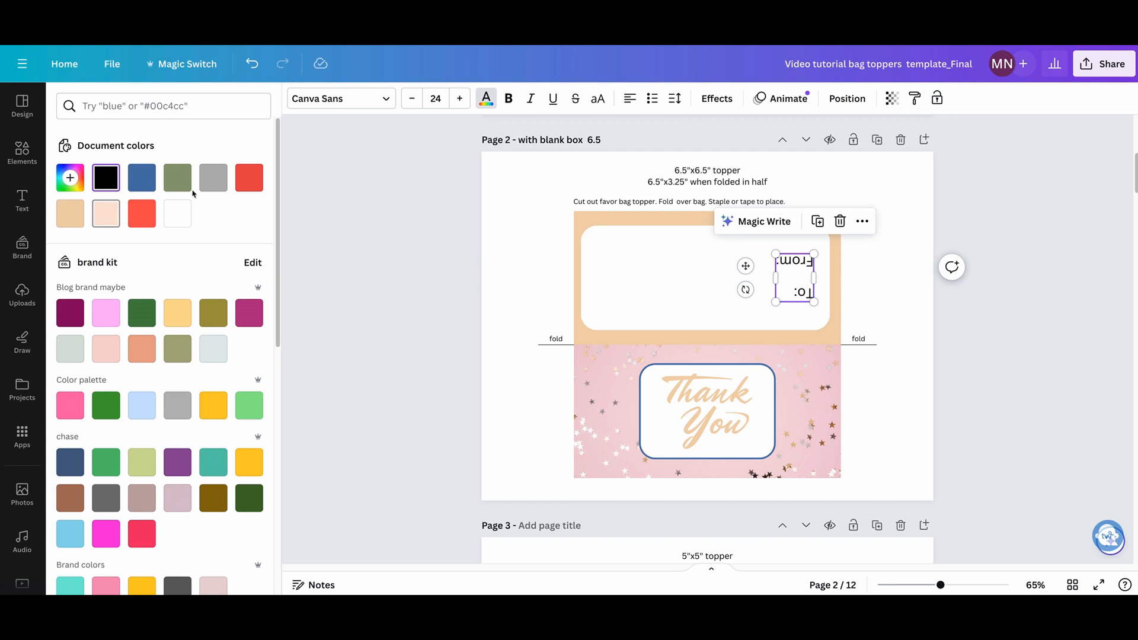
scroll(down, 3)
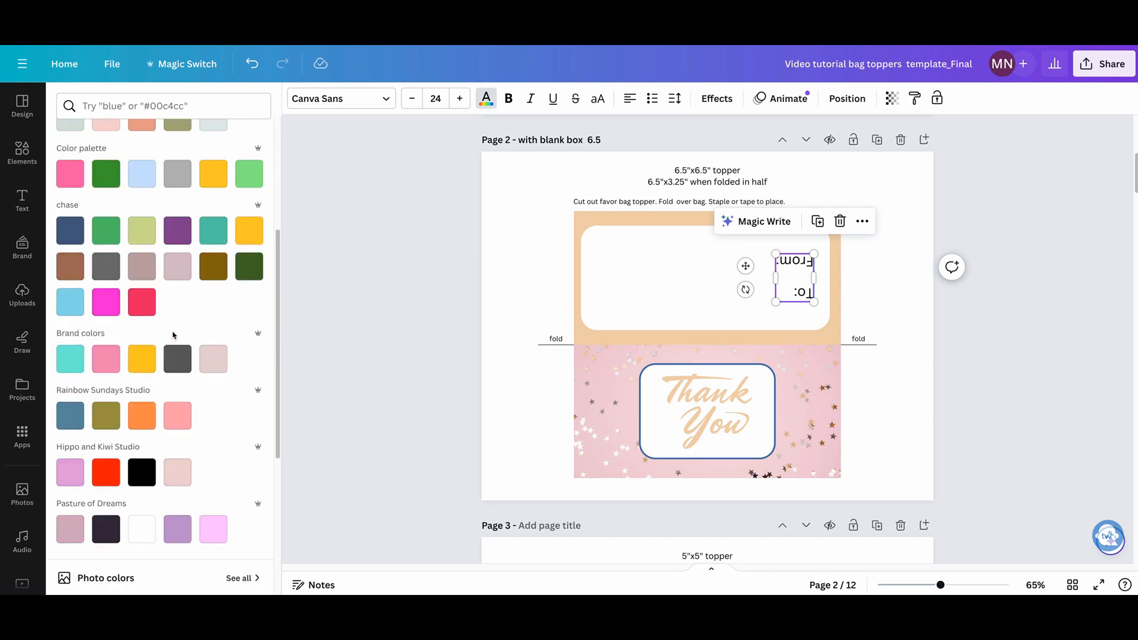
click(177, 415)
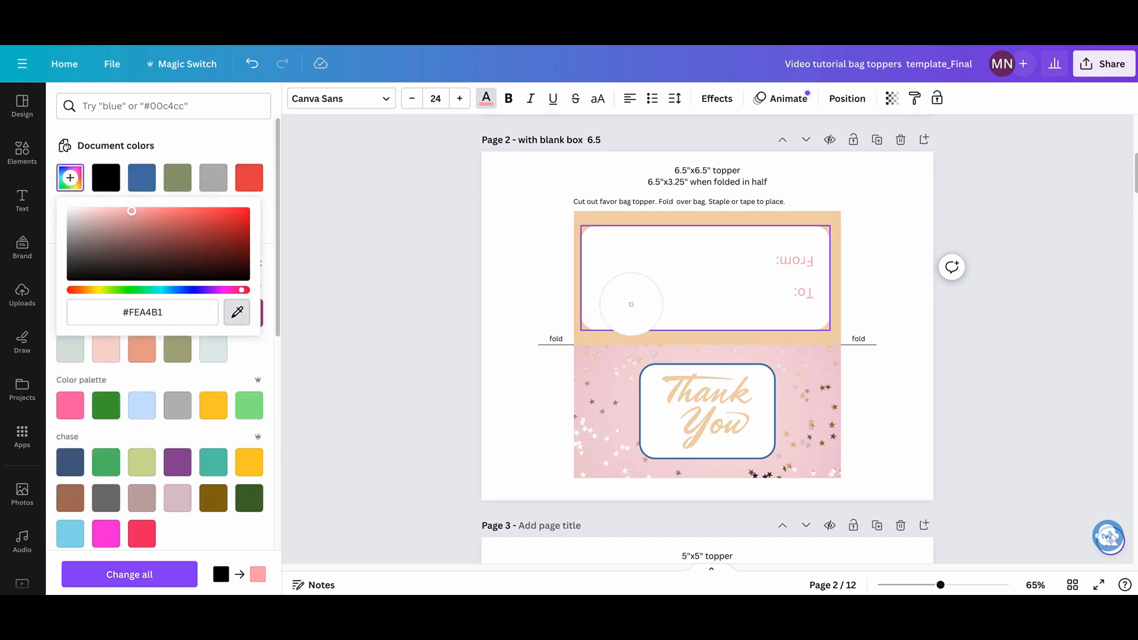
click(793, 276)
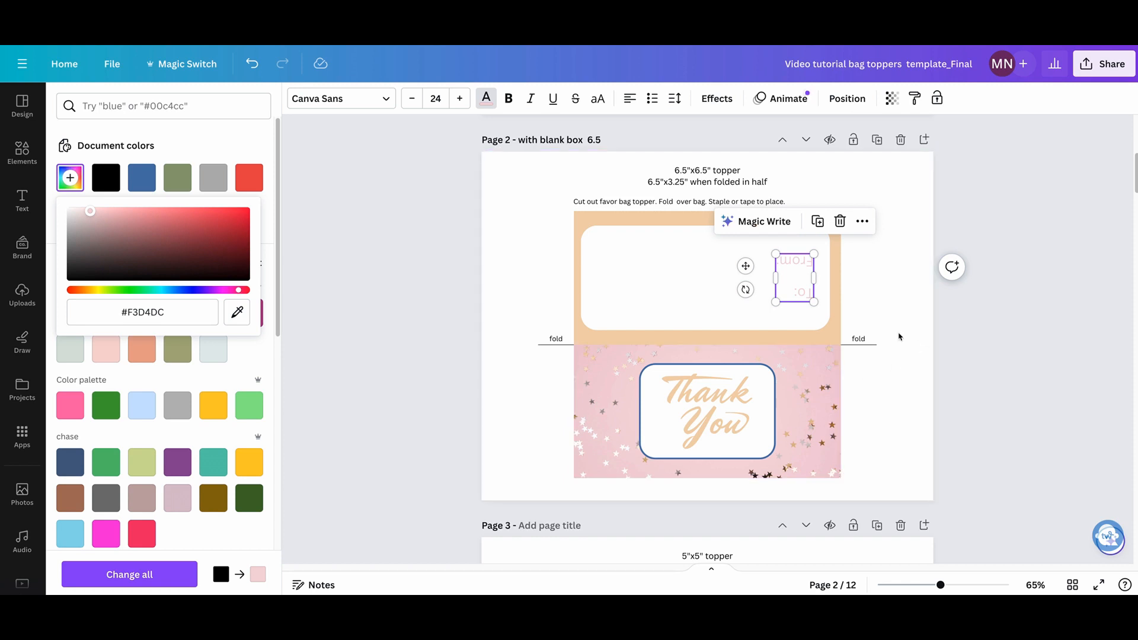
click(21, 493)
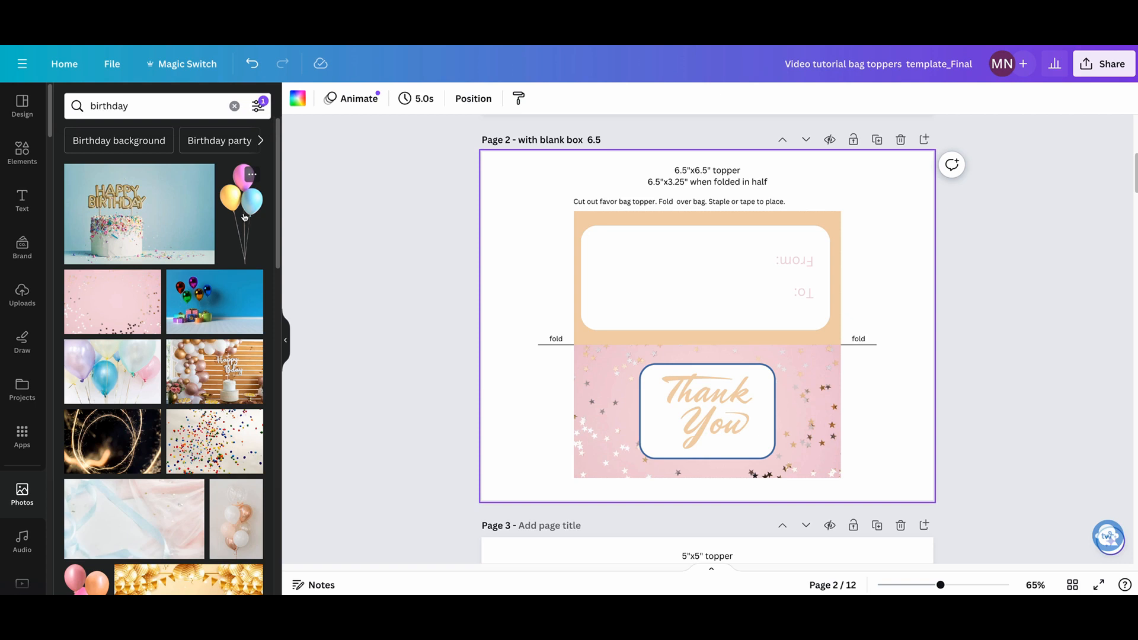
mouse_move(239, 532)
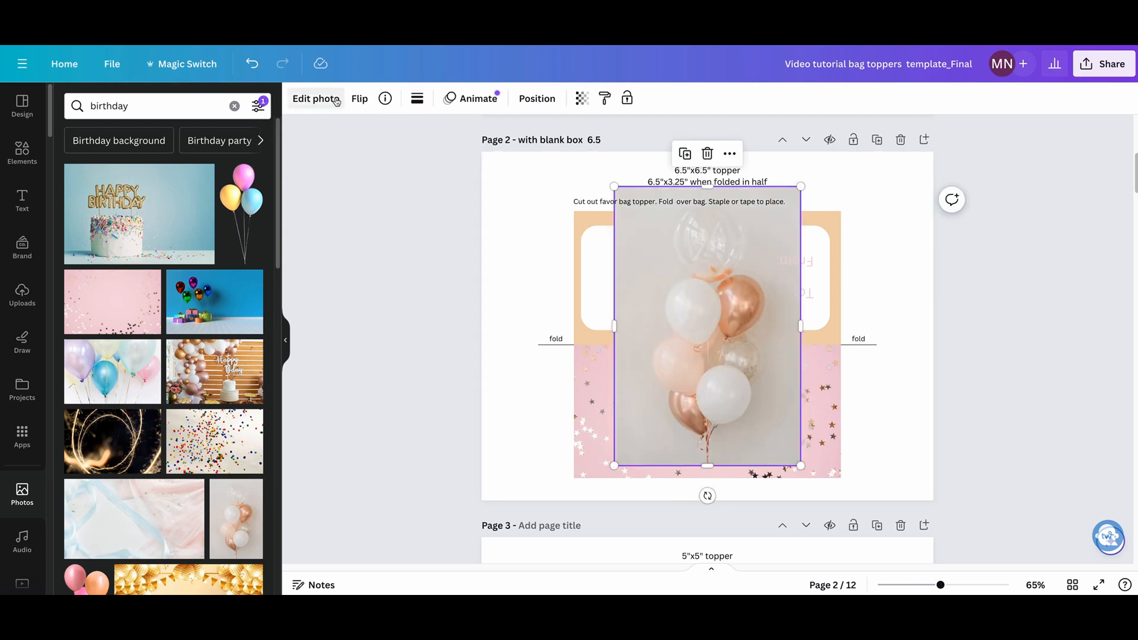
Step: Remove the background from the balloon photo with BG Remover
click(316, 98)
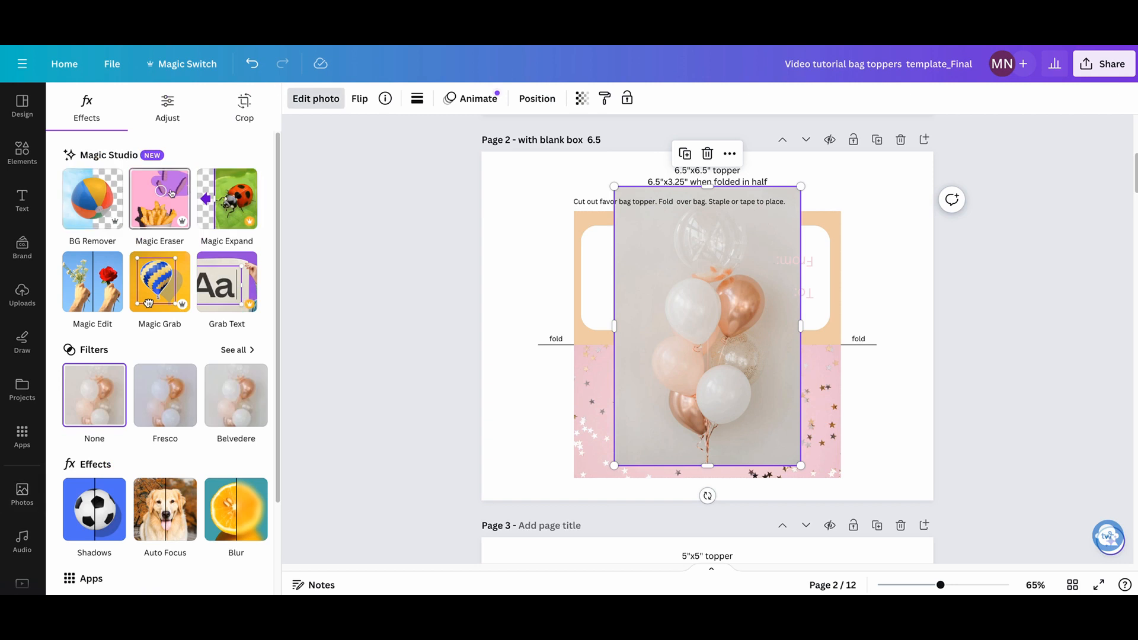
click(93, 198)
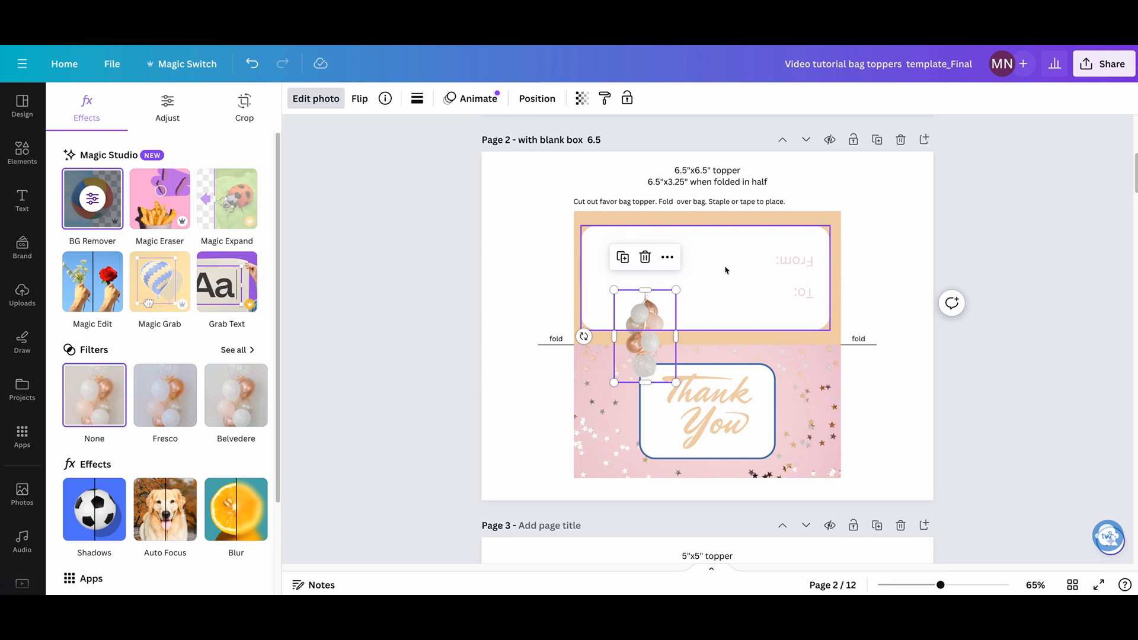
mouse_move(693, 317)
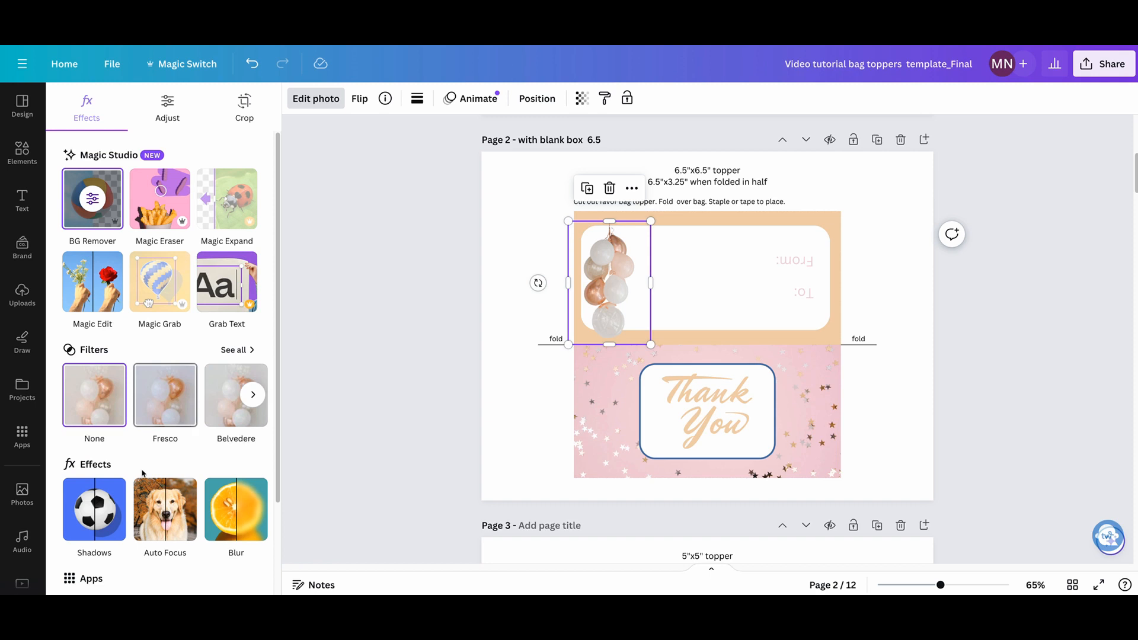
Step: Set the balloon cluster's shadow to None and tilt it in the top-left corner
click(93, 508)
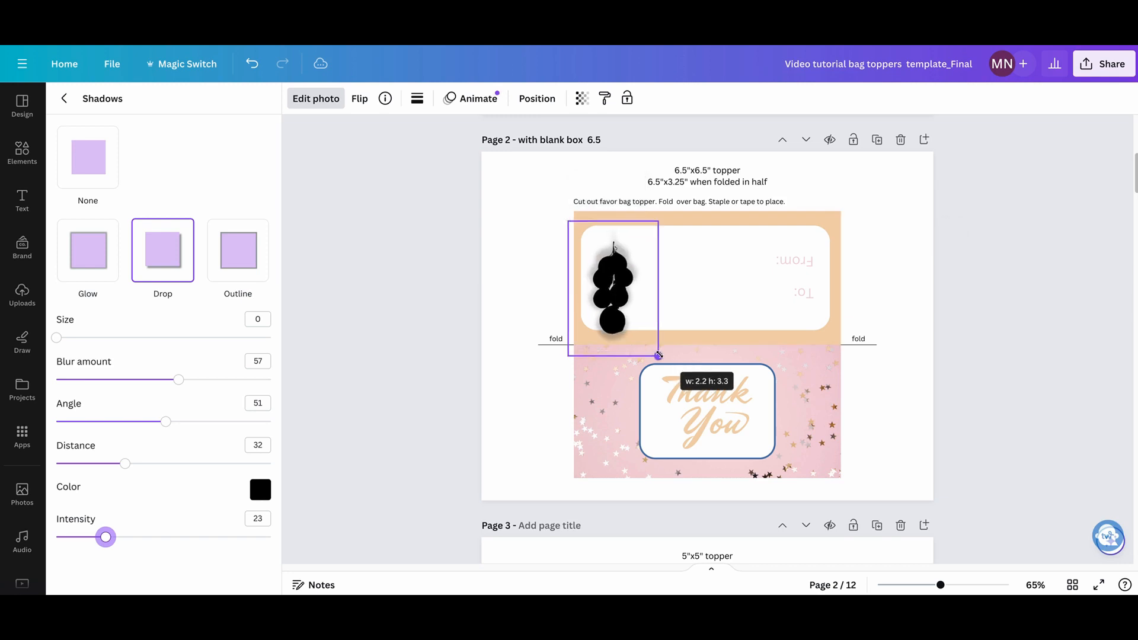
click(87, 158)
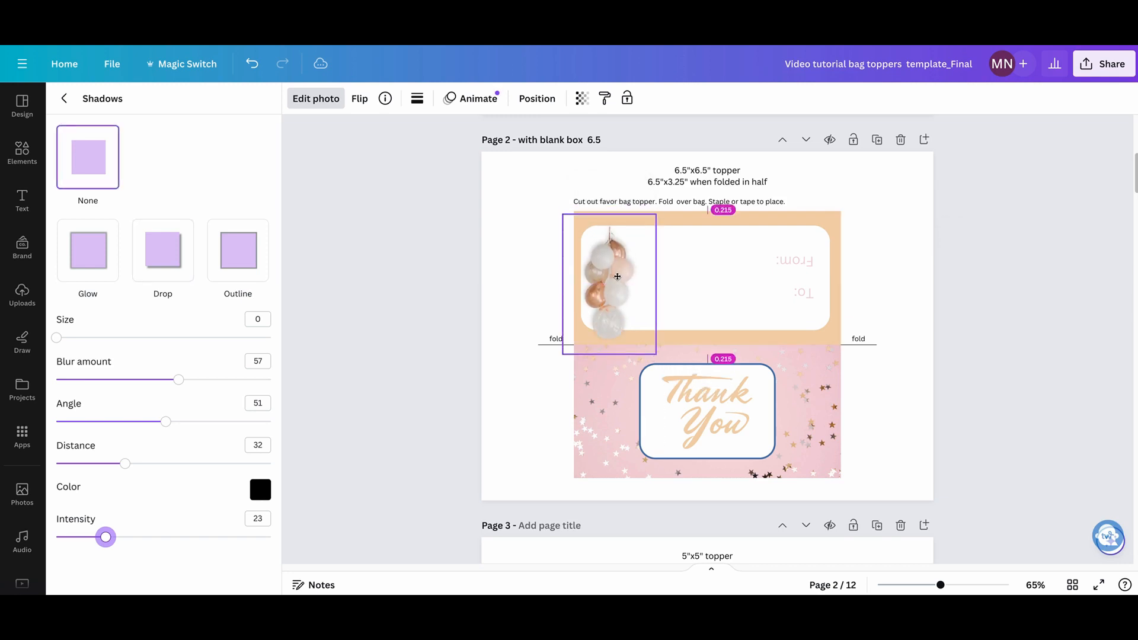
click(609, 280)
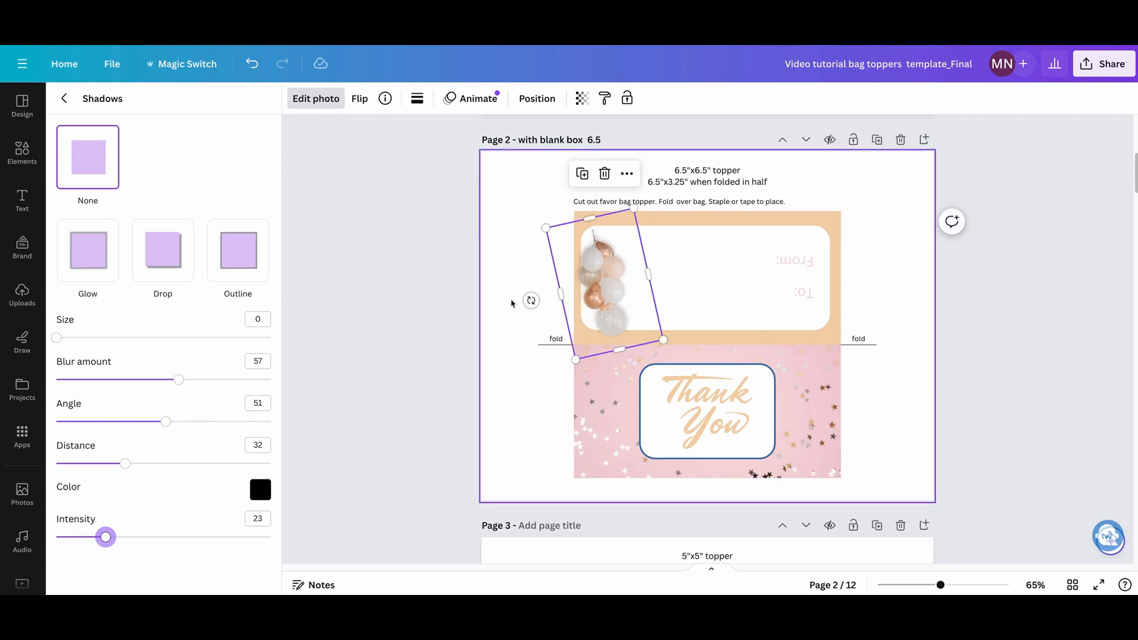
click(21, 492)
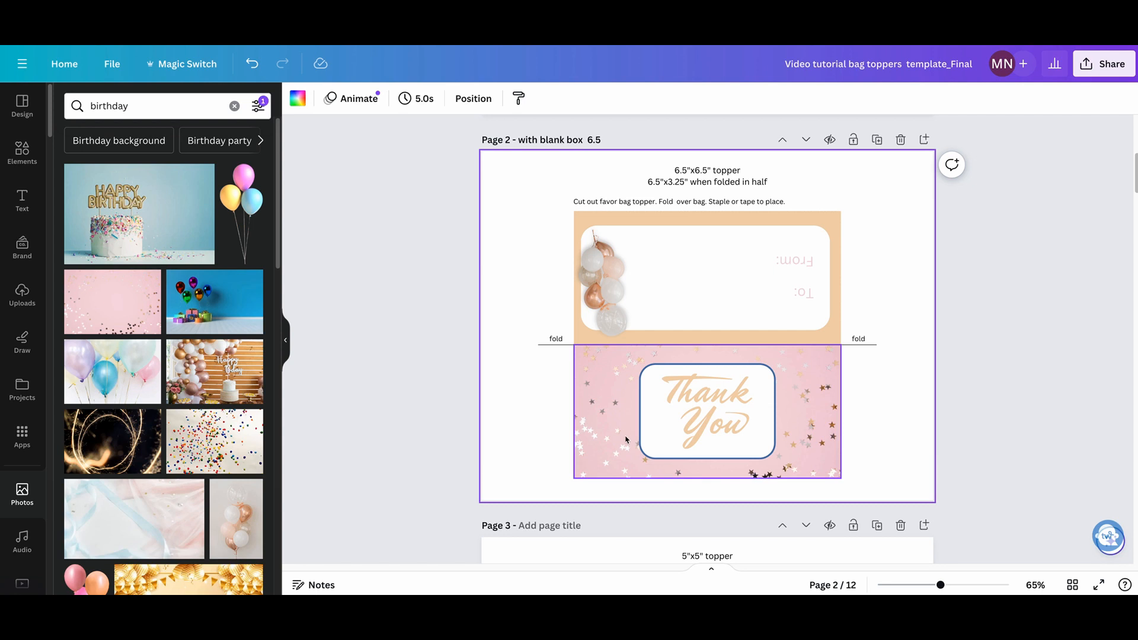
Step: Search the Elements library for 'unicorn', limited to Graphics with a filter applied
click(21, 153)
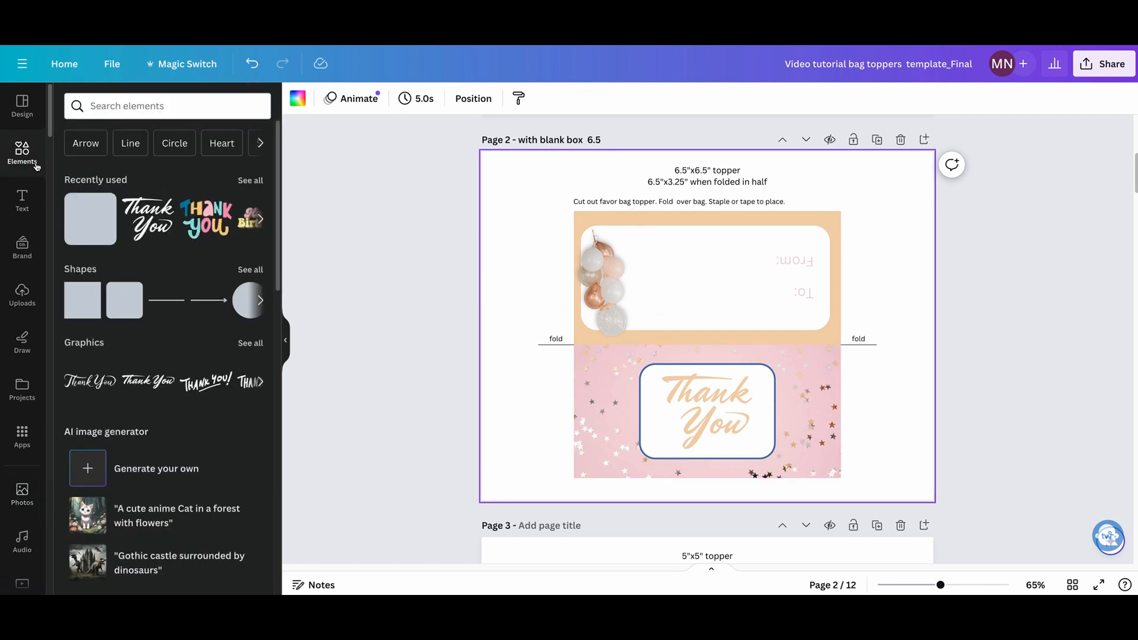
text(birthday)
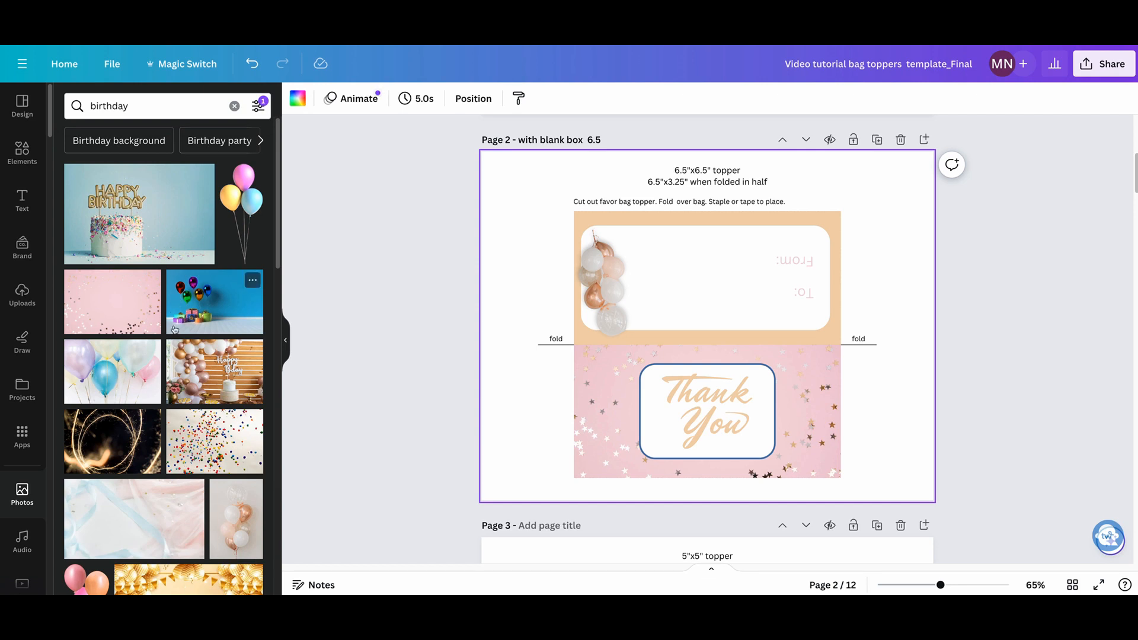
mouse_move(327, 173)
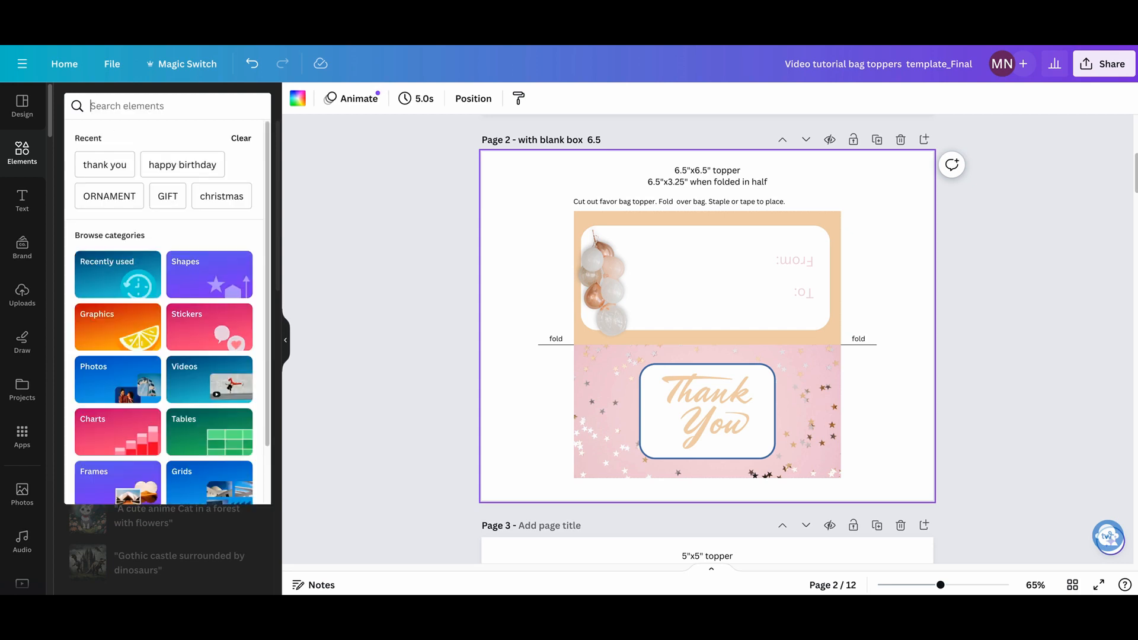
text(pre)
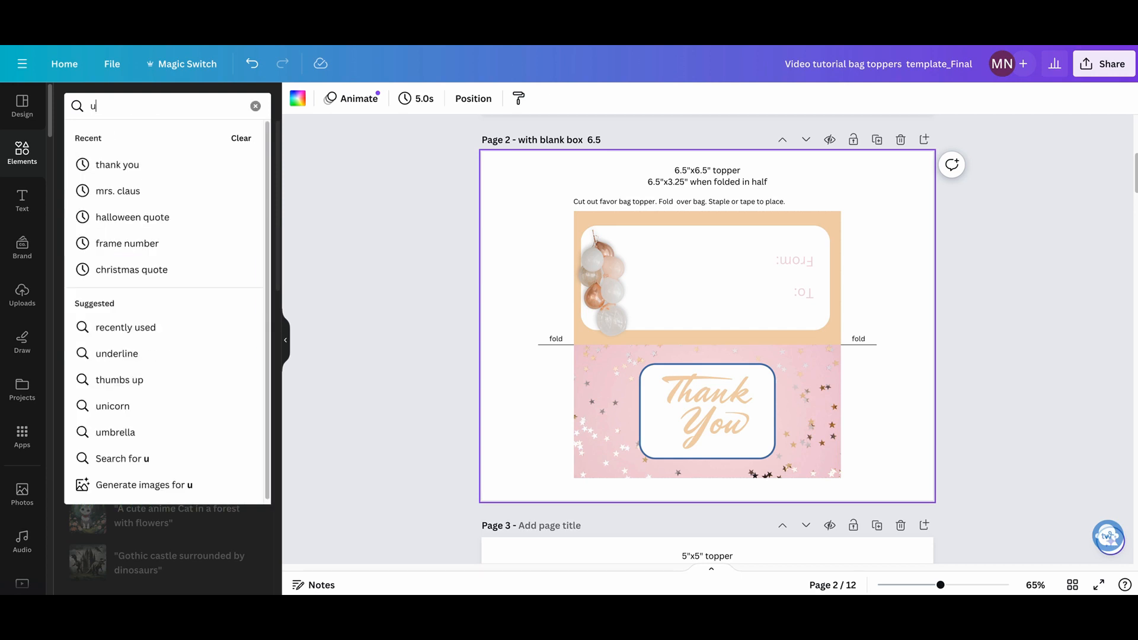
click(113, 406)
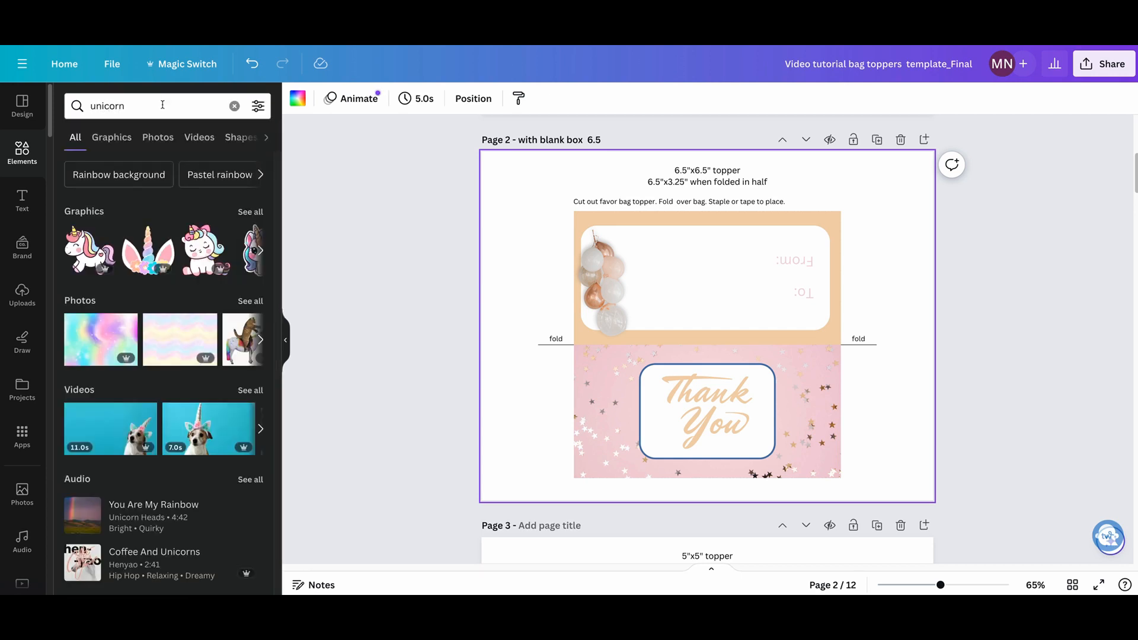
click(111, 138)
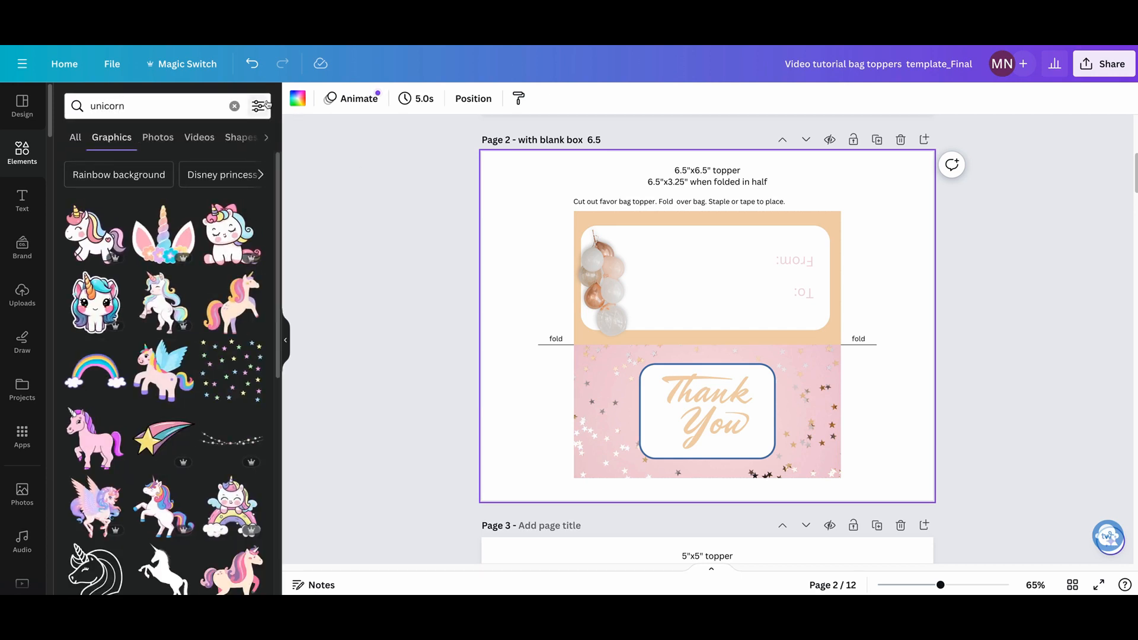
click(258, 105)
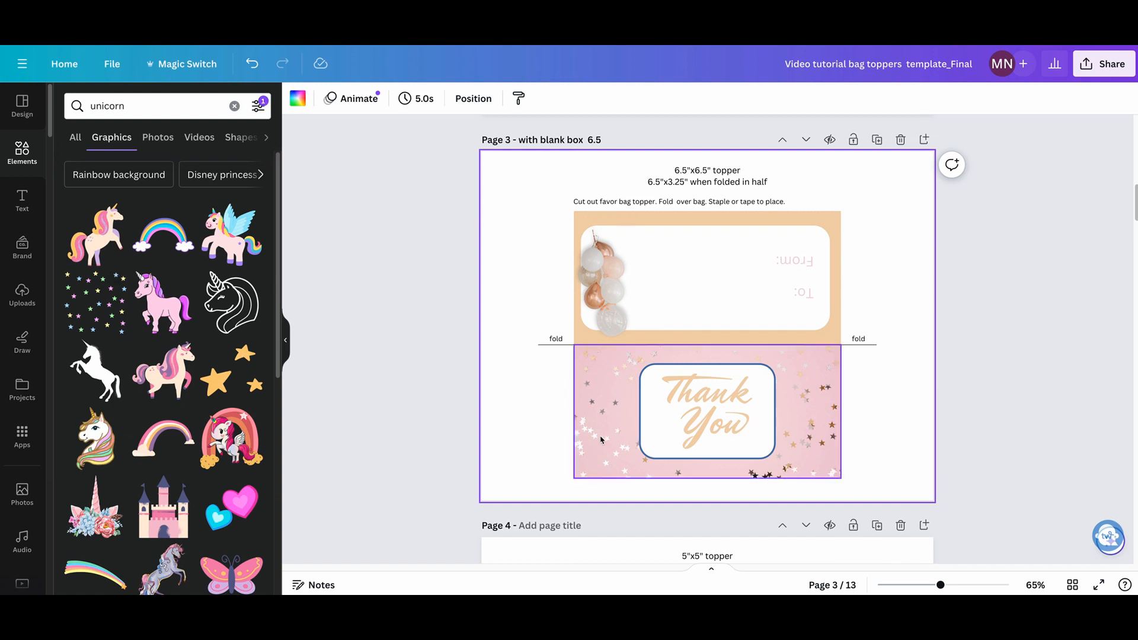
Step: Duplicate the topper to page 3 and remove the balloon bouquet from the copy
click(609, 287)
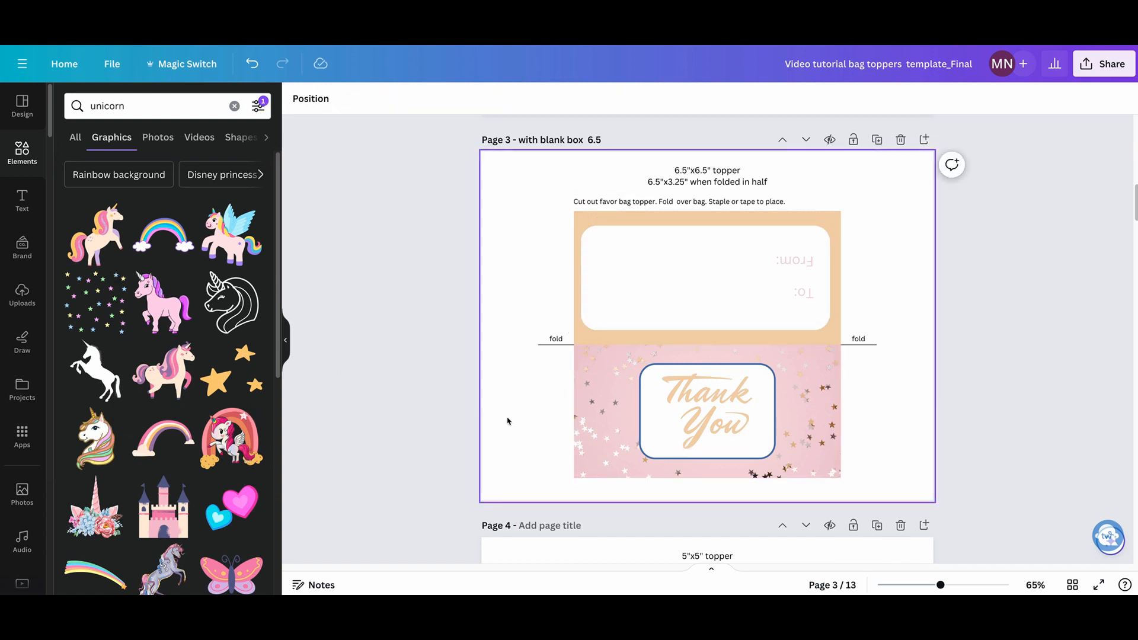
Step: Place the unicorn-and-rainbow graphic at the left of page 3's upper panel
click(705, 412)
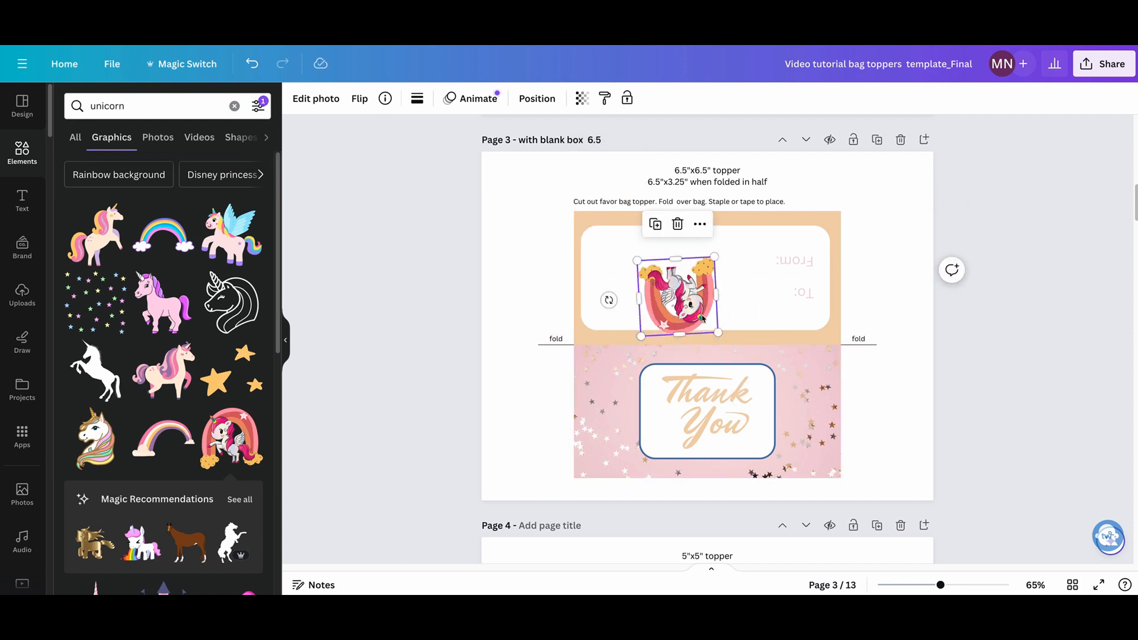
drag(674, 297, 612, 296)
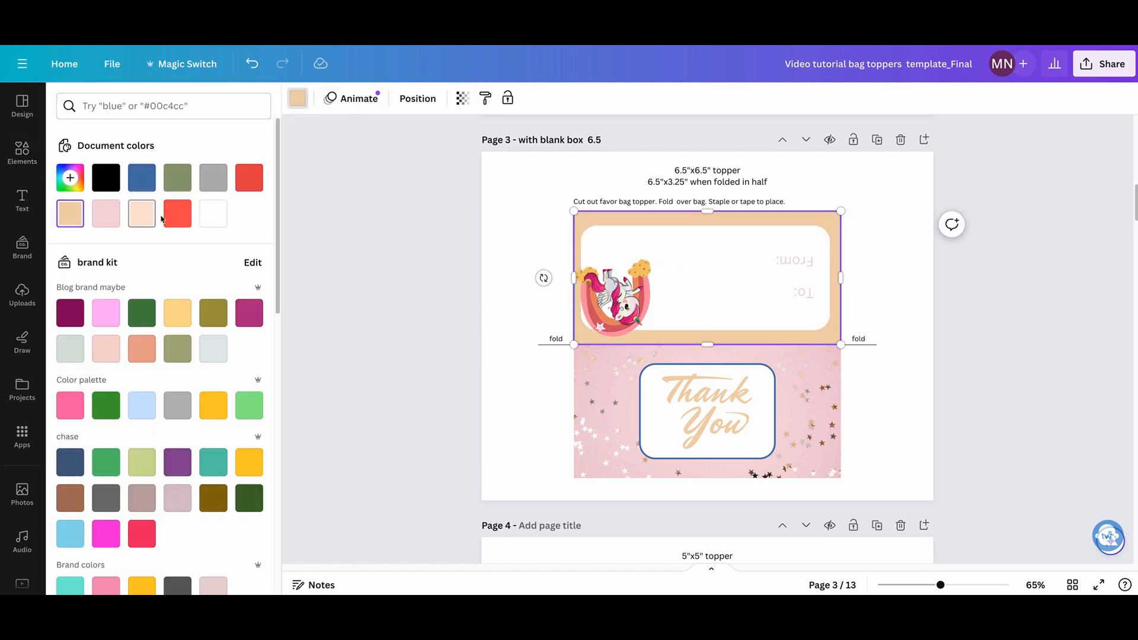
scroll(down, 3)
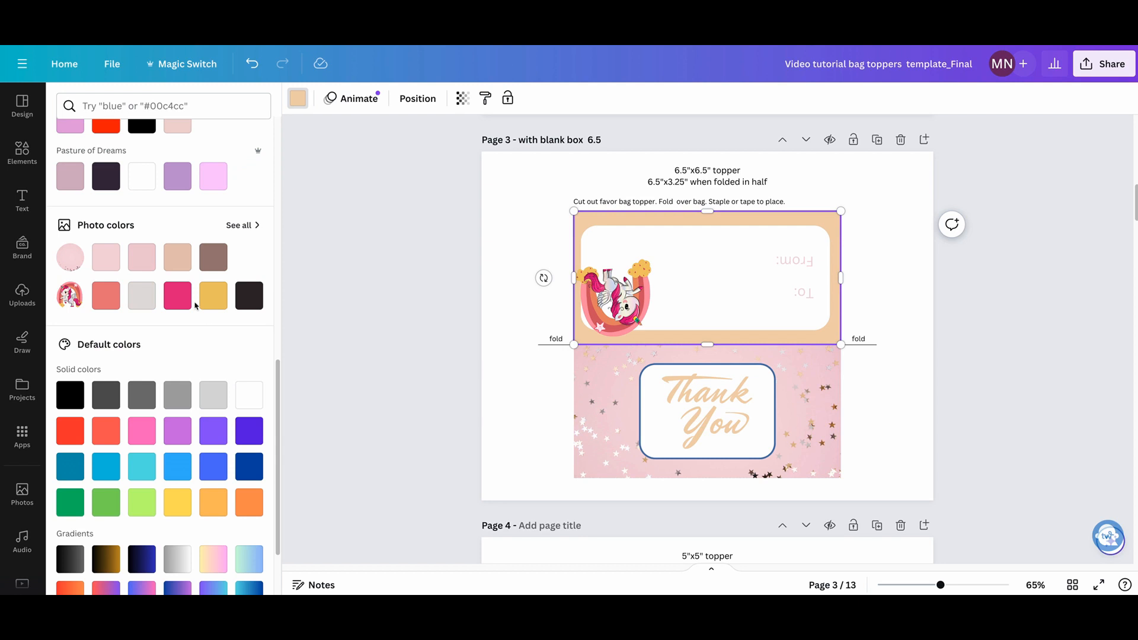
Step: Recolour the upper panel from peach to a pale grey photo colour
click(105, 295)
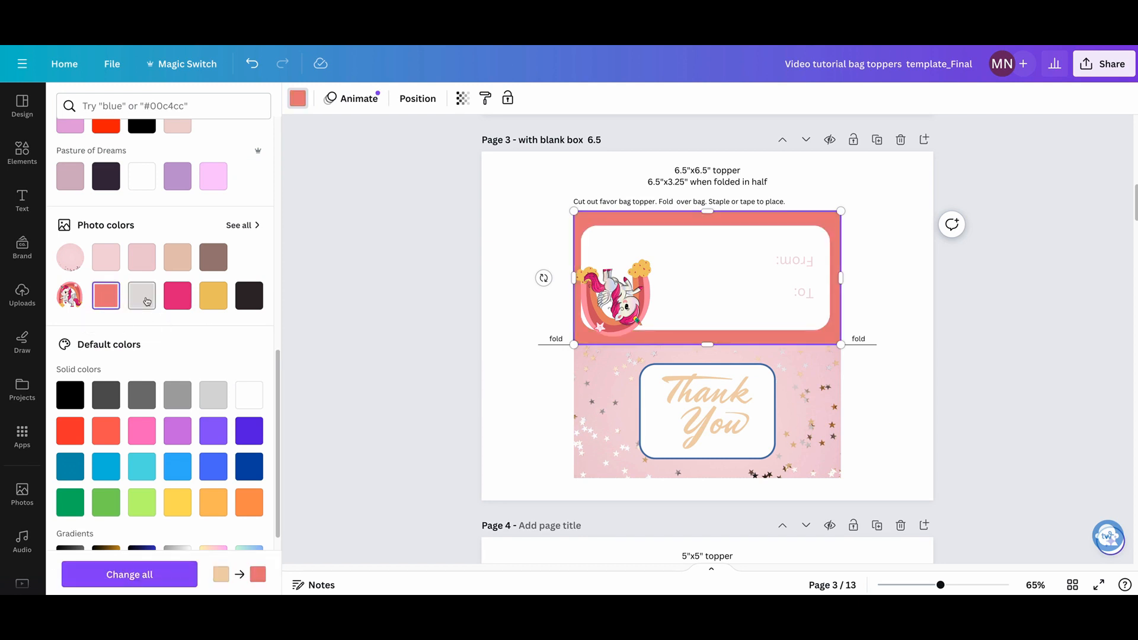
click(705, 410)
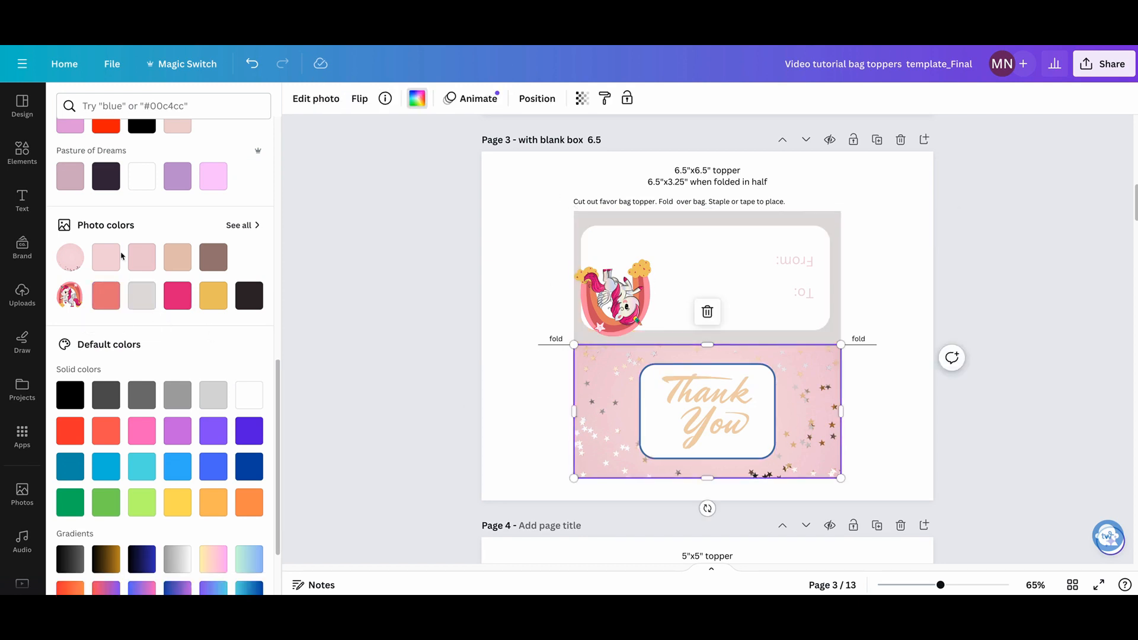
click(21, 153)
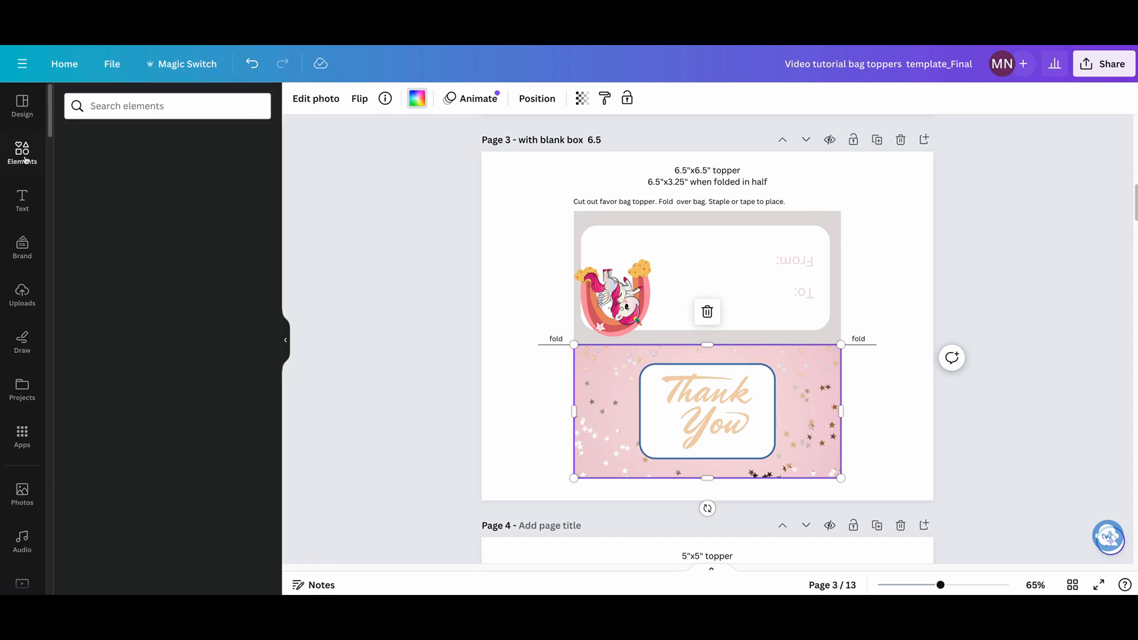
click(167, 106)
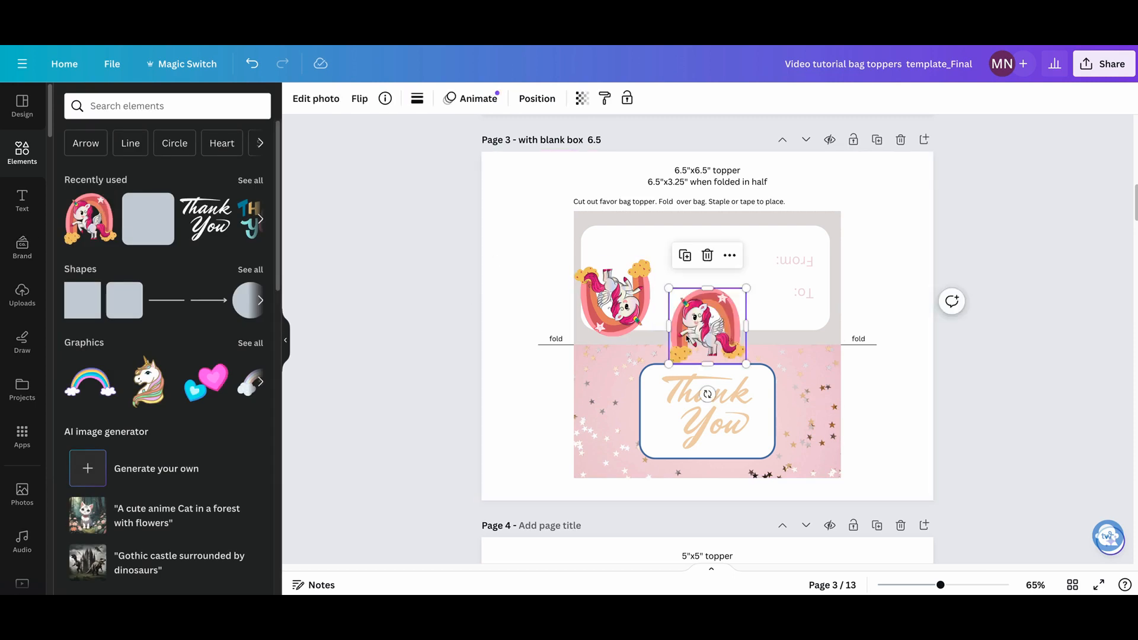
click(385, 99)
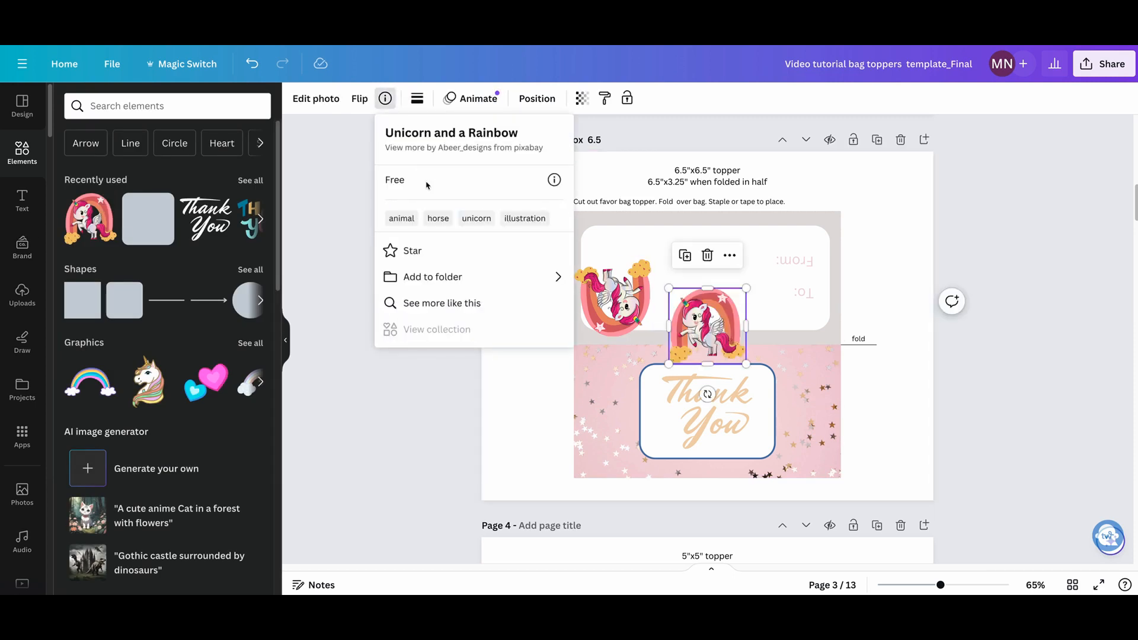
click(464, 147)
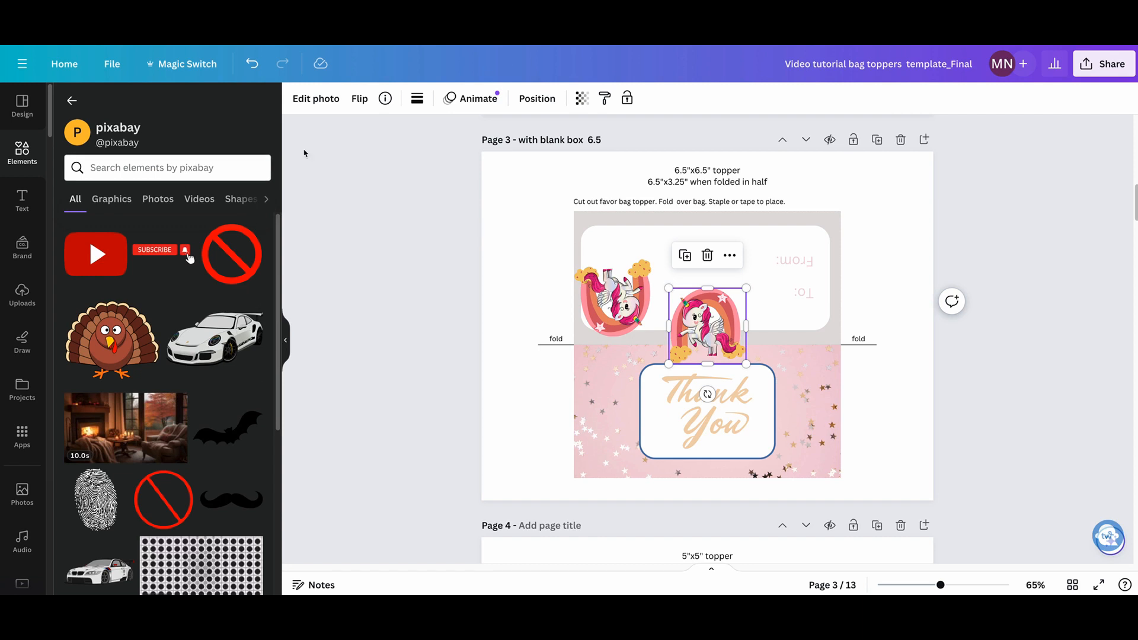
click(71, 100)
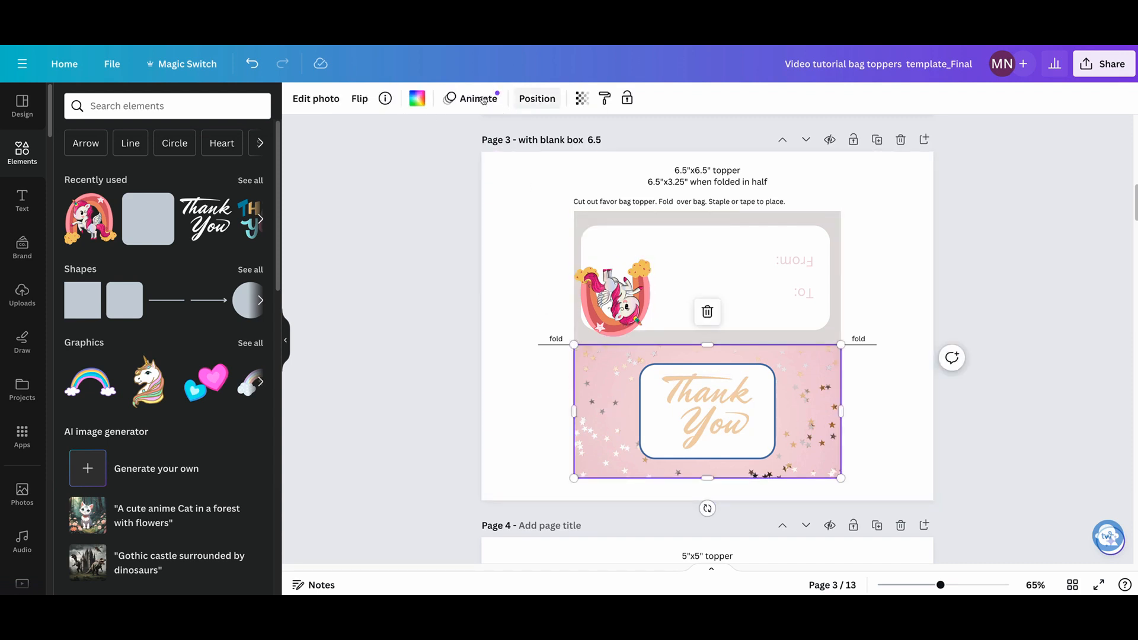
Step: Colour the bottom panel hot pink #F70B92 and select the Thank You lettering for removal
click(416, 98)
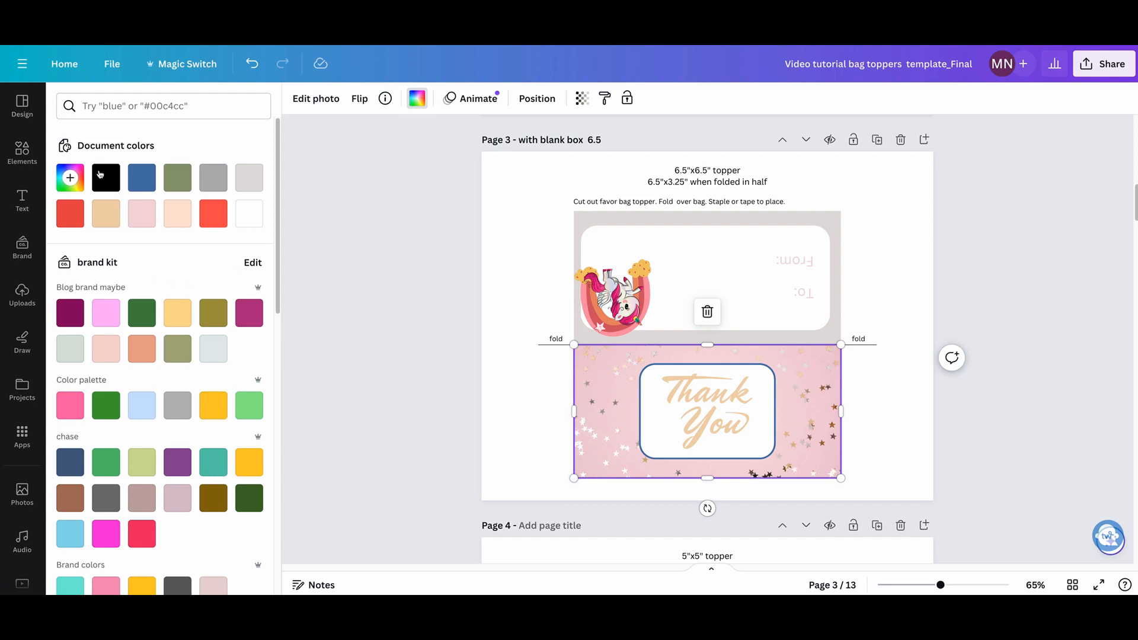
mouse_move(69, 203)
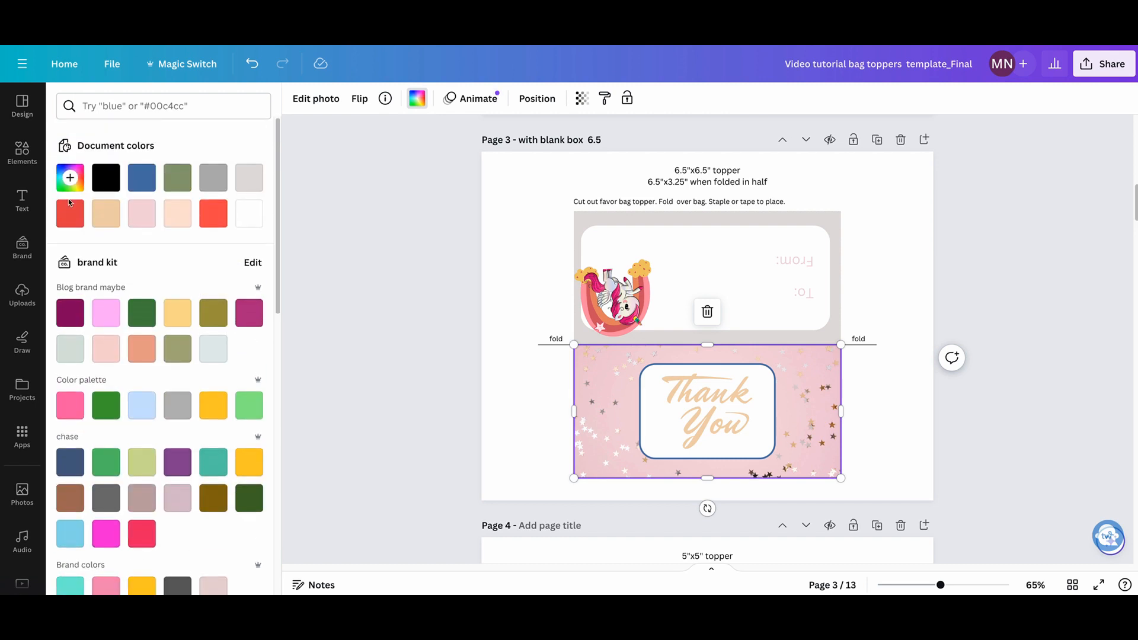
click(70, 178)
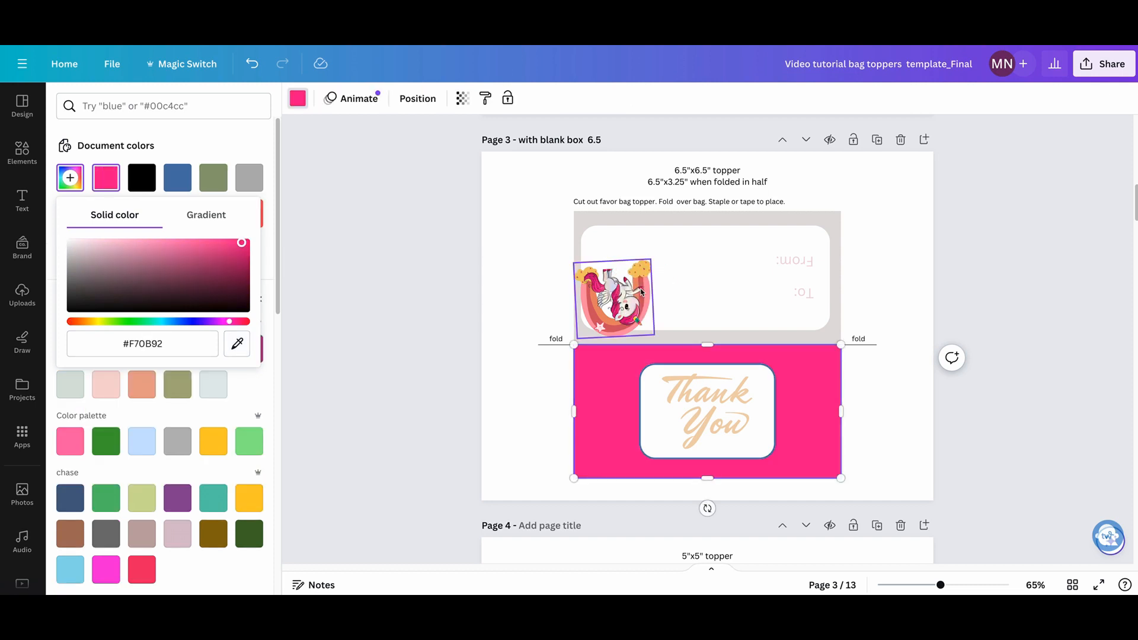
click(705, 411)
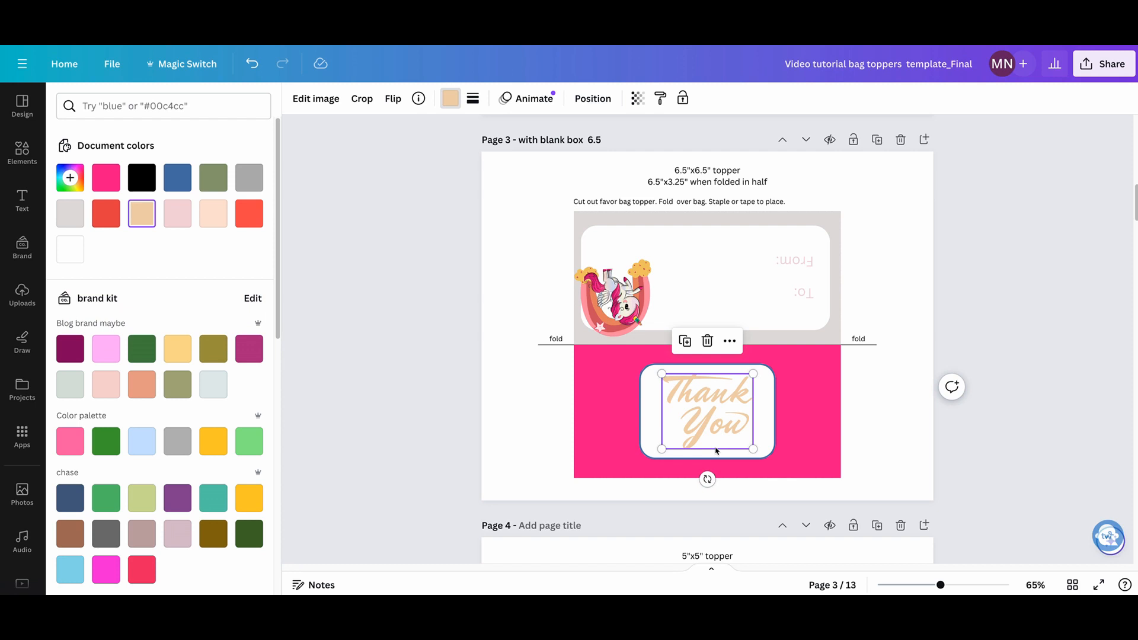
mouse_move(731, 438)
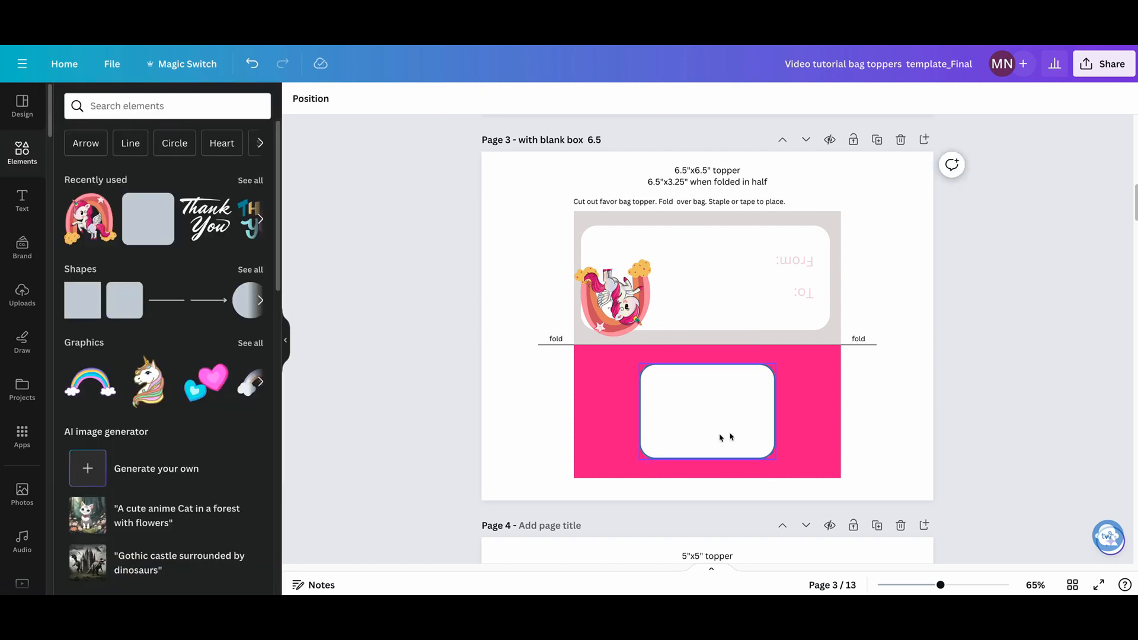
Step: Add a heading reading 'You are one of a kind' to the page
click(22, 201)
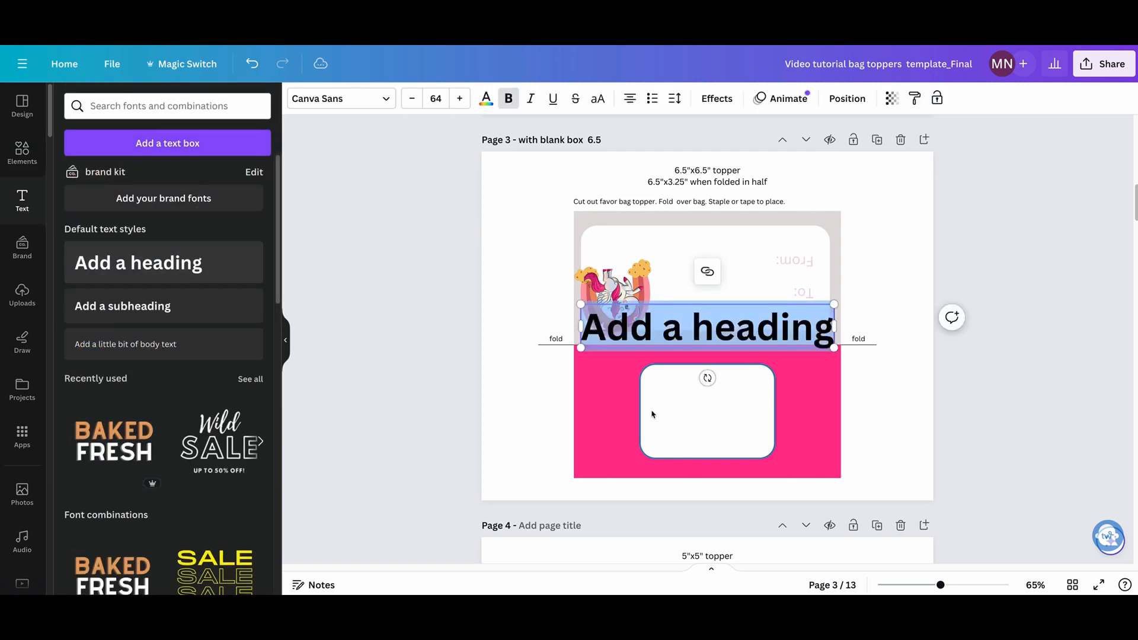
mouse_move(945, 457)
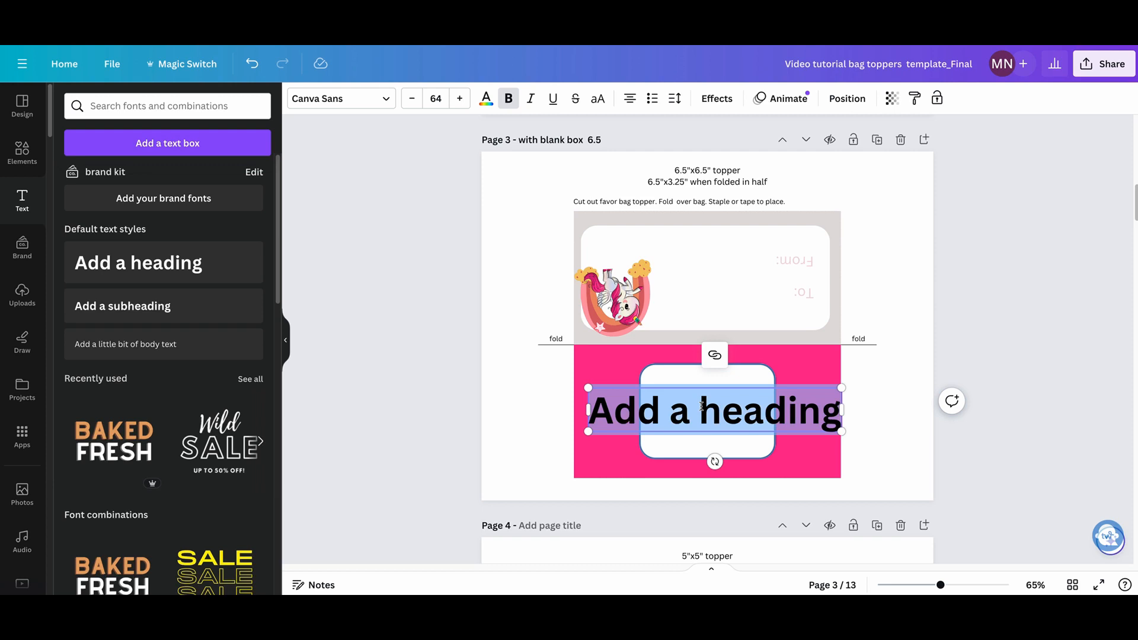
text(You are u)
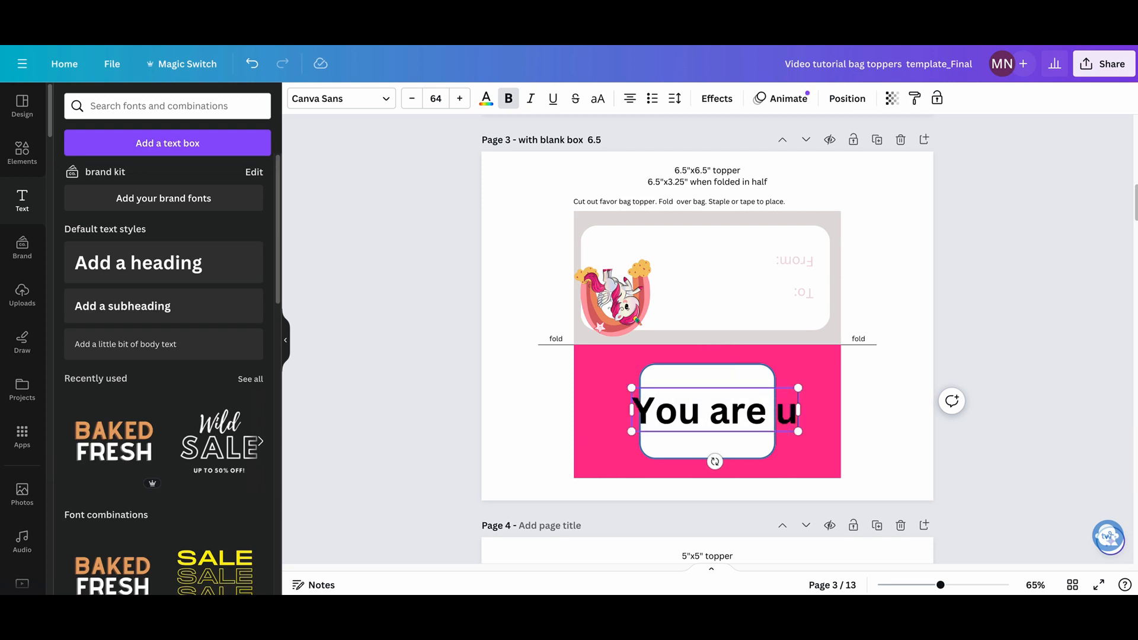
text(one of a)
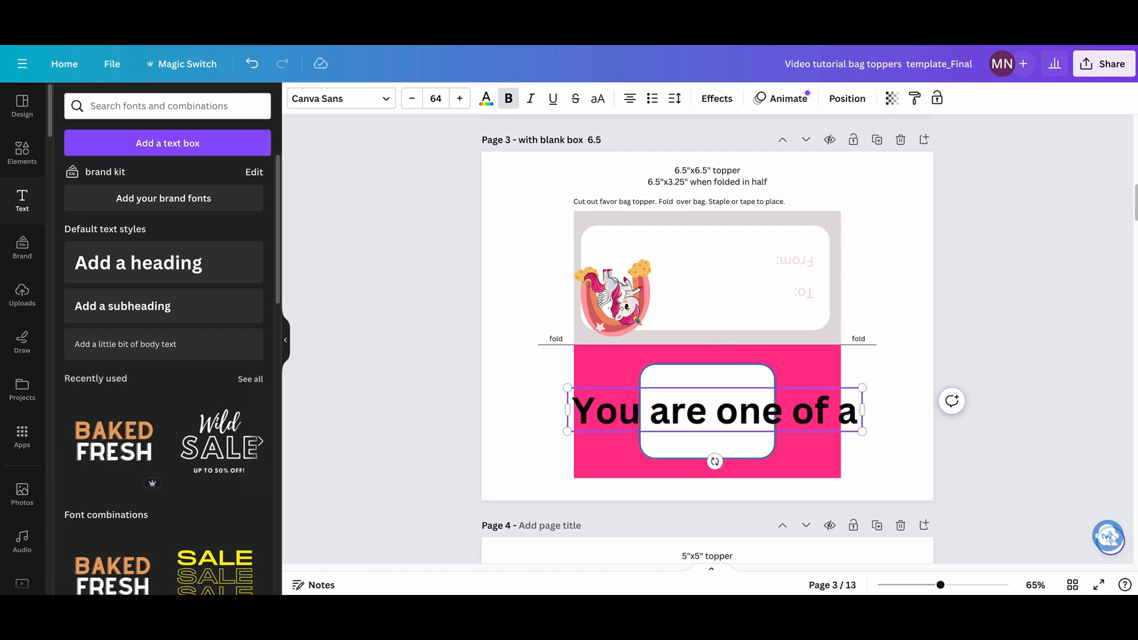
text(kind)
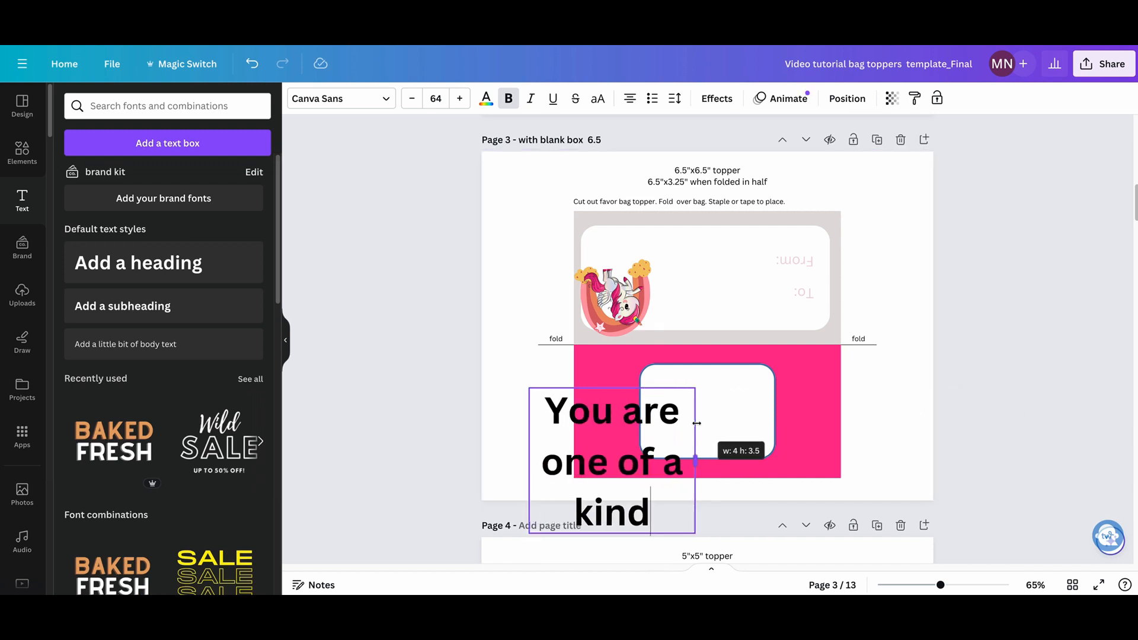
Step: Shrink the text to fit the white box and finish it with an exclamation mark
click(675, 98)
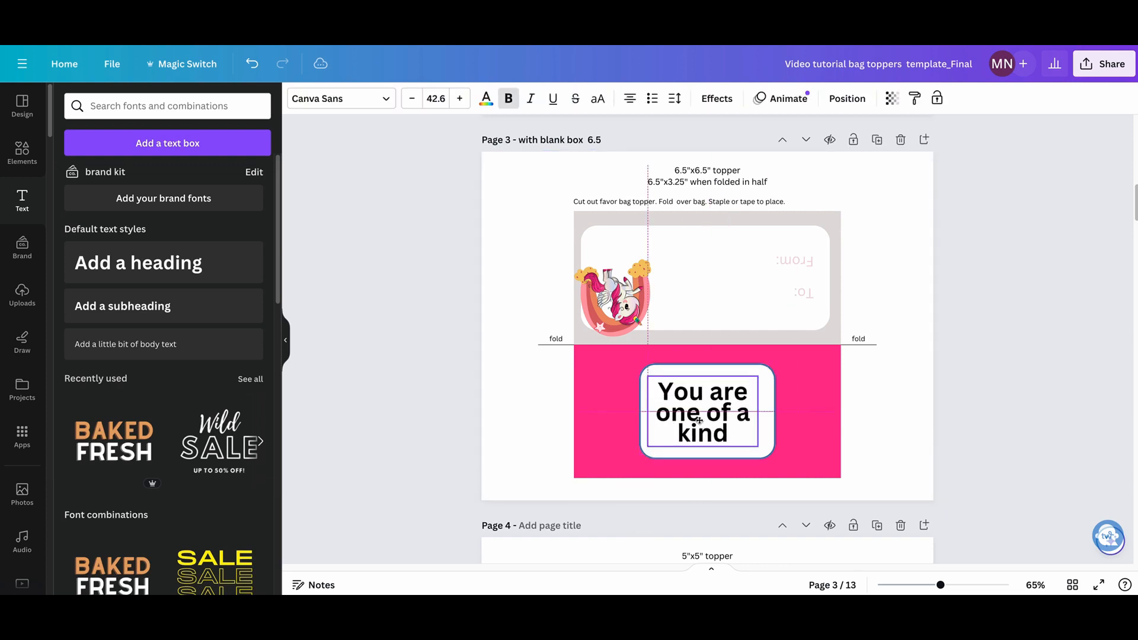
click(702, 411)
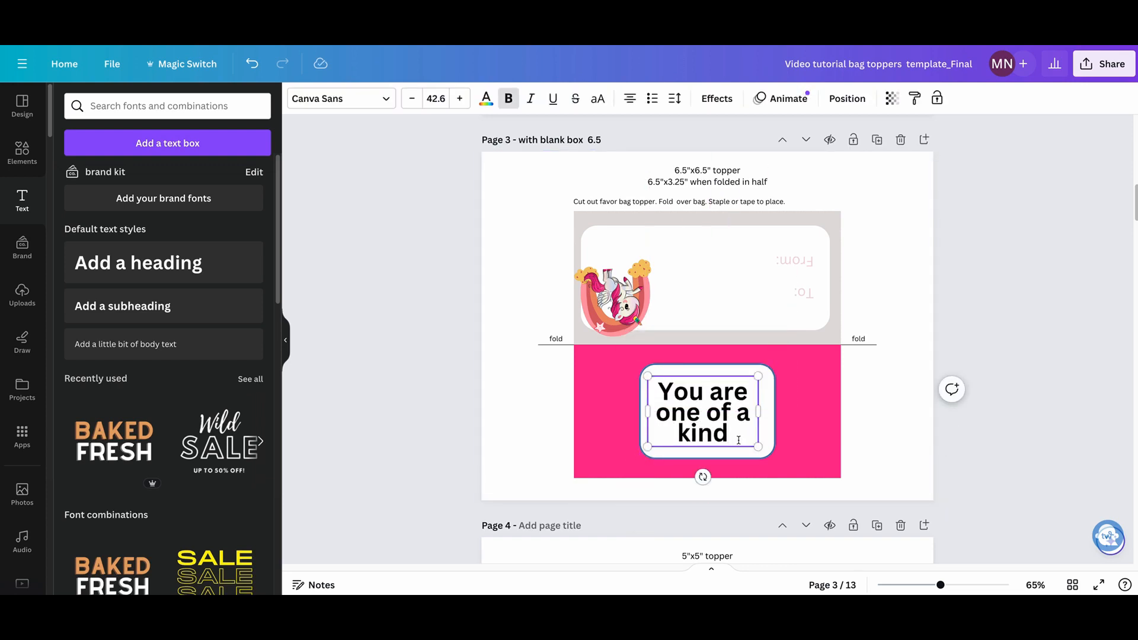
text(!)
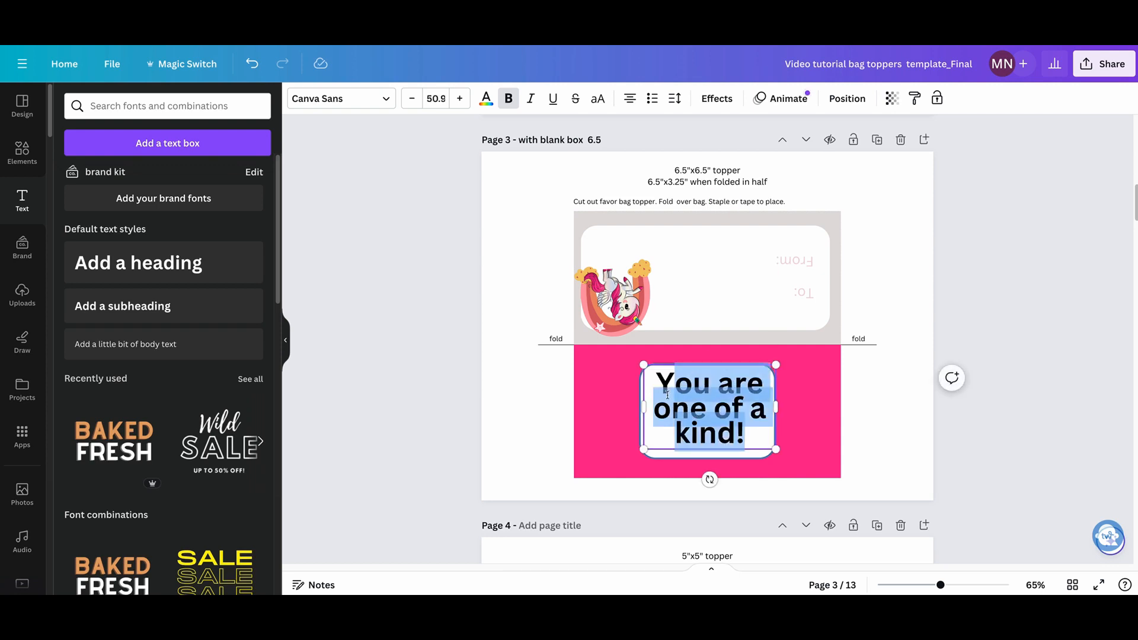
Step: Set the message text to the Apricots script font in pale lavender-grey
click(338, 98)
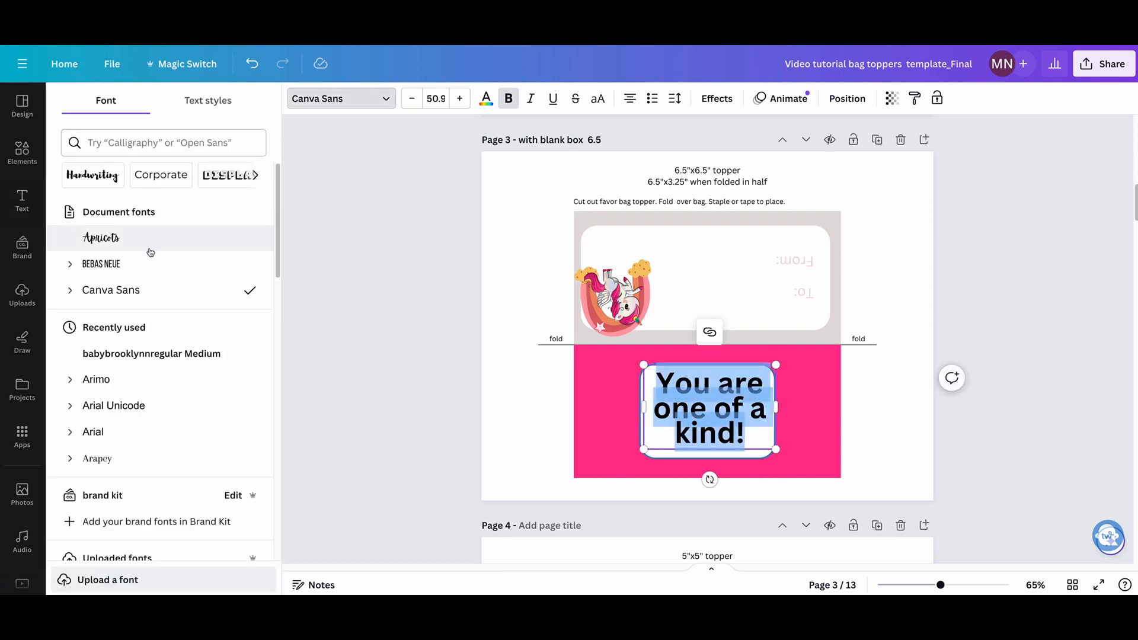
click(100, 237)
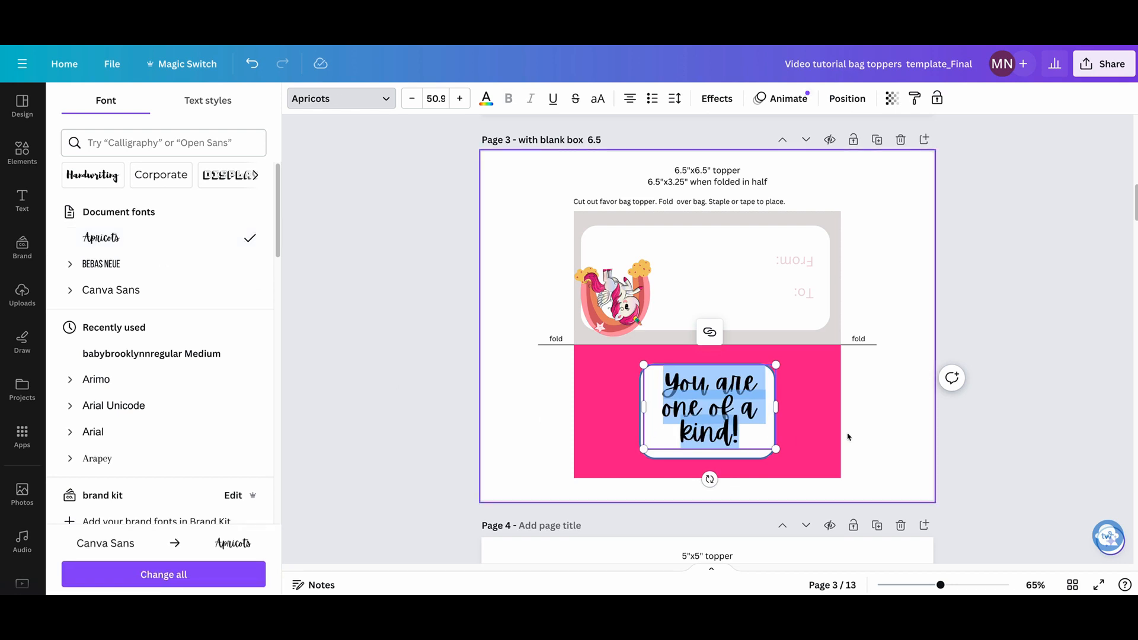
click(485, 99)
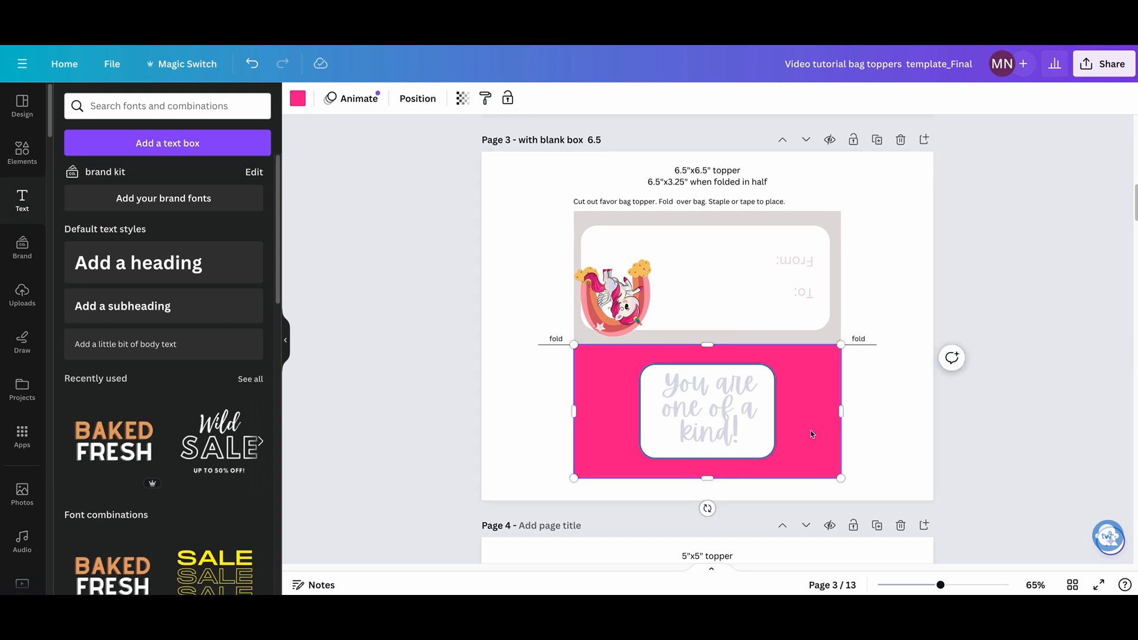
mouse_move(619, 441)
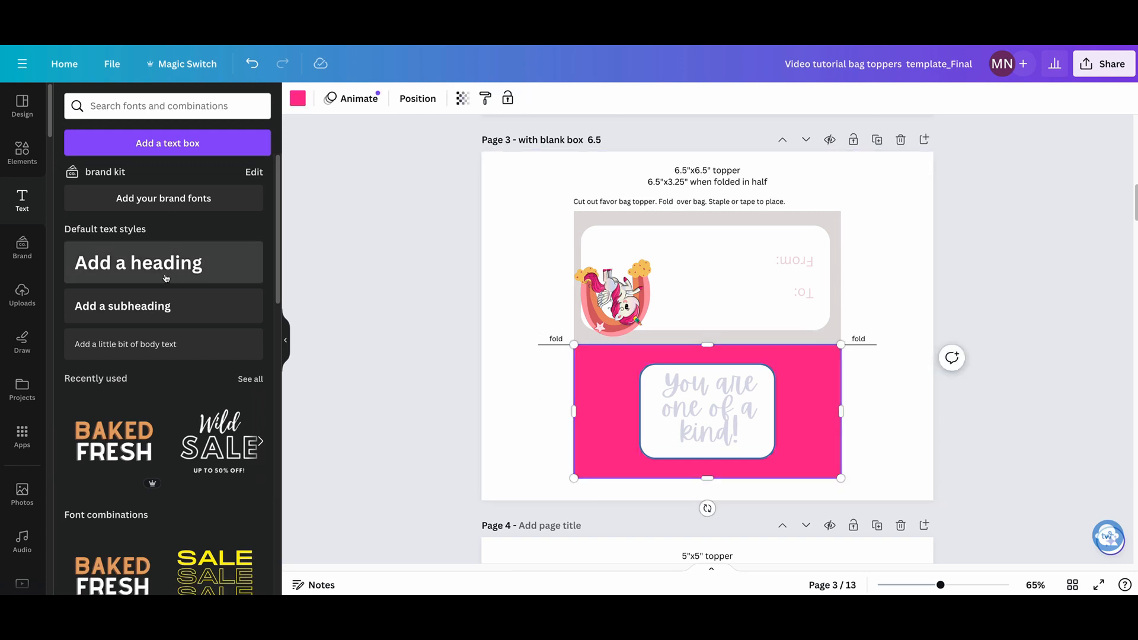
mouse_move(80, 241)
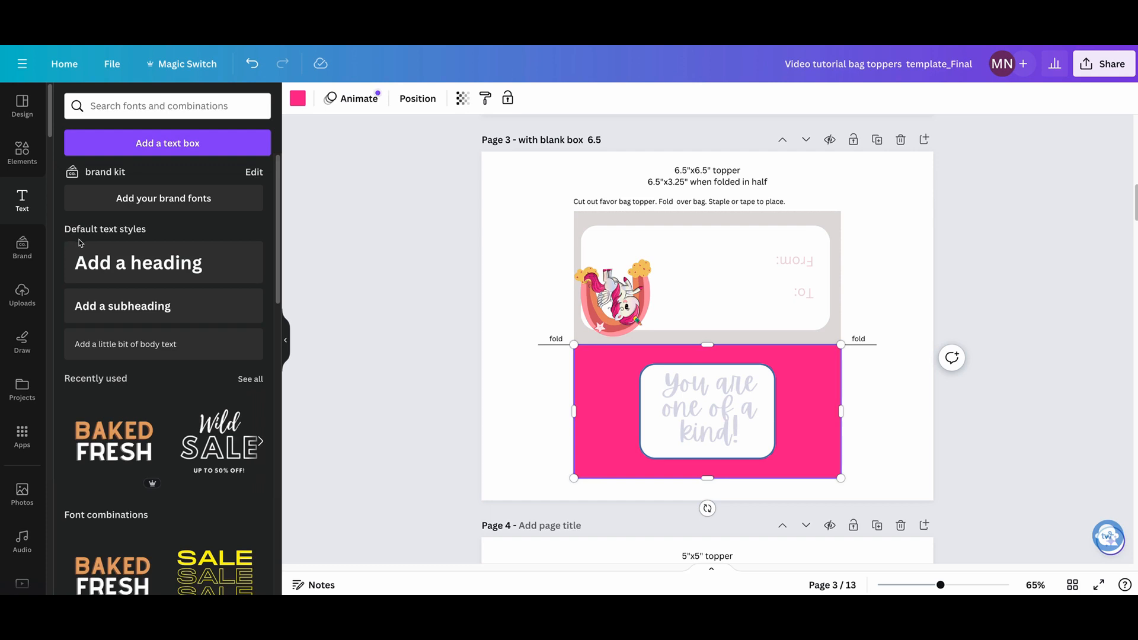
Step: Search Elements for 'rainbow', limited to Graphics with a filter applied
click(21, 154)
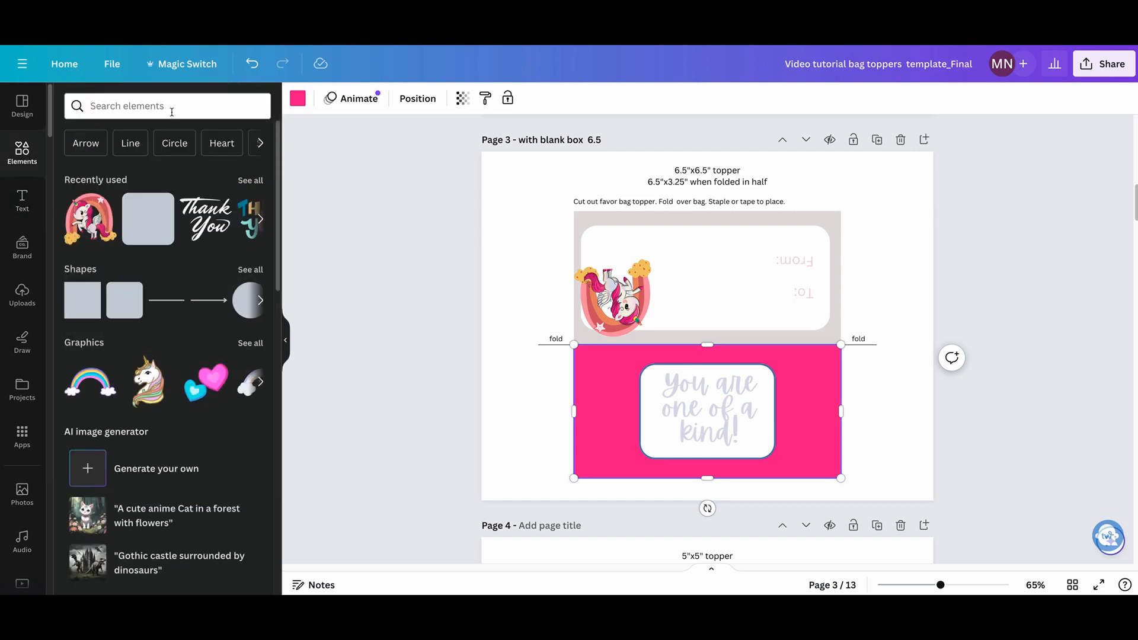
text(raing)
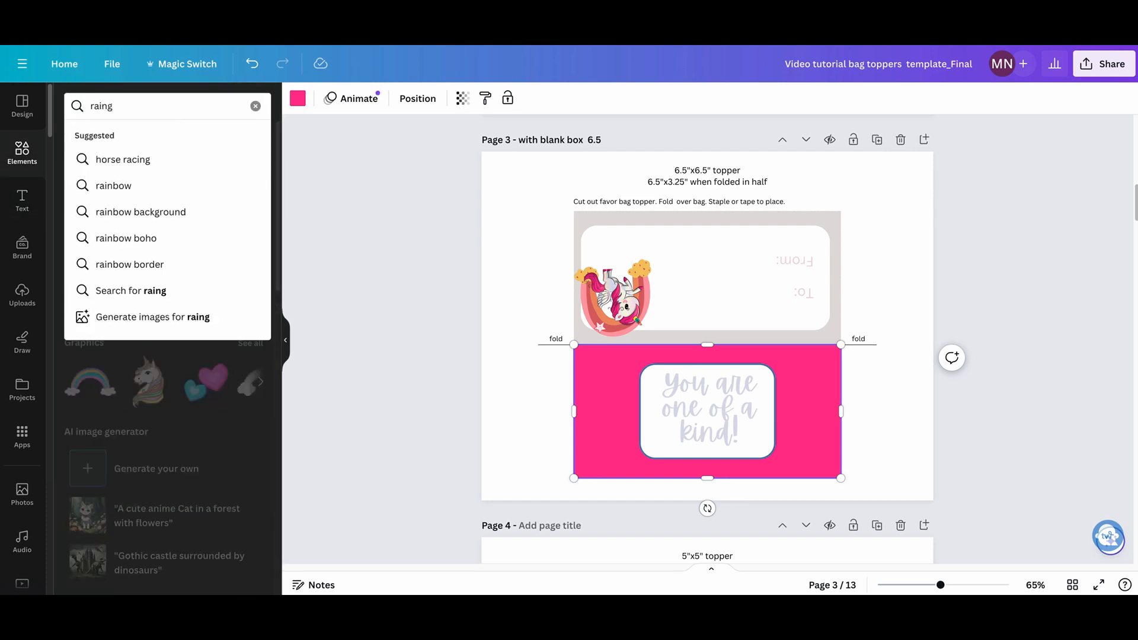
click(114, 185)
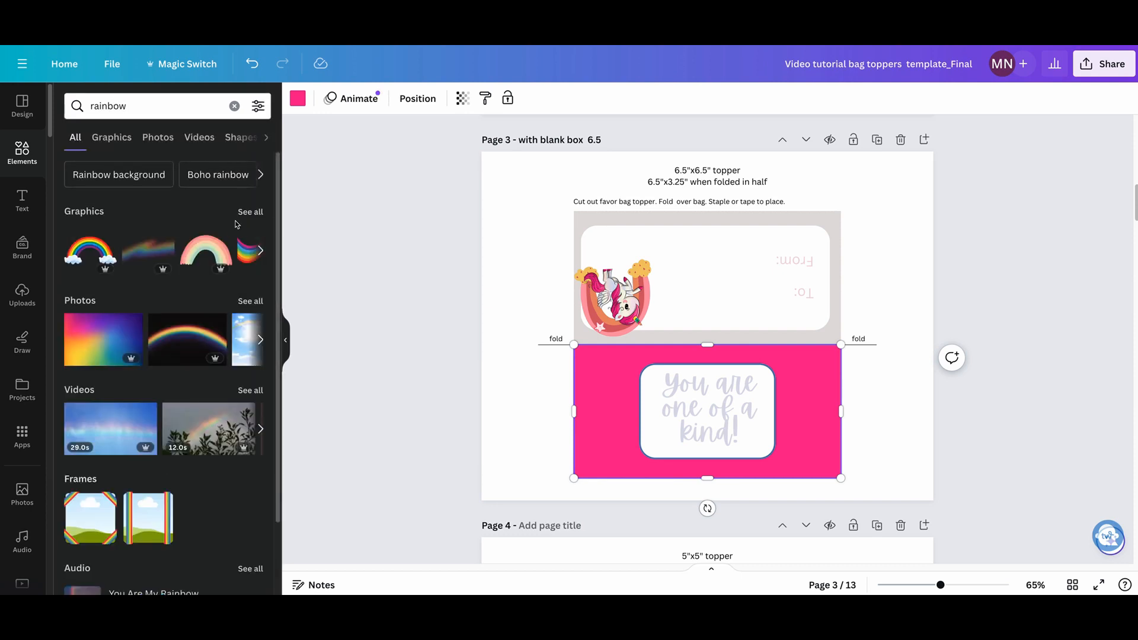
click(111, 138)
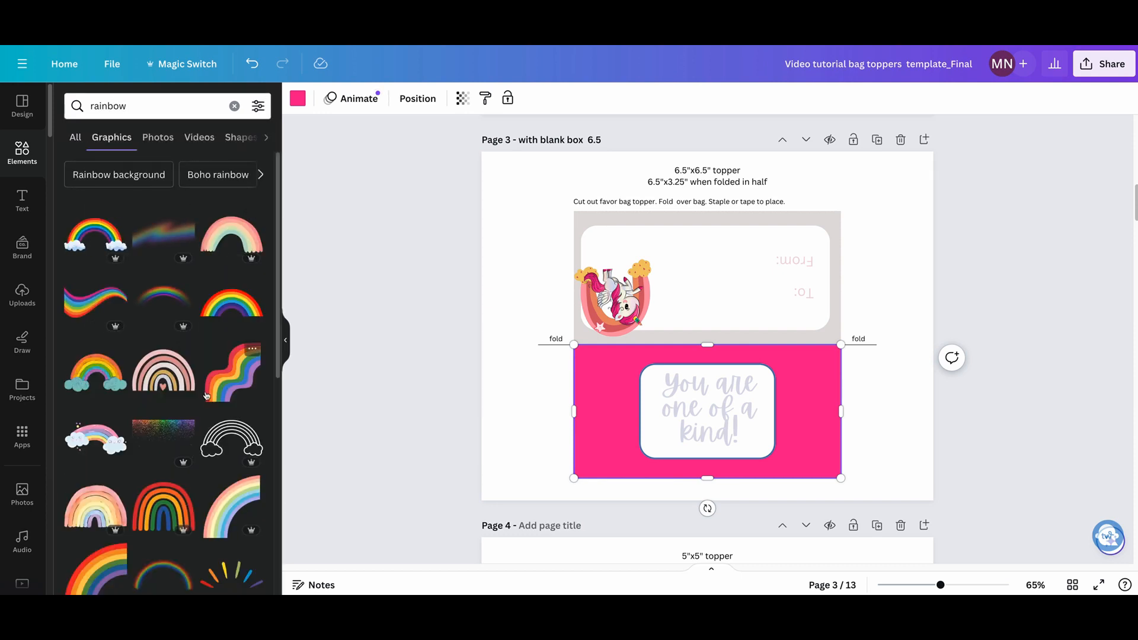
mouse_move(164, 508)
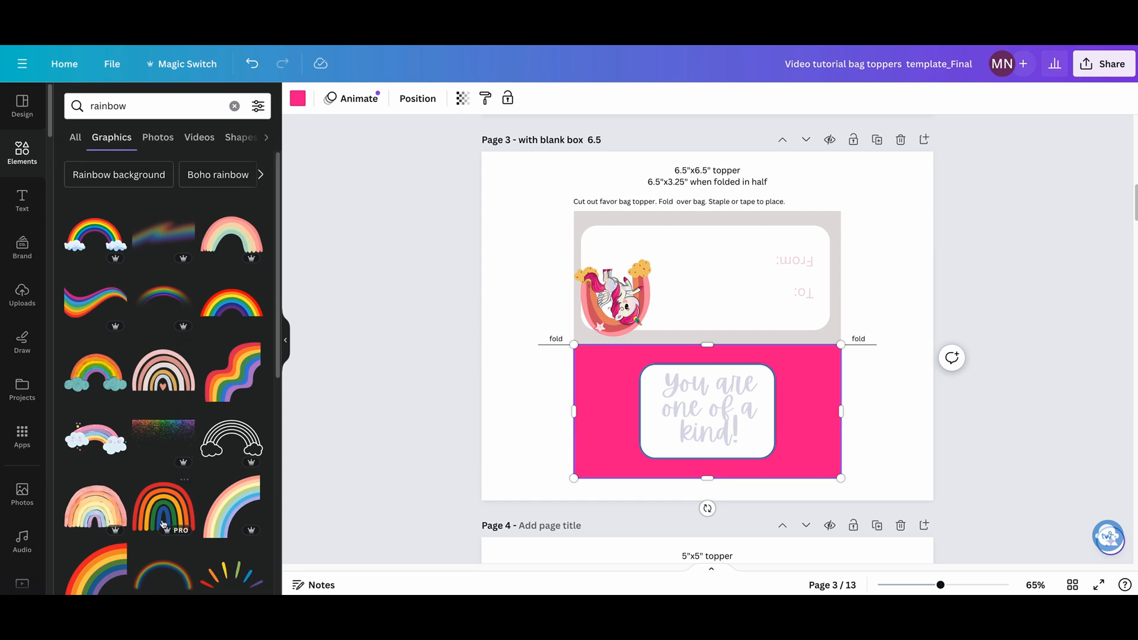
click(258, 105)
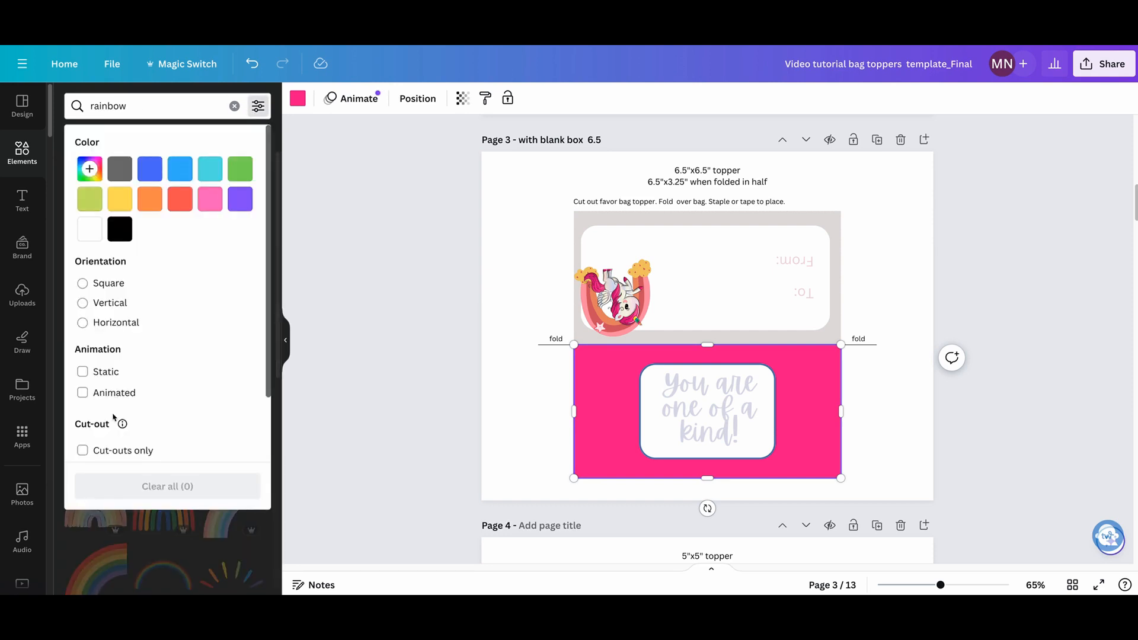
scroll(down, 3)
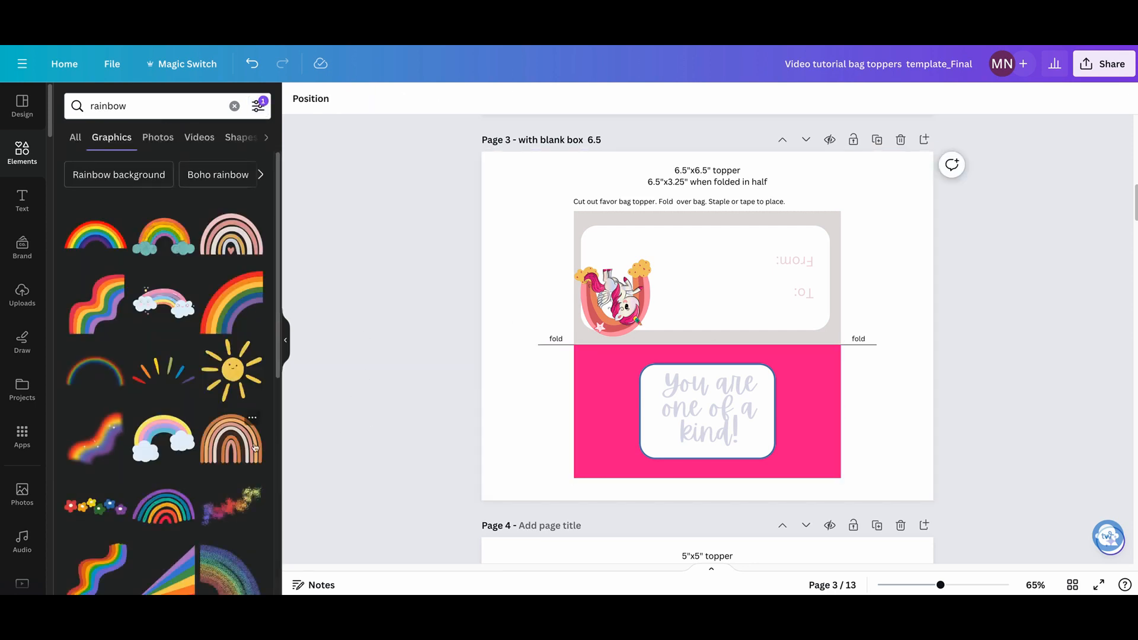
Step: Duplicate the unicorn rainbow graphic from the top half
click(616, 283)
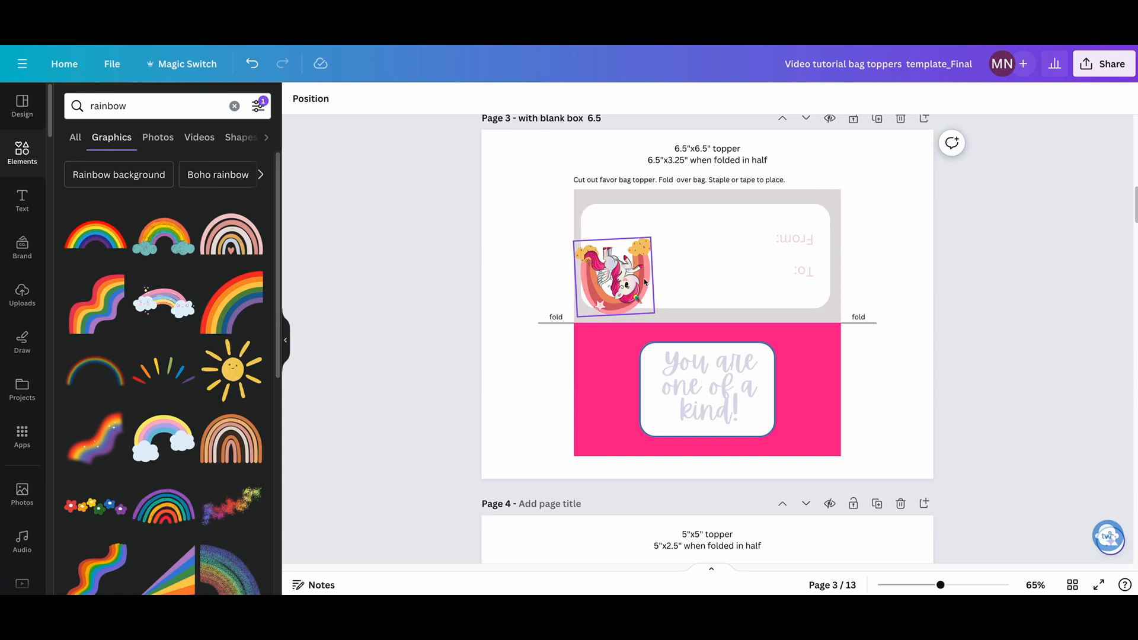
click(613, 279)
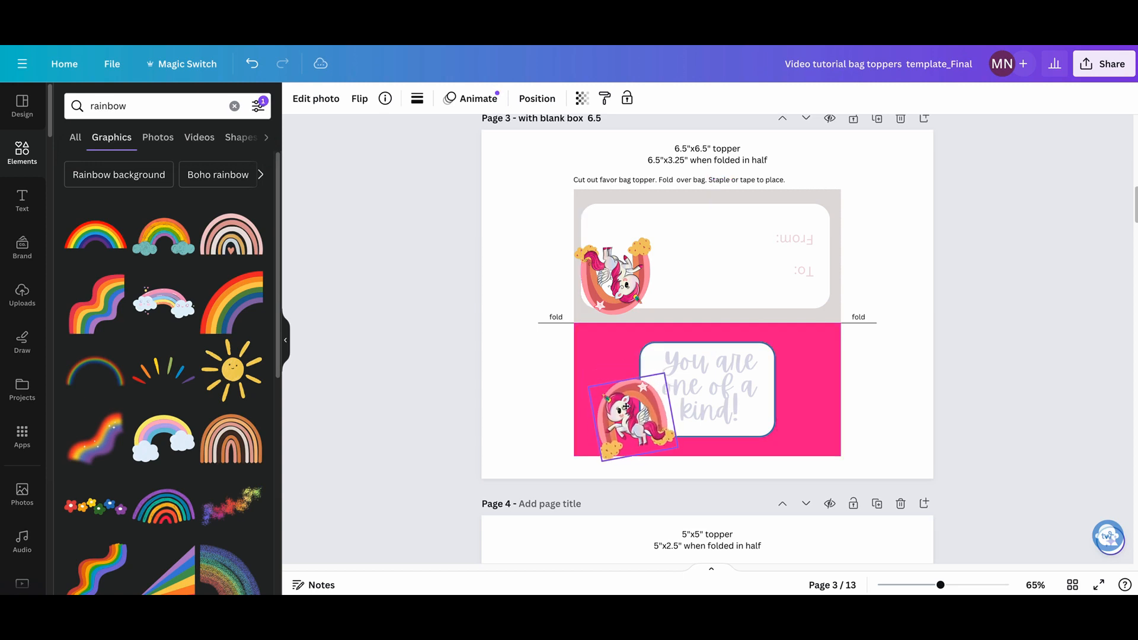
Step: Move the unicorn copy to the bottom-left corner, undoing the accidental background fill
click(620, 413)
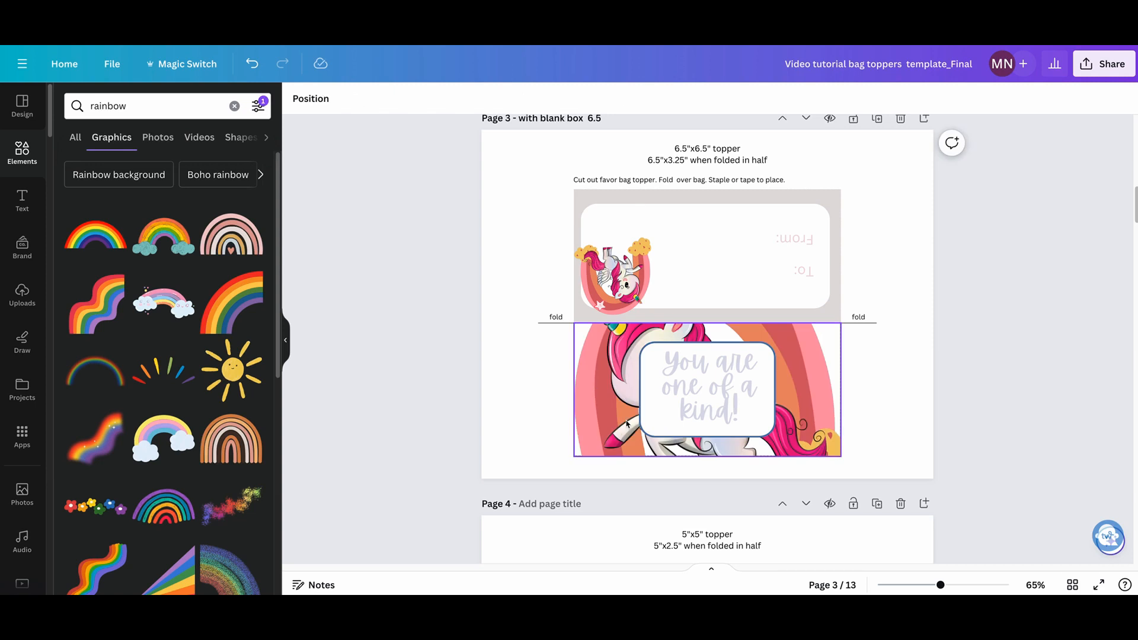
click(632, 421)
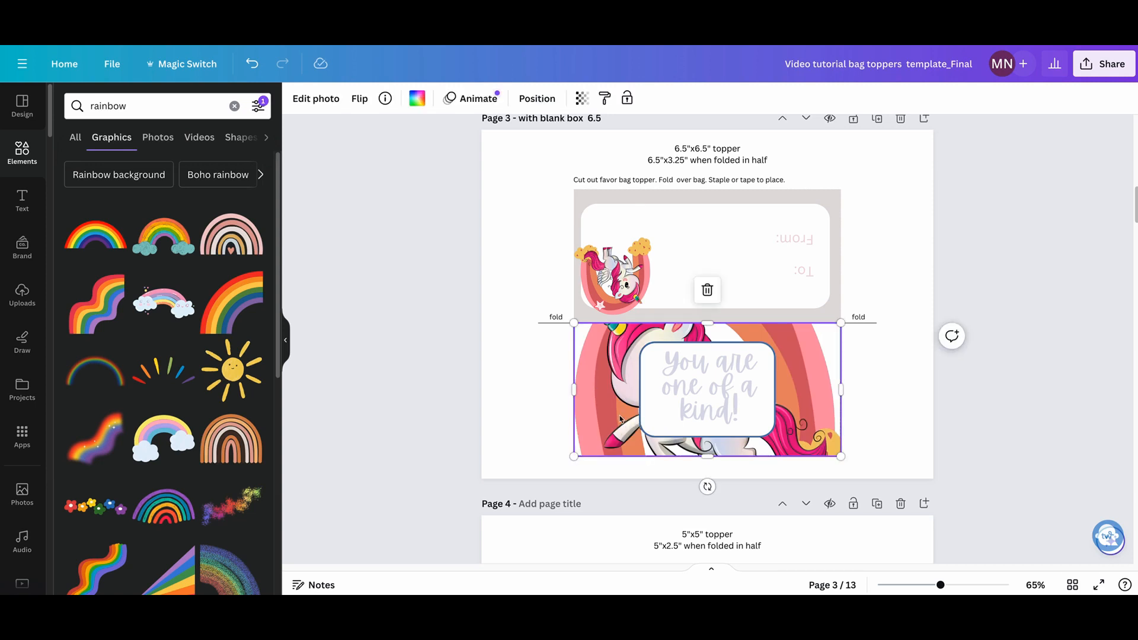
click(251, 64)
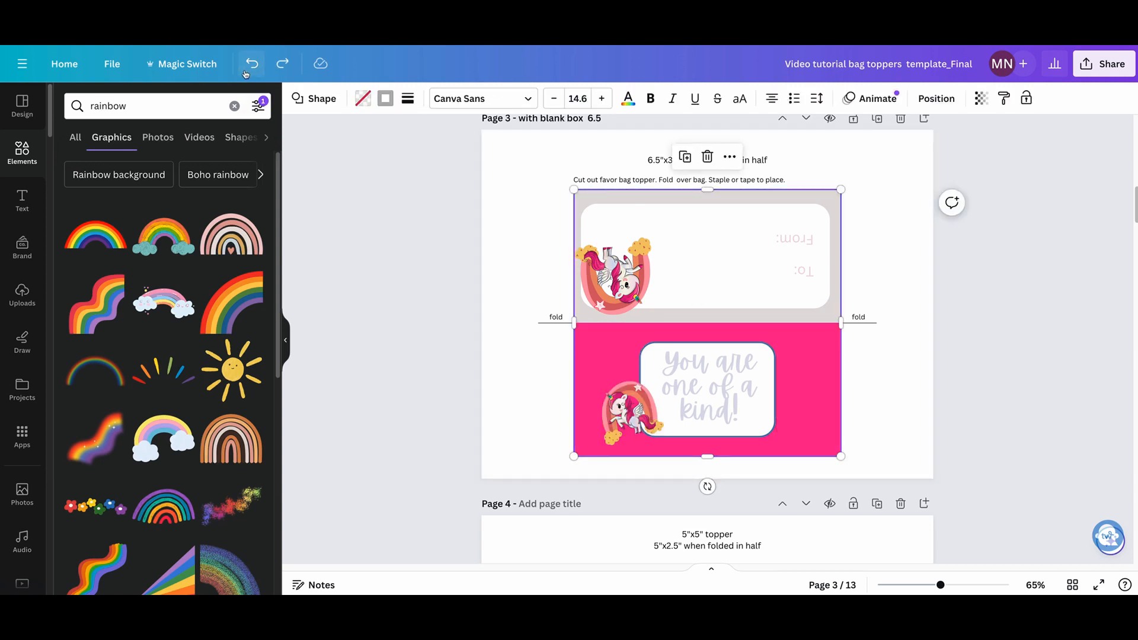
click(966, 326)
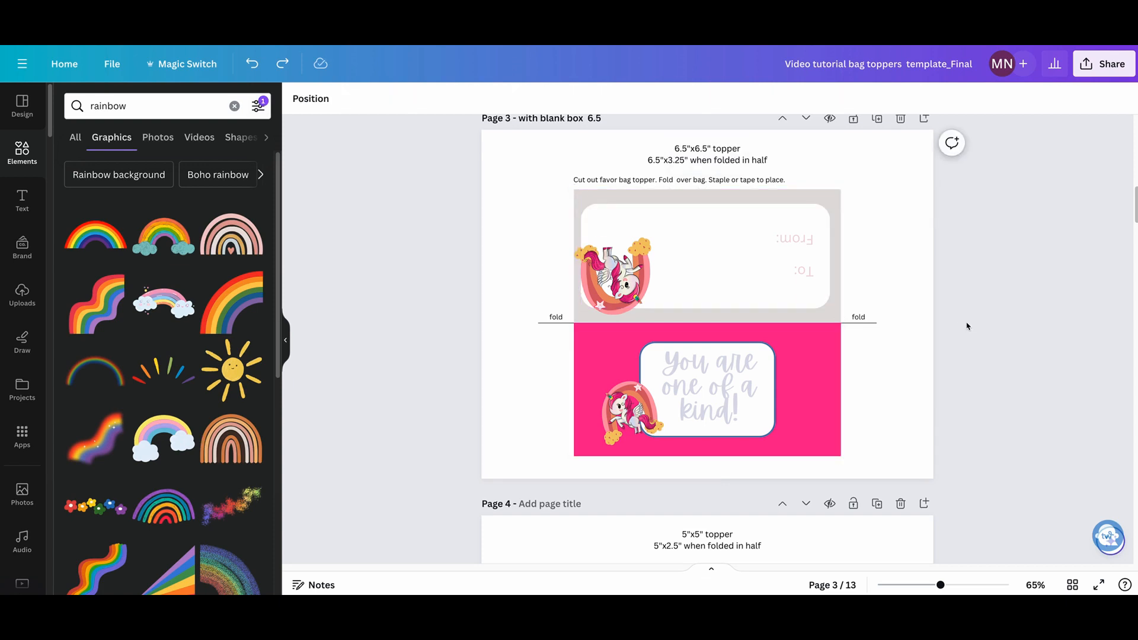
Step: Change the grey top-half background to hot pink
click(705, 253)
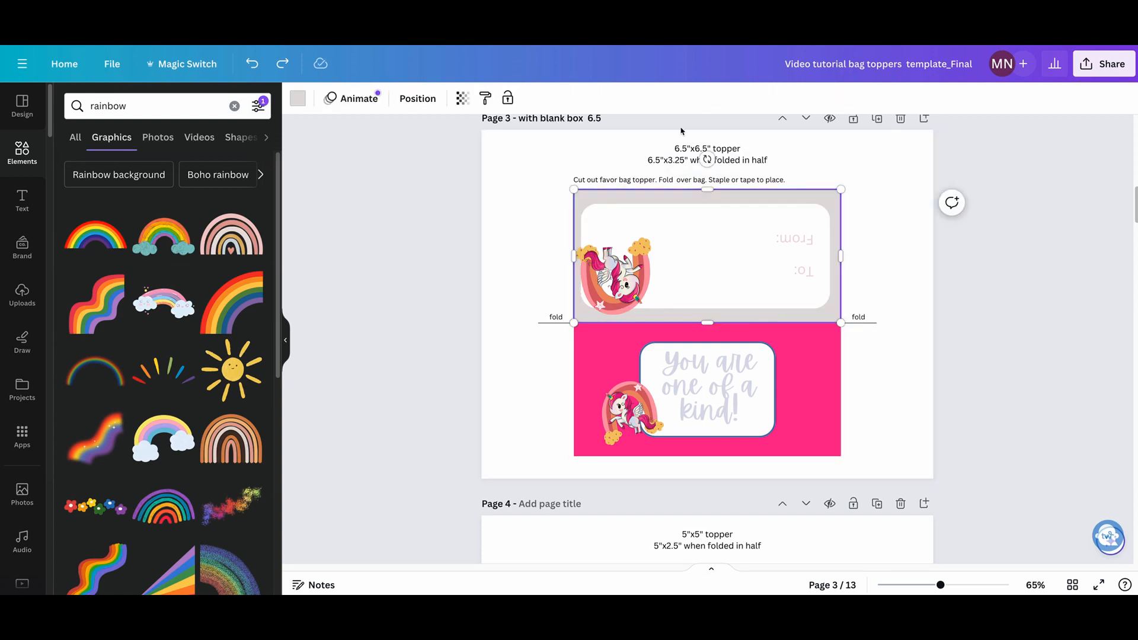
click(297, 99)
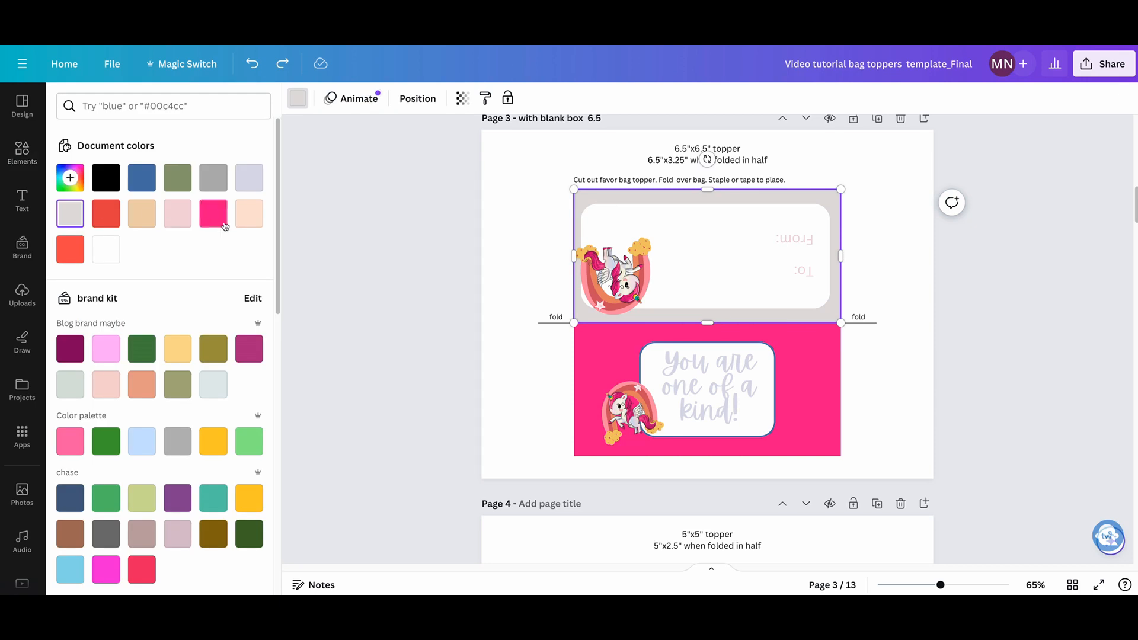
click(213, 213)
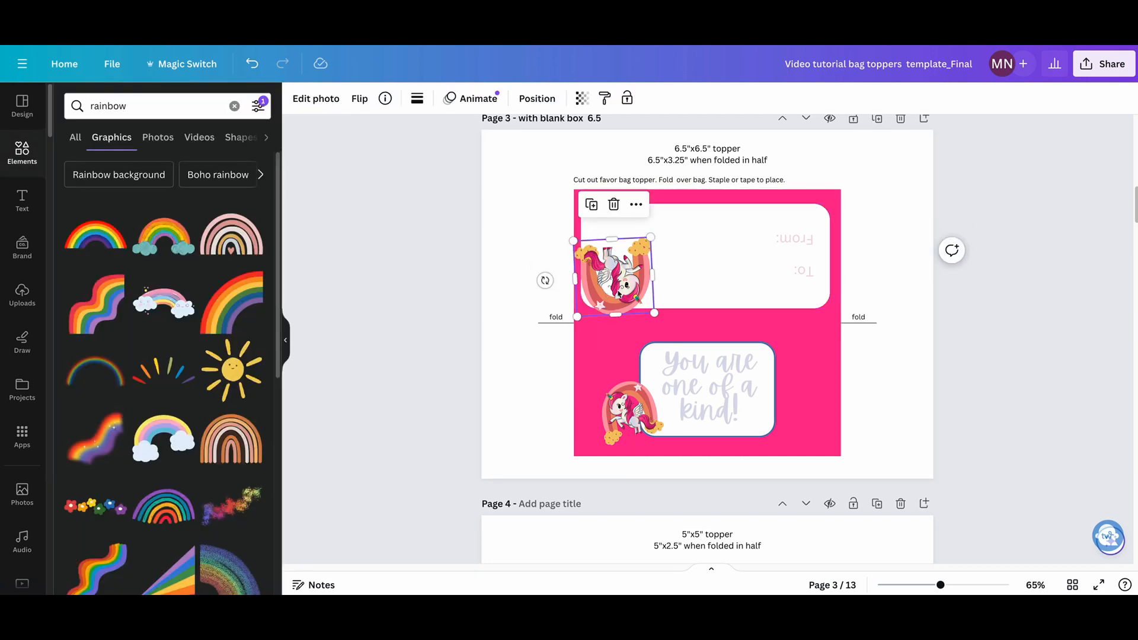
mouse_move(236, 371)
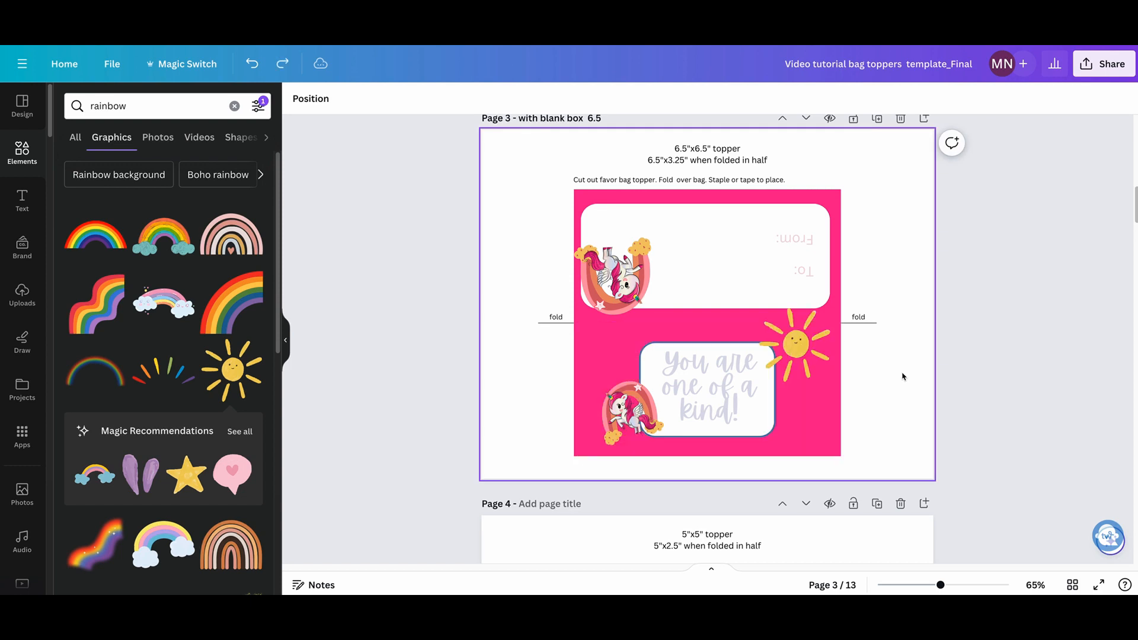
Step: Shrink the sun graphic and place it at the message box's top-right corner
click(796, 345)
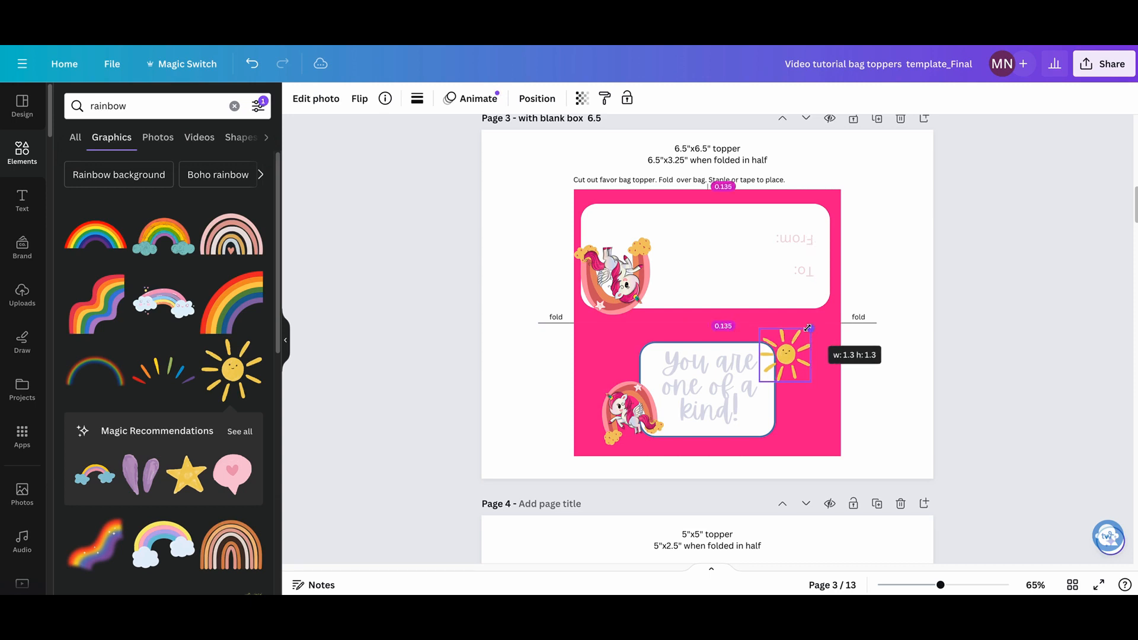
click(897, 285)
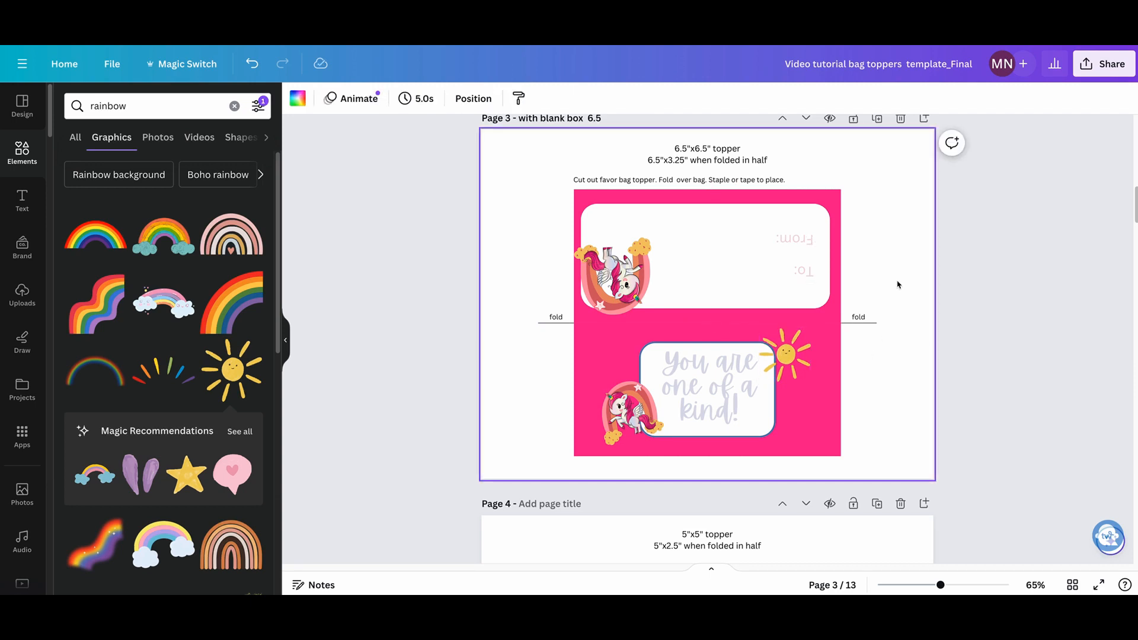
mouse_move(913, 260)
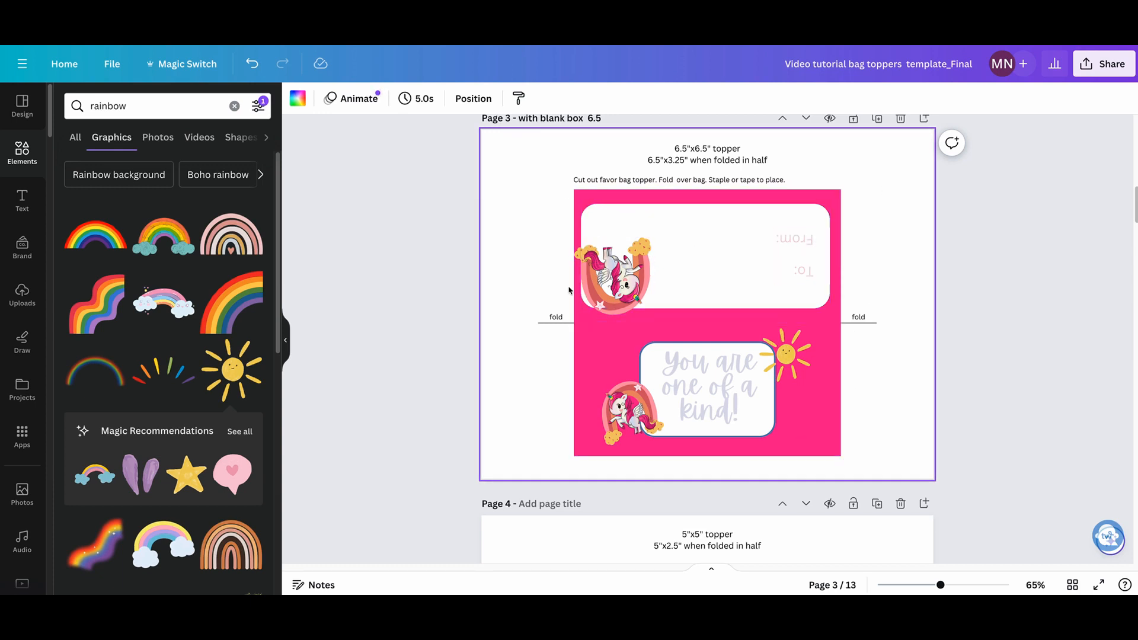
mouse_move(848, 208)
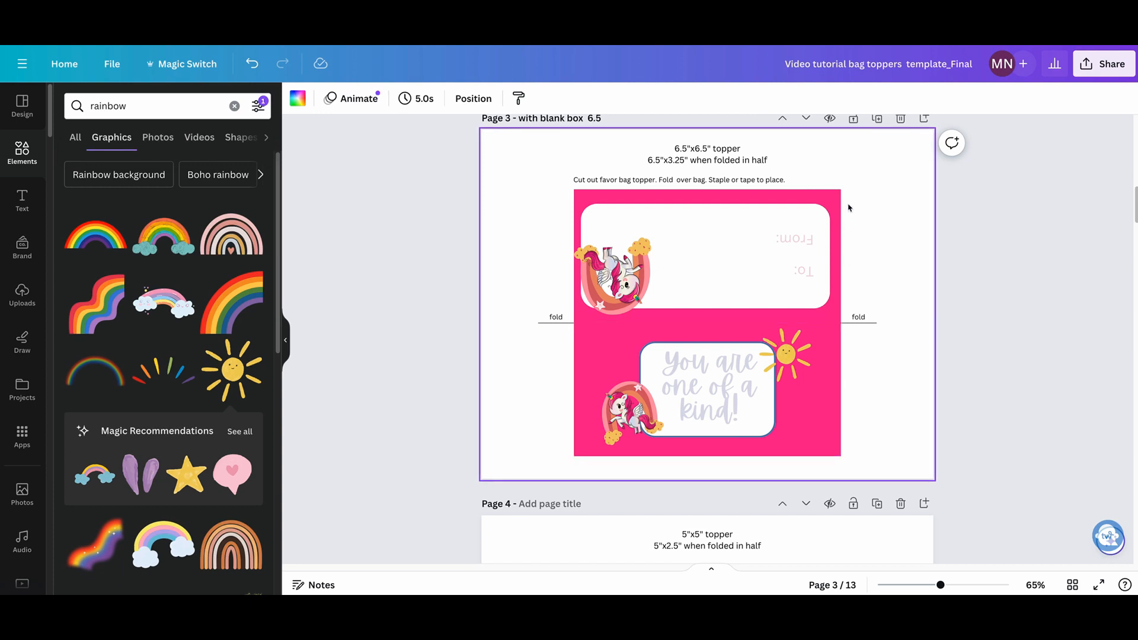
mouse_move(900, 402)
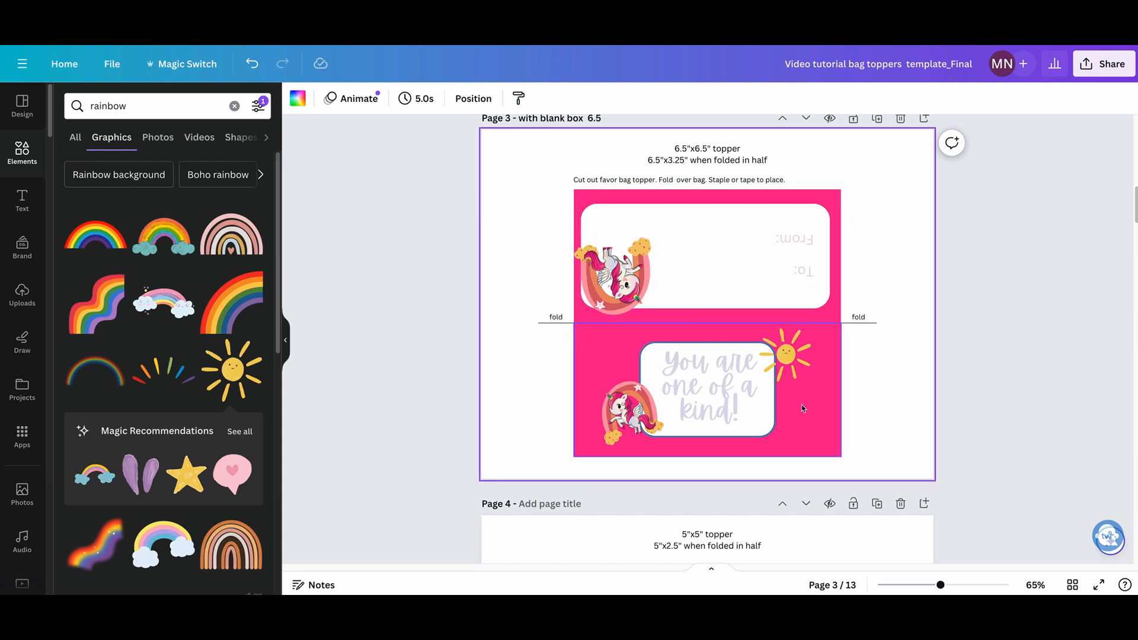
Step: Recolour both pink background panels to lavender #dadbe9
click(725, 388)
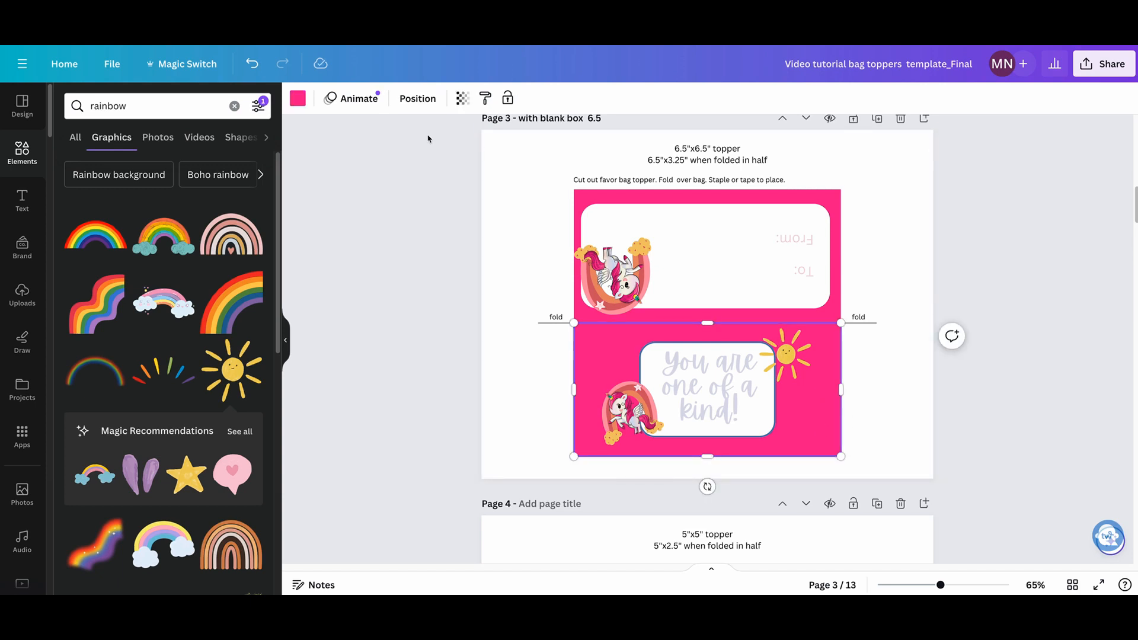
click(296, 98)
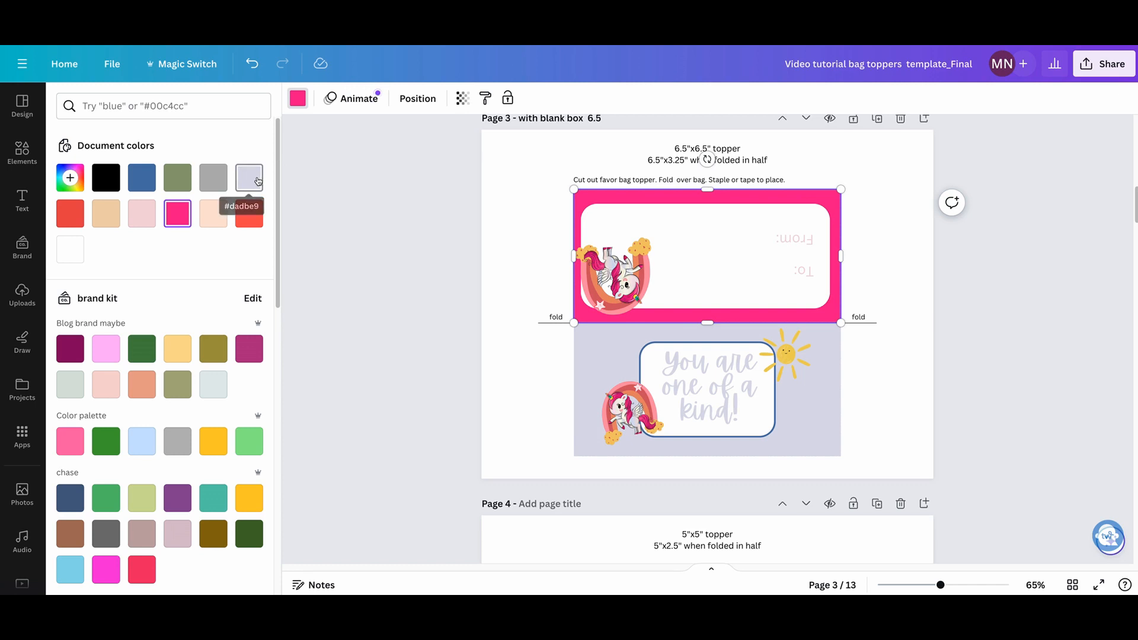
click(22, 153)
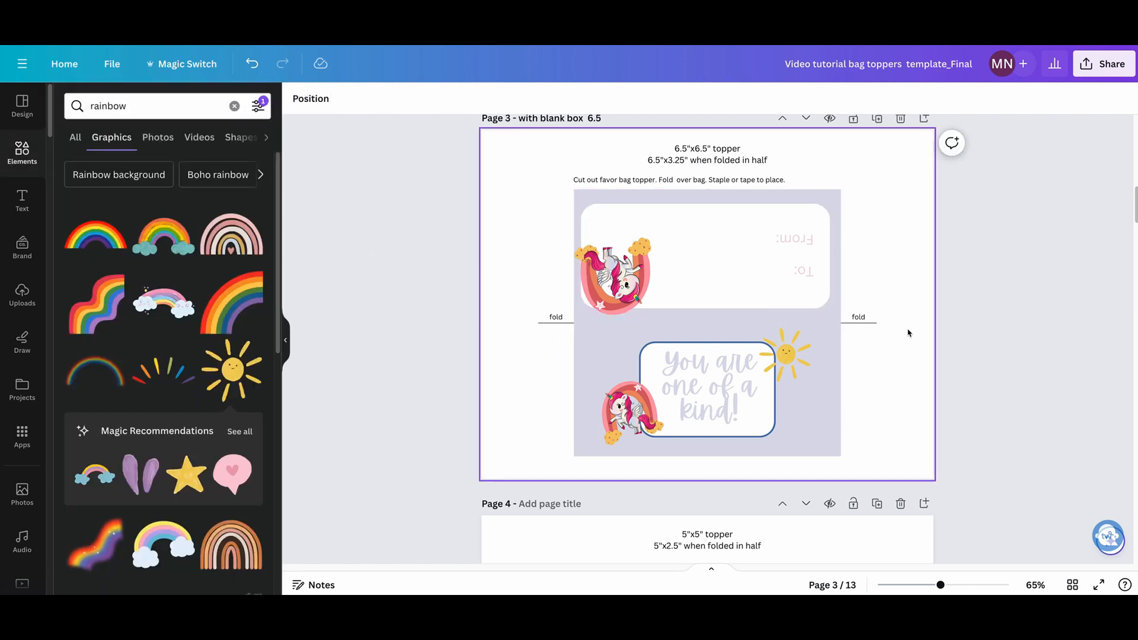
mouse_move(906, 350)
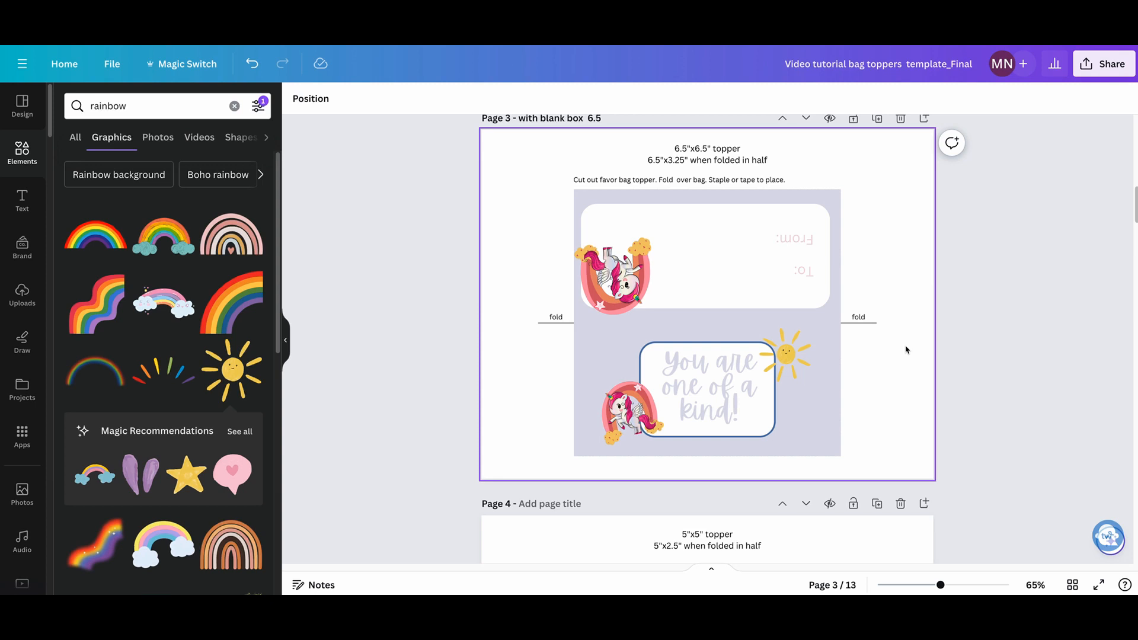
mouse_move(559, 451)
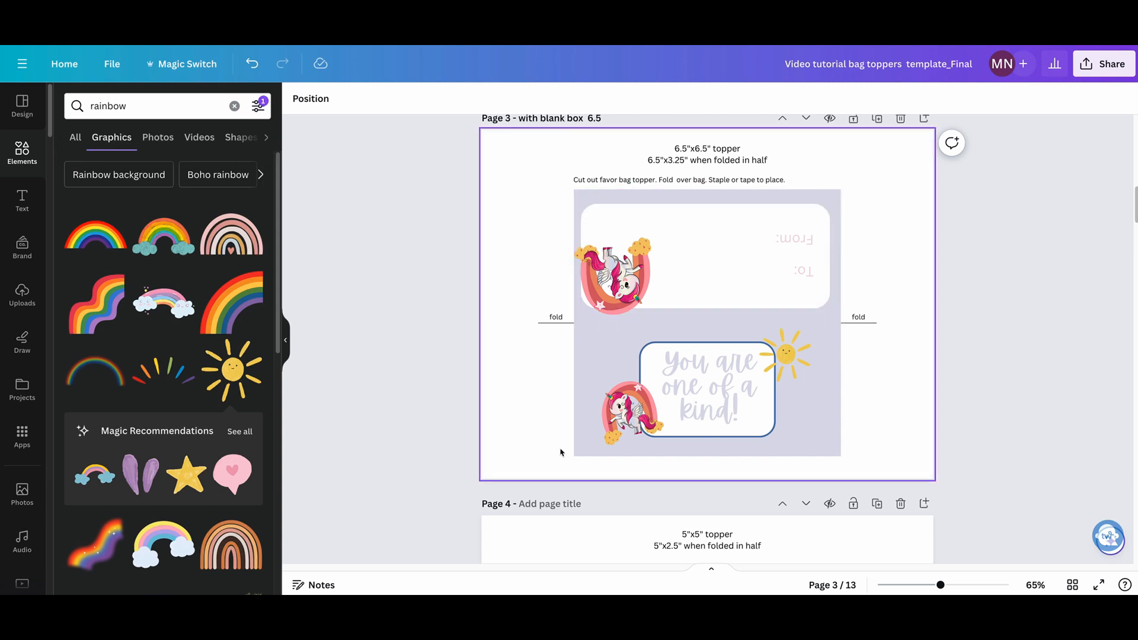
mouse_move(855, 241)
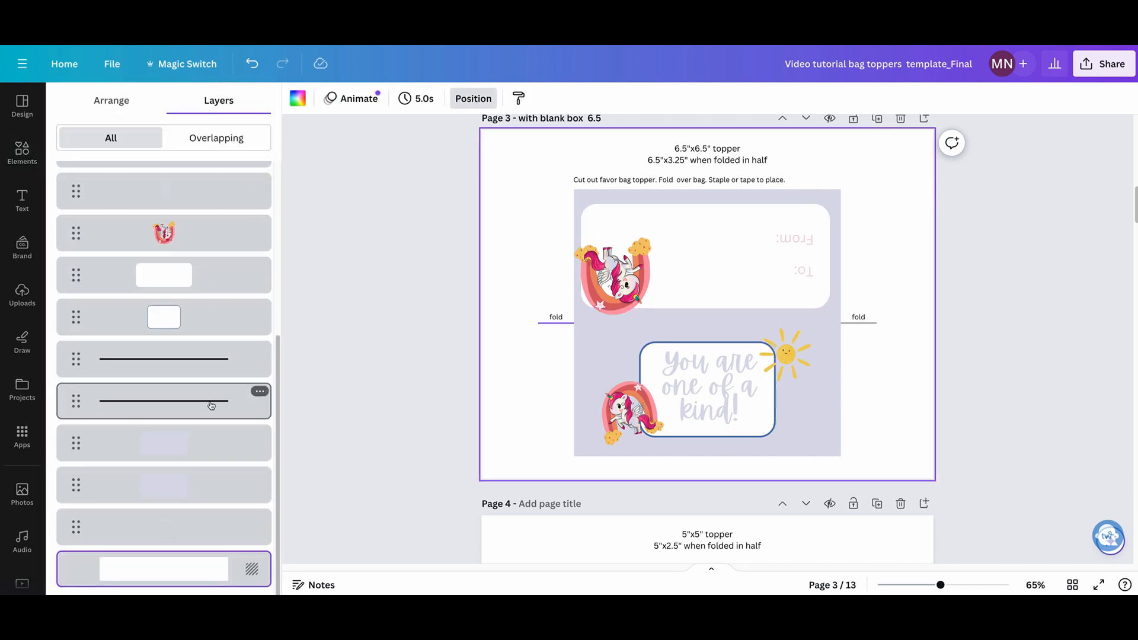
mouse_move(148, 511)
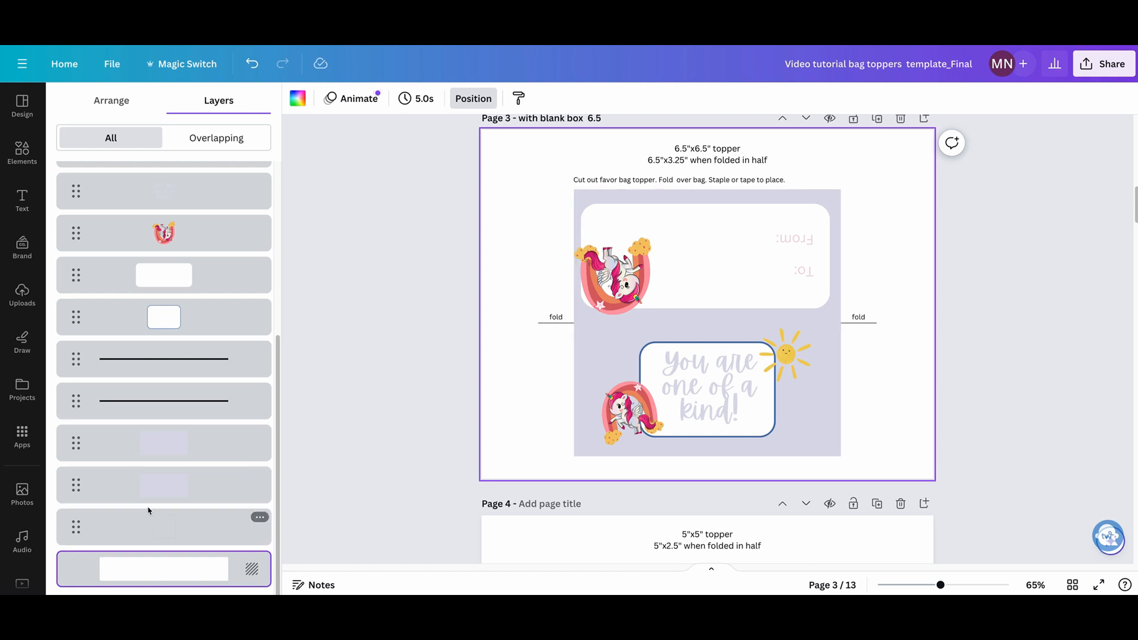
mouse_move(163, 527)
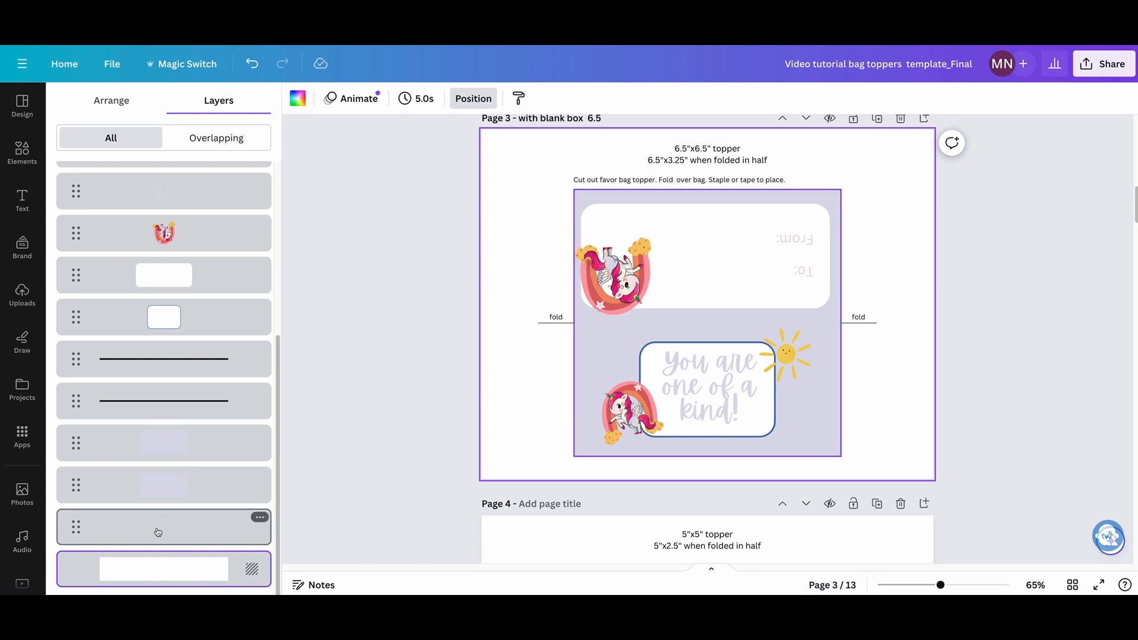
Step: Show the page's Layers list and select the transparent frame shape
click(163, 254)
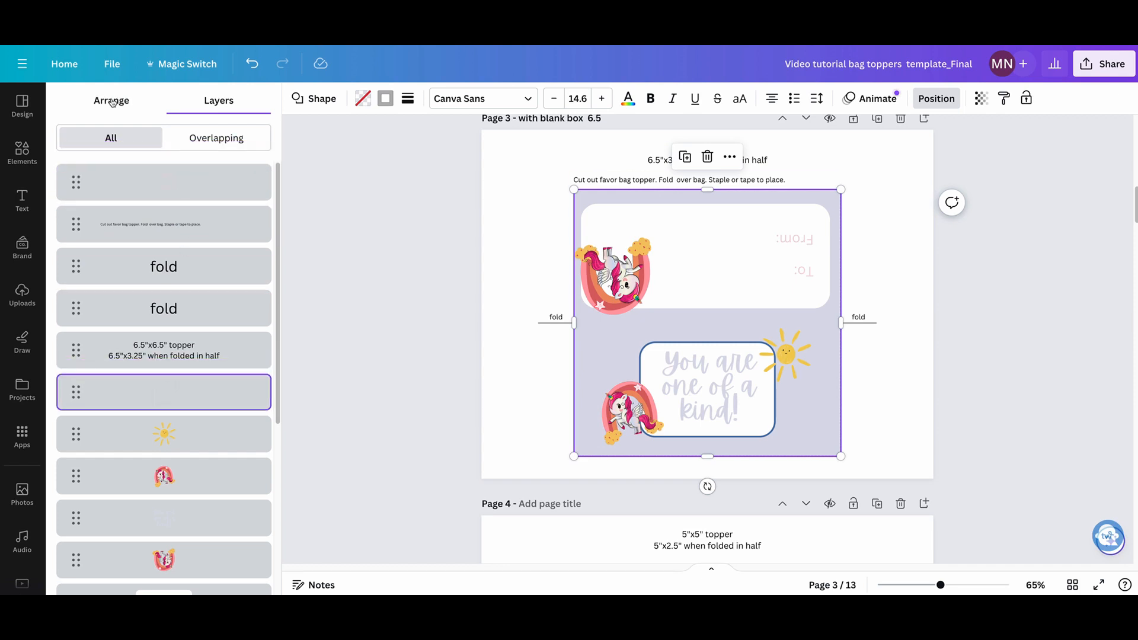
Step: Give the topper frame a dark dashed border as its cut line
click(111, 99)
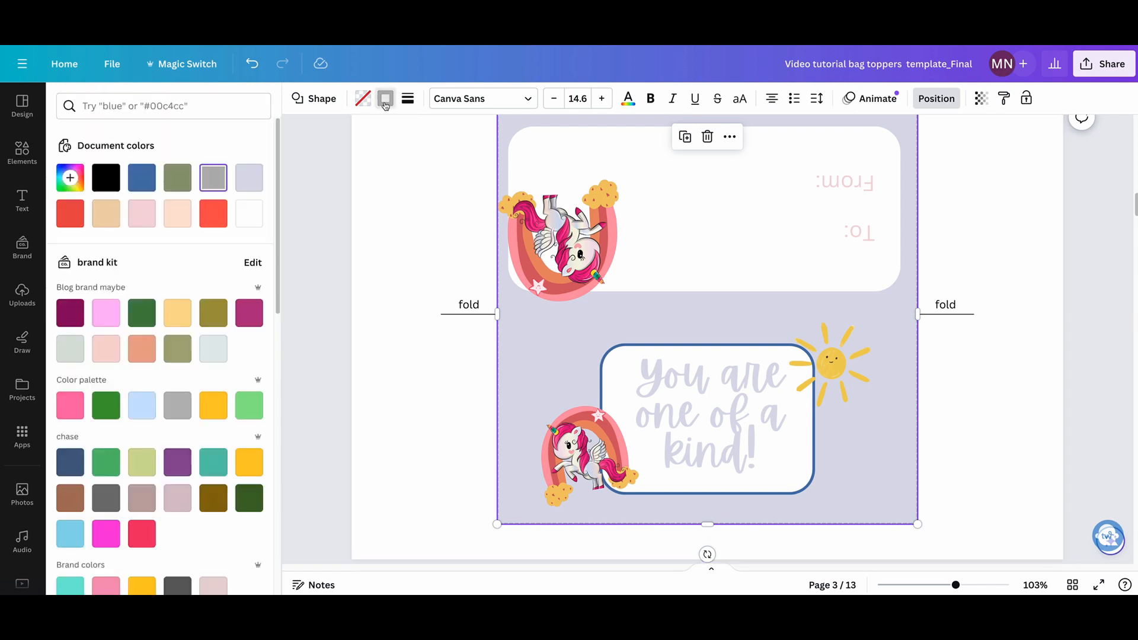
click(21, 153)
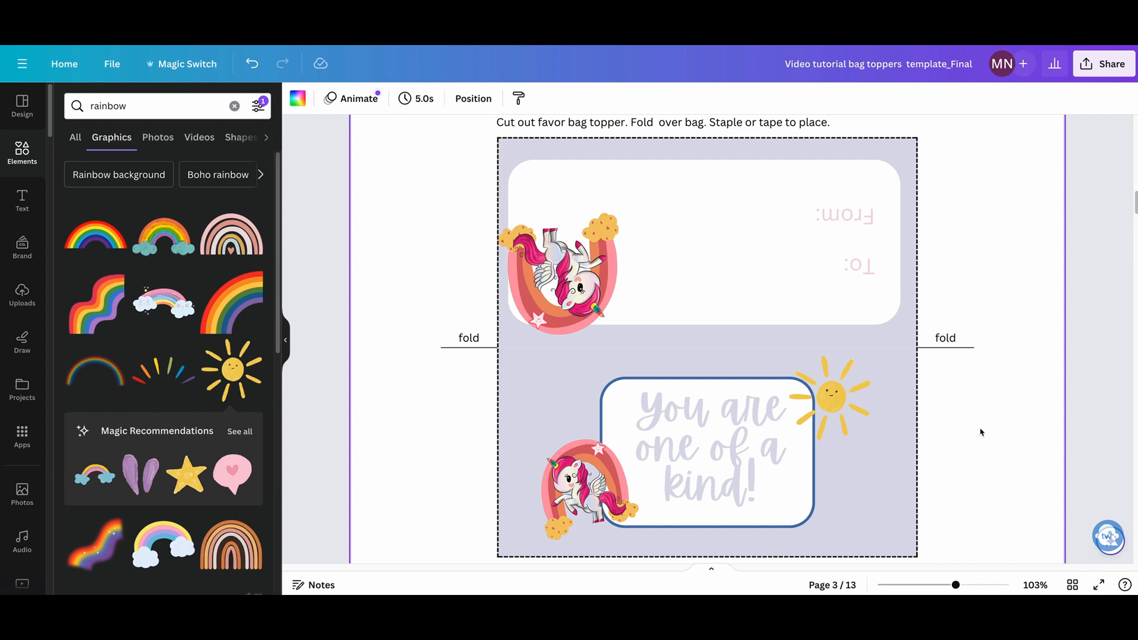
mouse_move(472, 98)
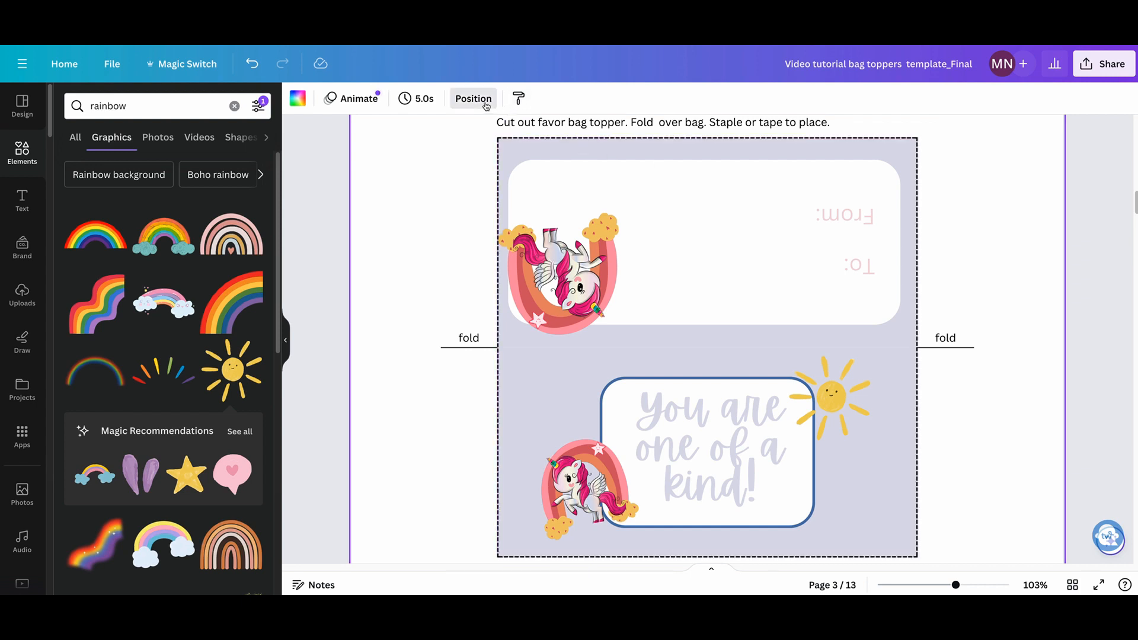
click(473, 99)
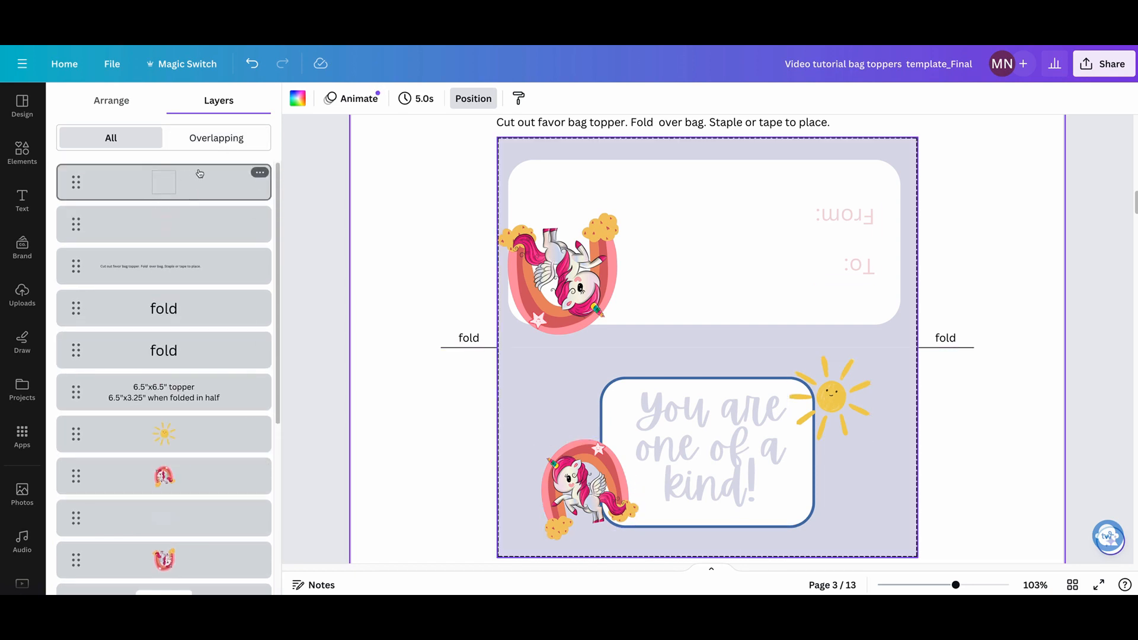
Step: Recolour the upside-down To: and From: labels to a deep coral pink
click(164, 224)
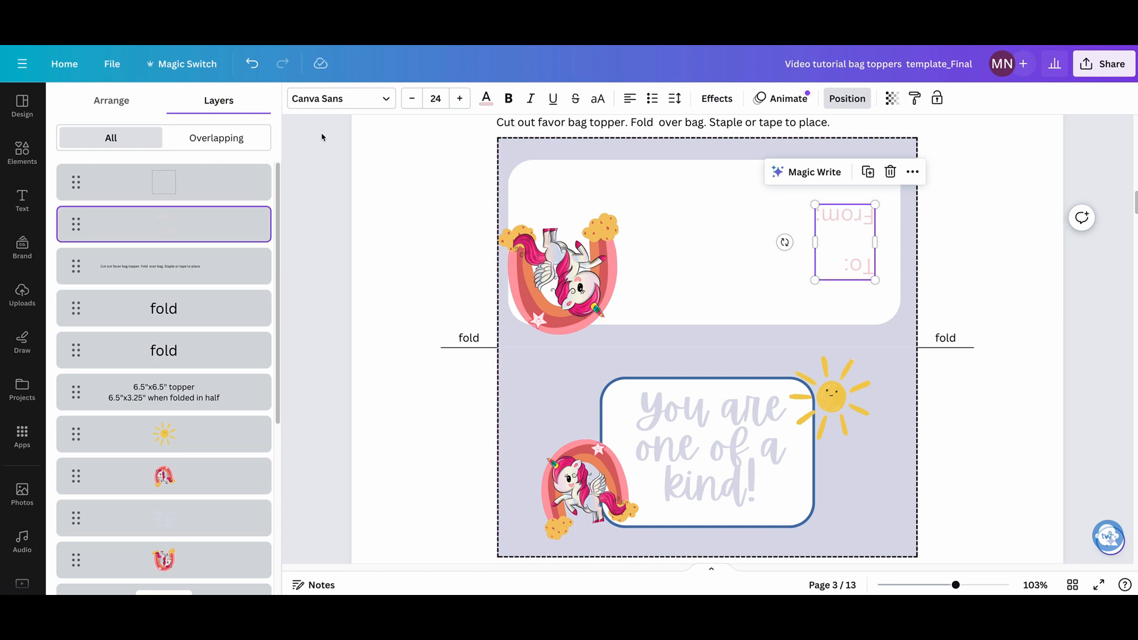
click(484, 99)
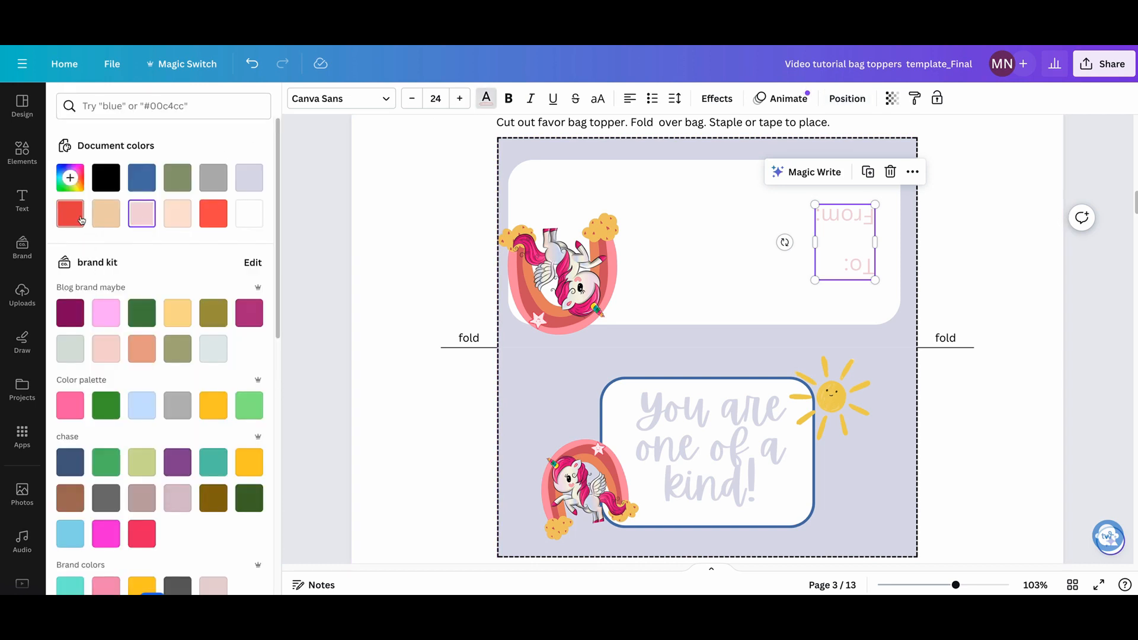
click(70, 212)
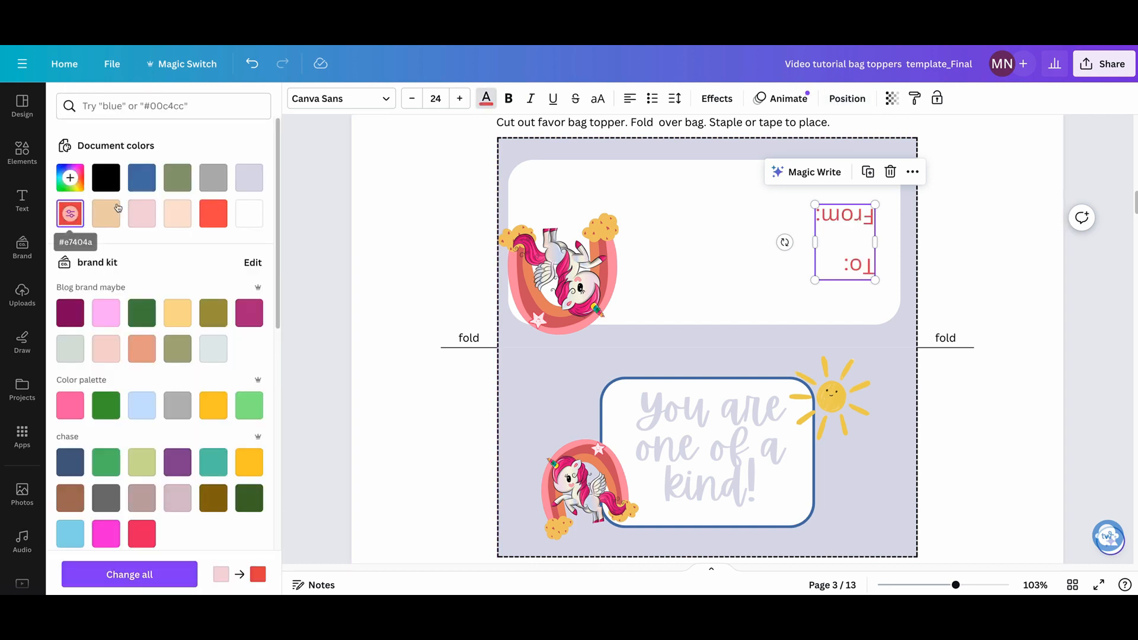
mouse_move(70, 177)
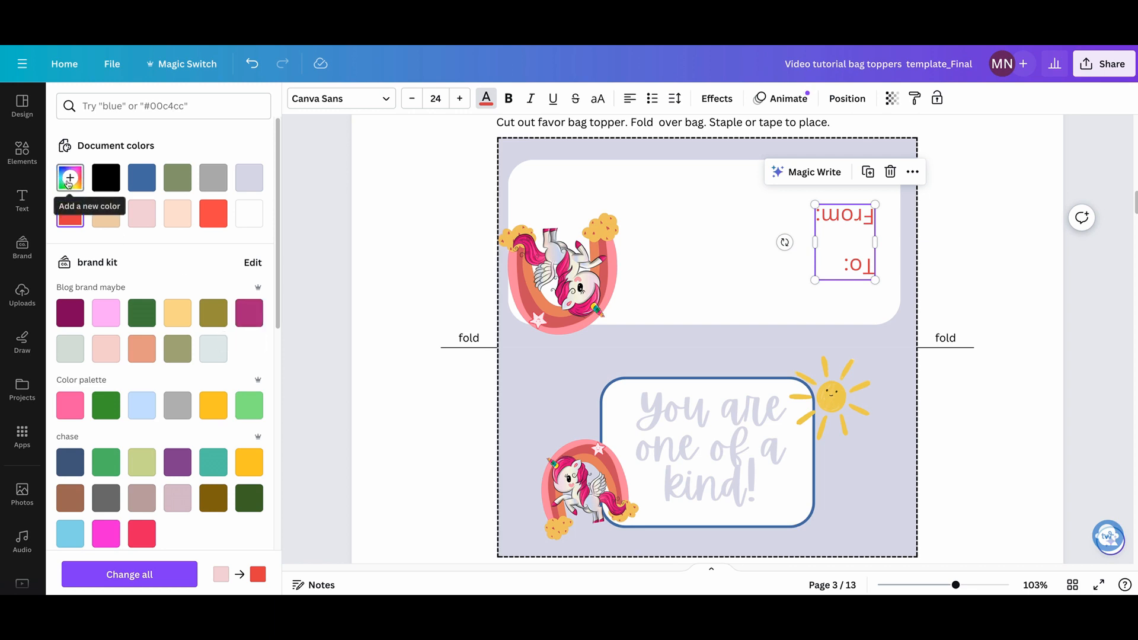
click(70, 178)
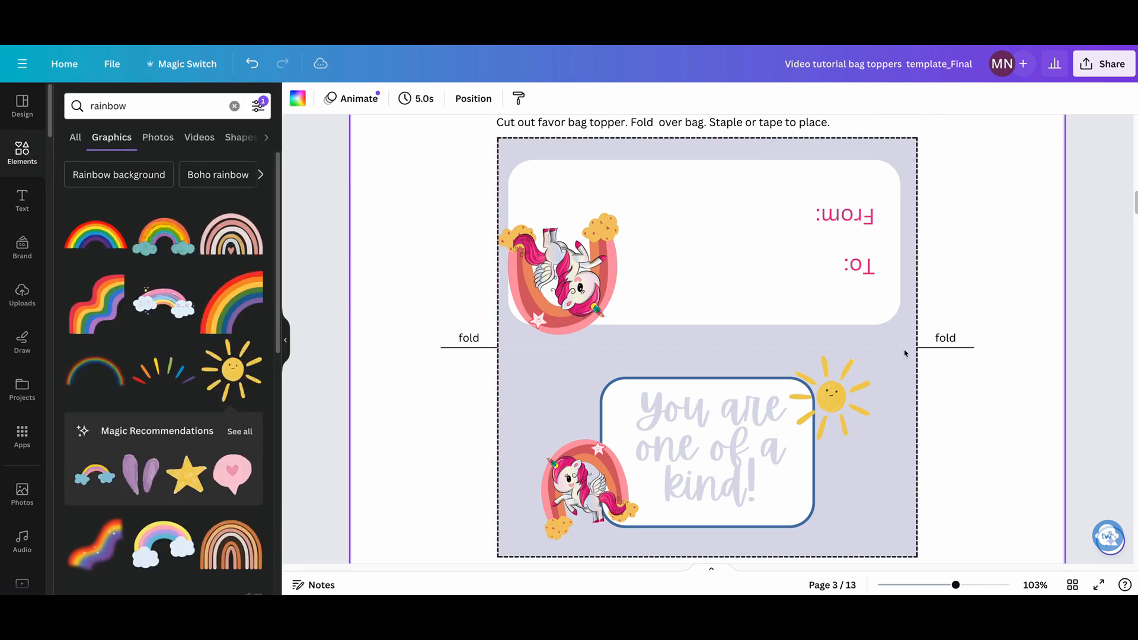
click(706, 345)
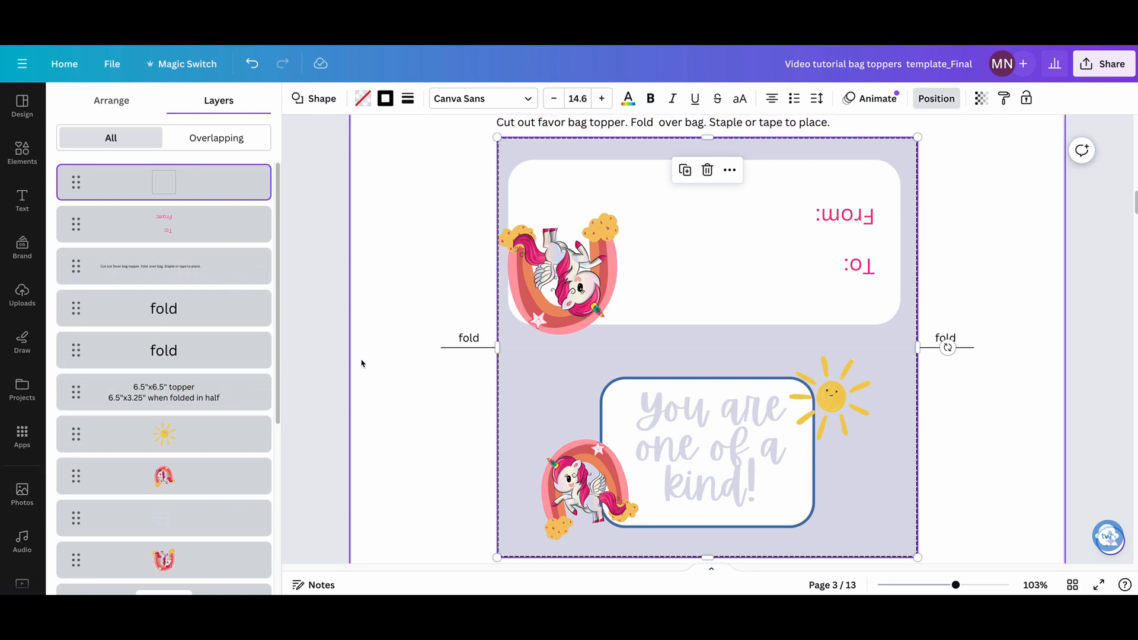
Step: Fill the bottom lavender panel with the blue patterned image from Uploads
click(112, 99)
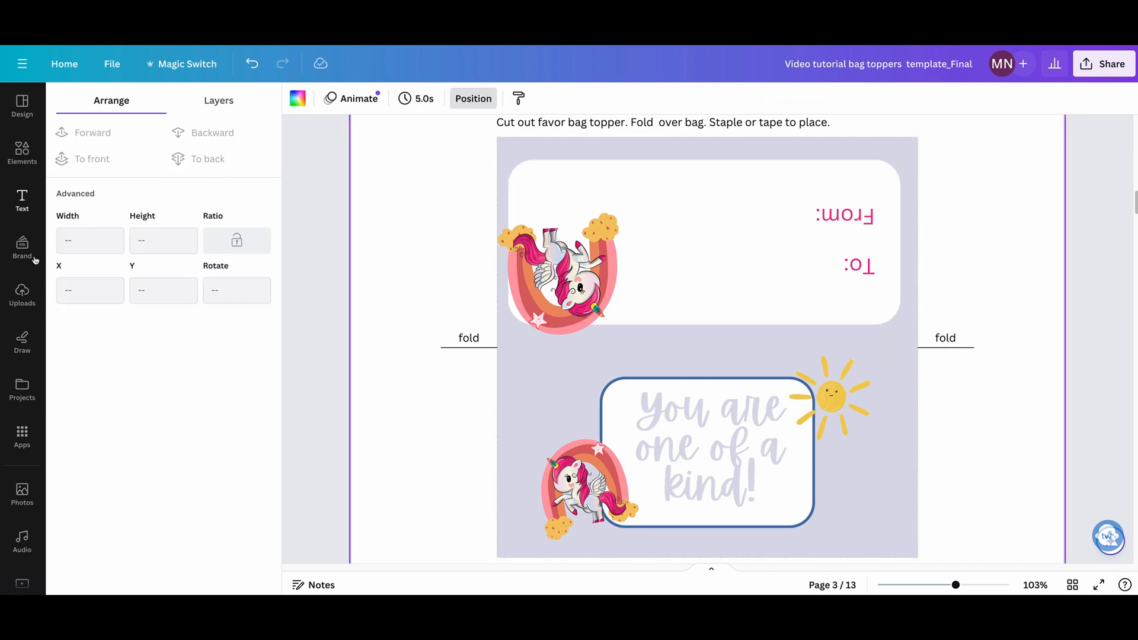
click(707, 450)
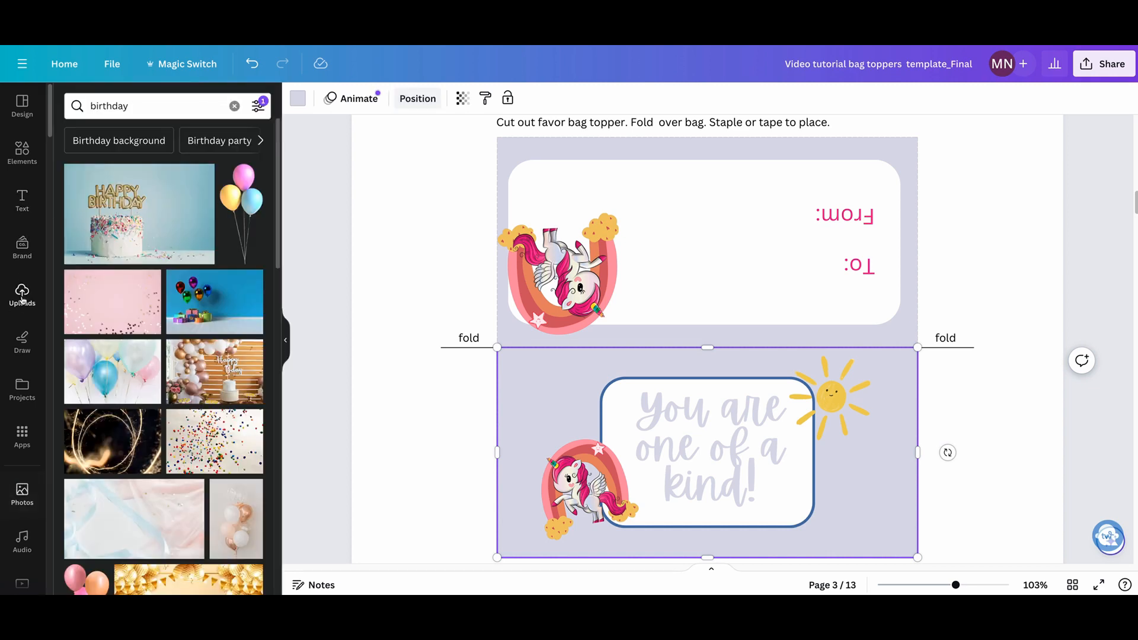
click(21, 297)
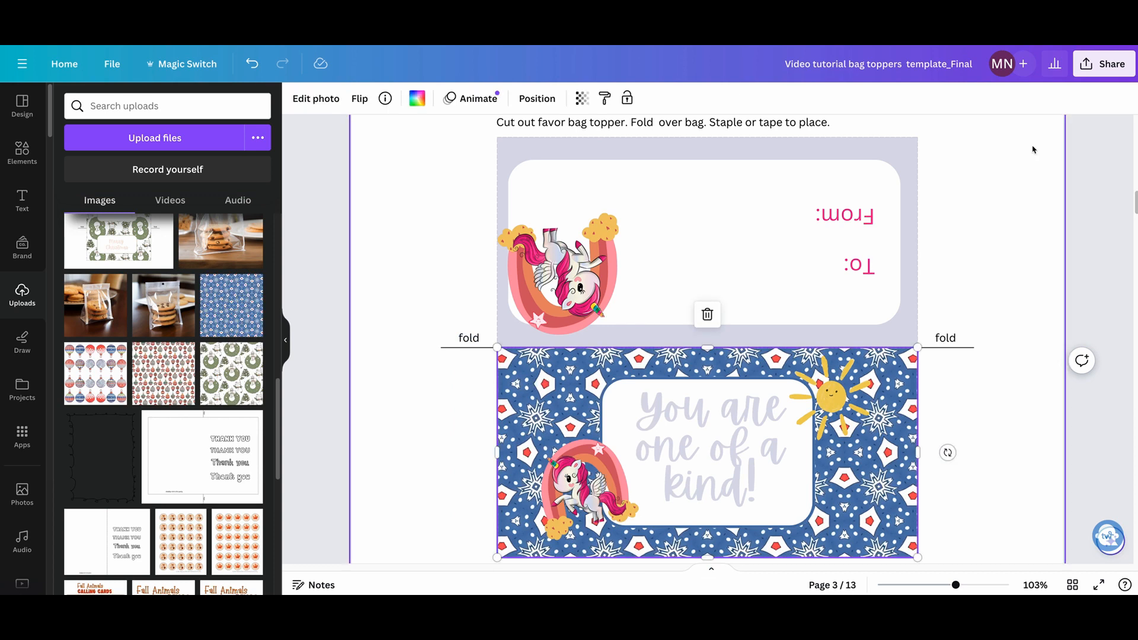
mouse_move(1070, 334)
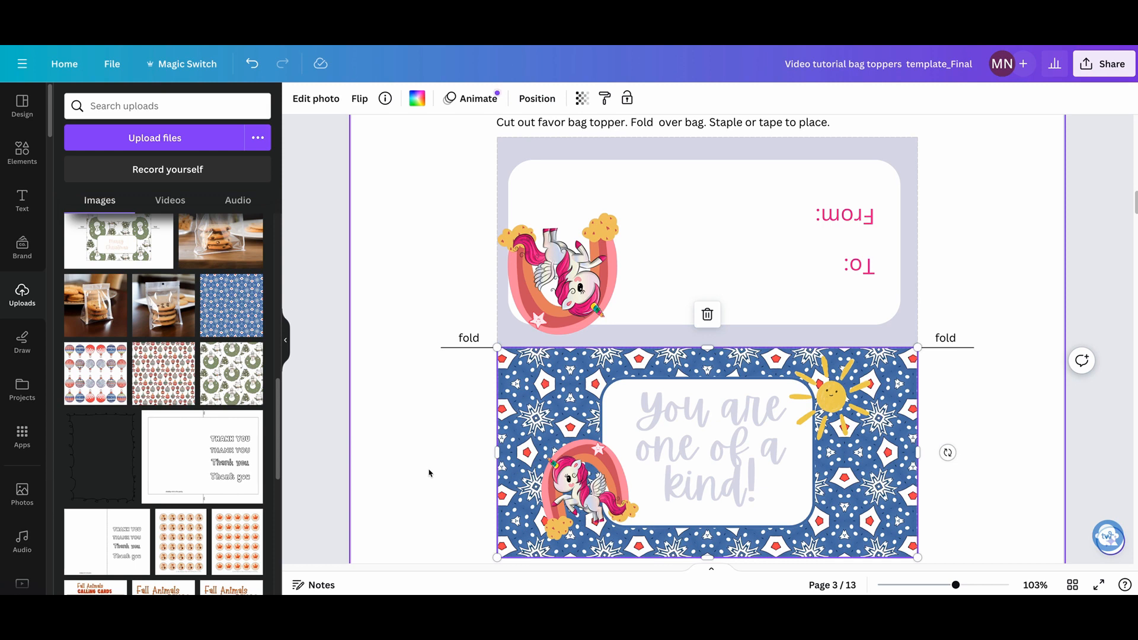
scroll(down, 3)
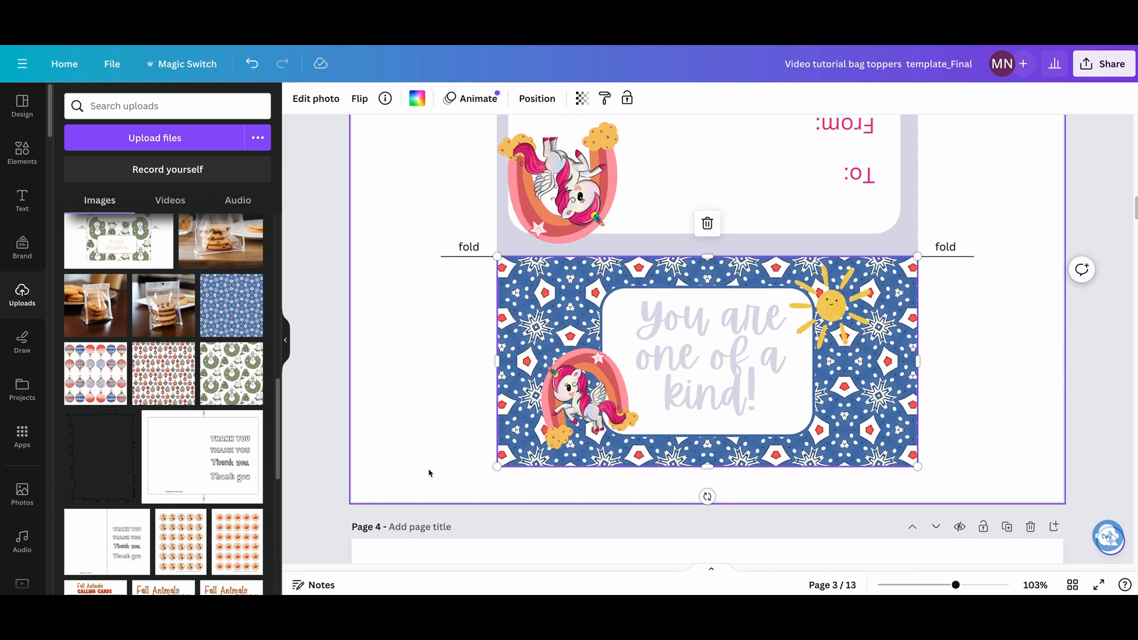